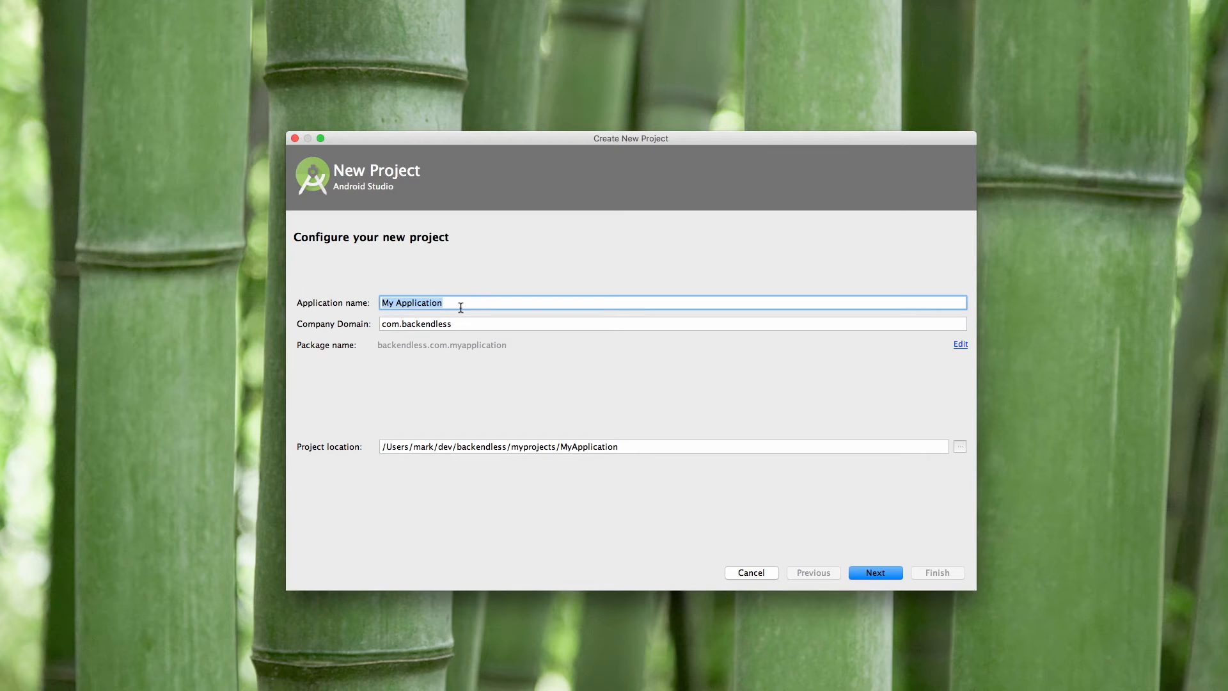
pyautogui.moveTo(338, 301)
pyautogui.write('MyBasicAndroidProject')
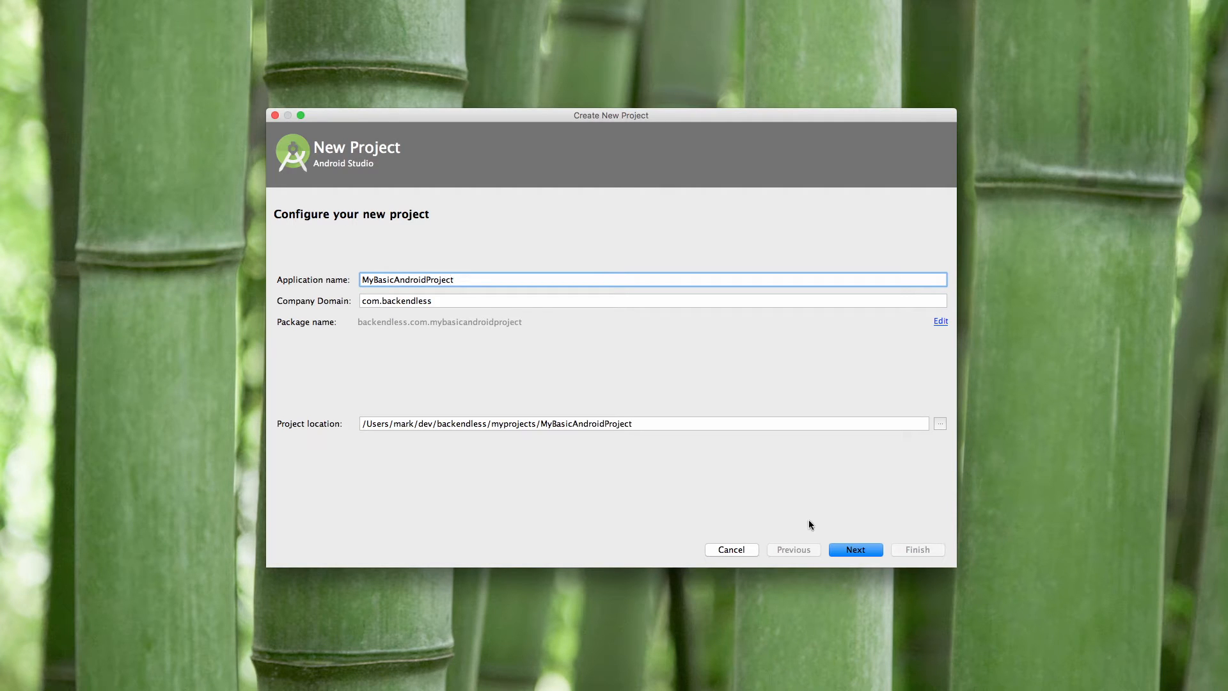
# Step through the wizard keeping Phone and Tablet API 23 and a blank MainActivity, then finish
pyautogui.click(856, 548)
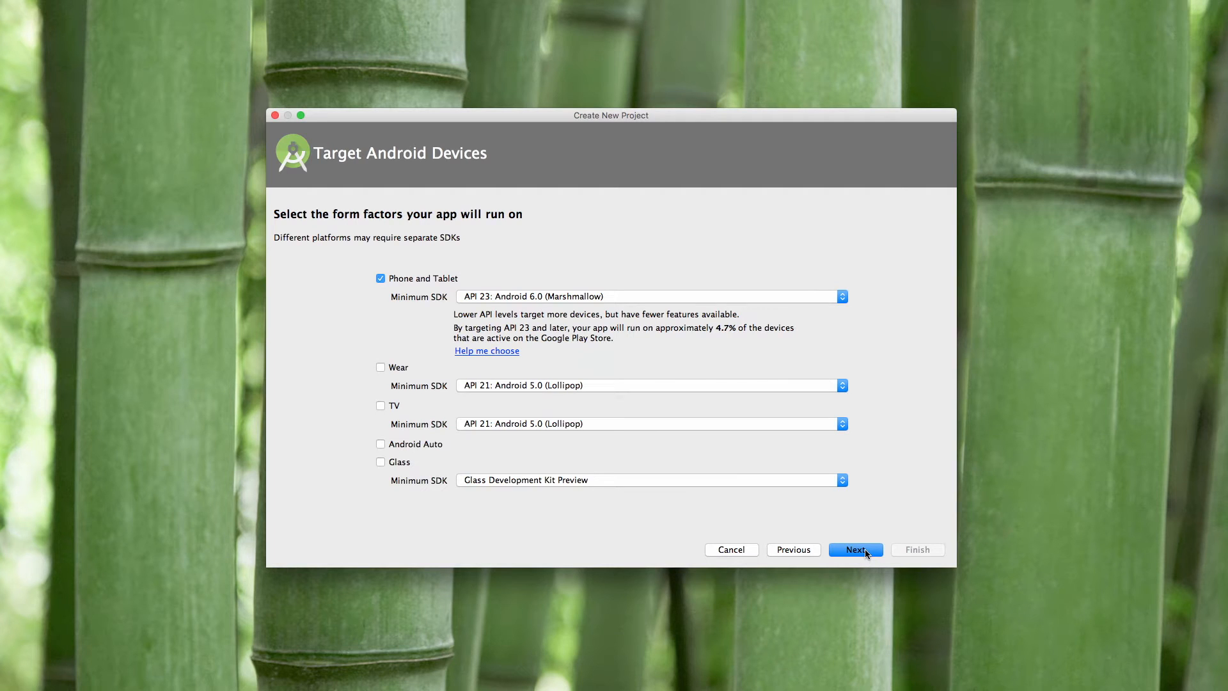
pyautogui.click(856, 549)
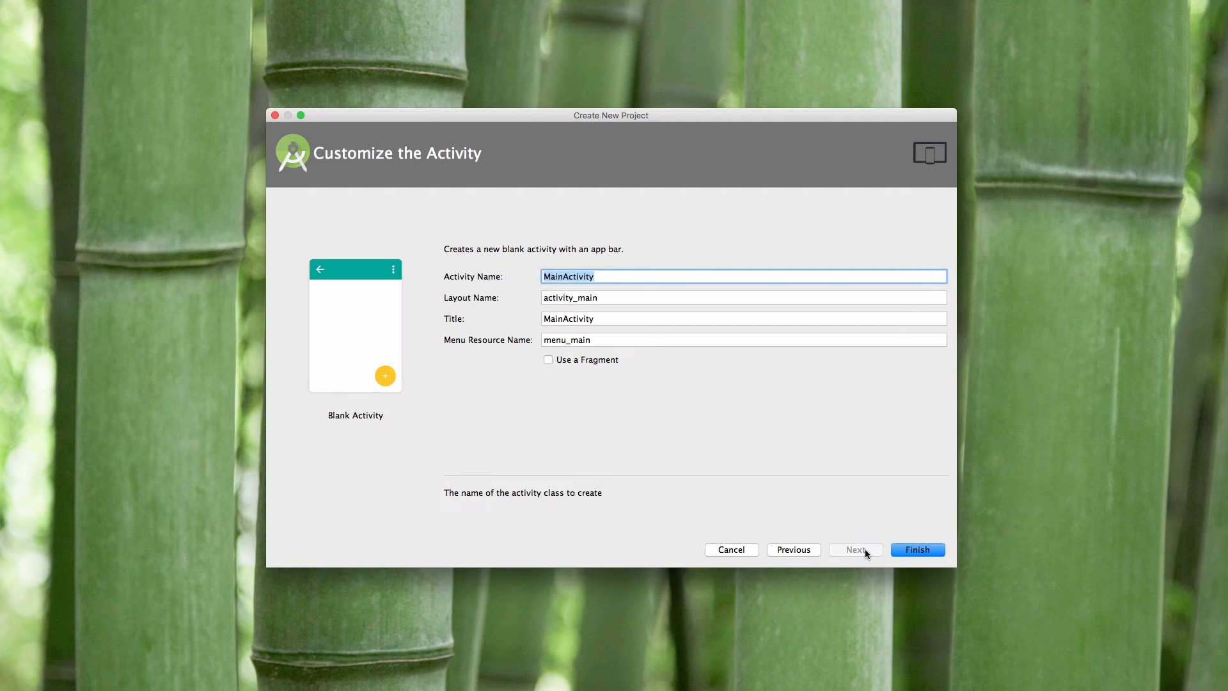
pyautogui.click(915, 549)
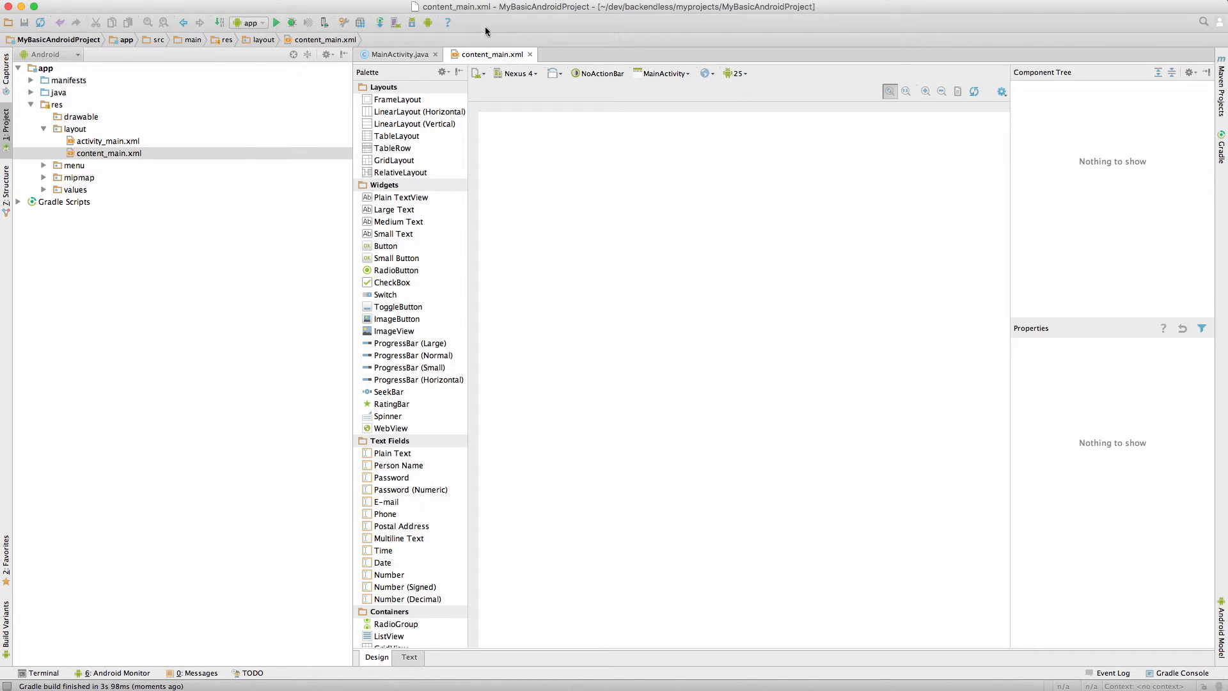
# Show the app module's Dependencies list in Project Structure
pyautogui.click(399, 54)
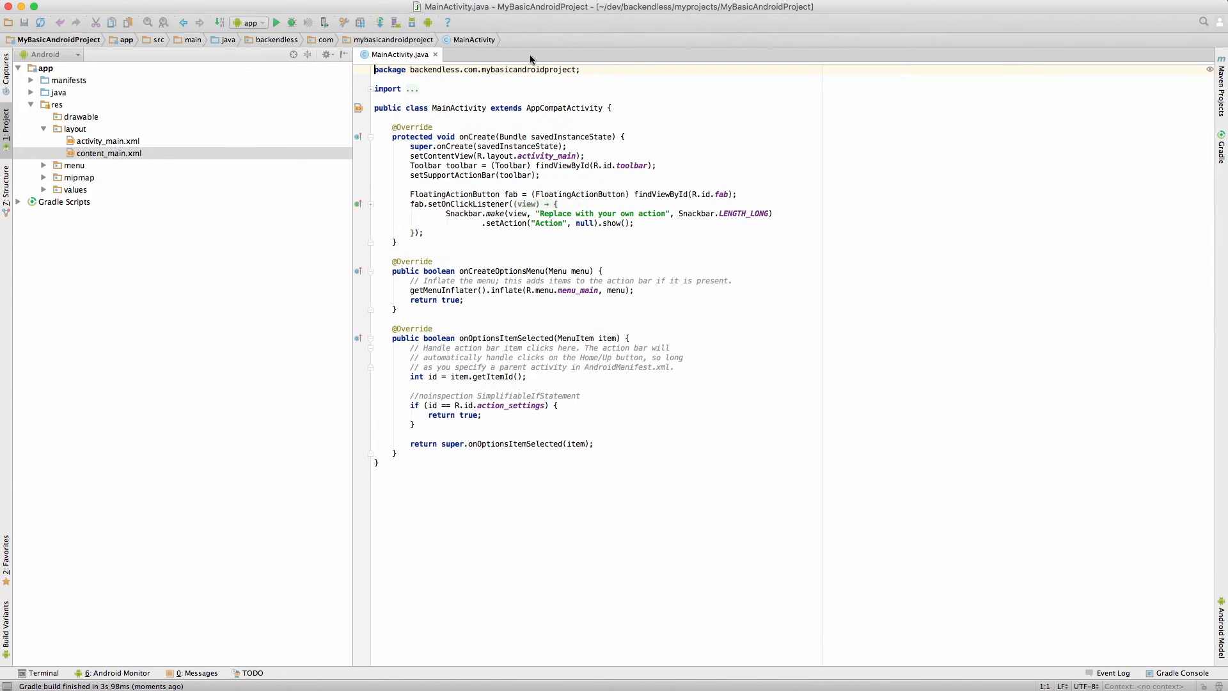
pyautogui.moveTo(502, 31)
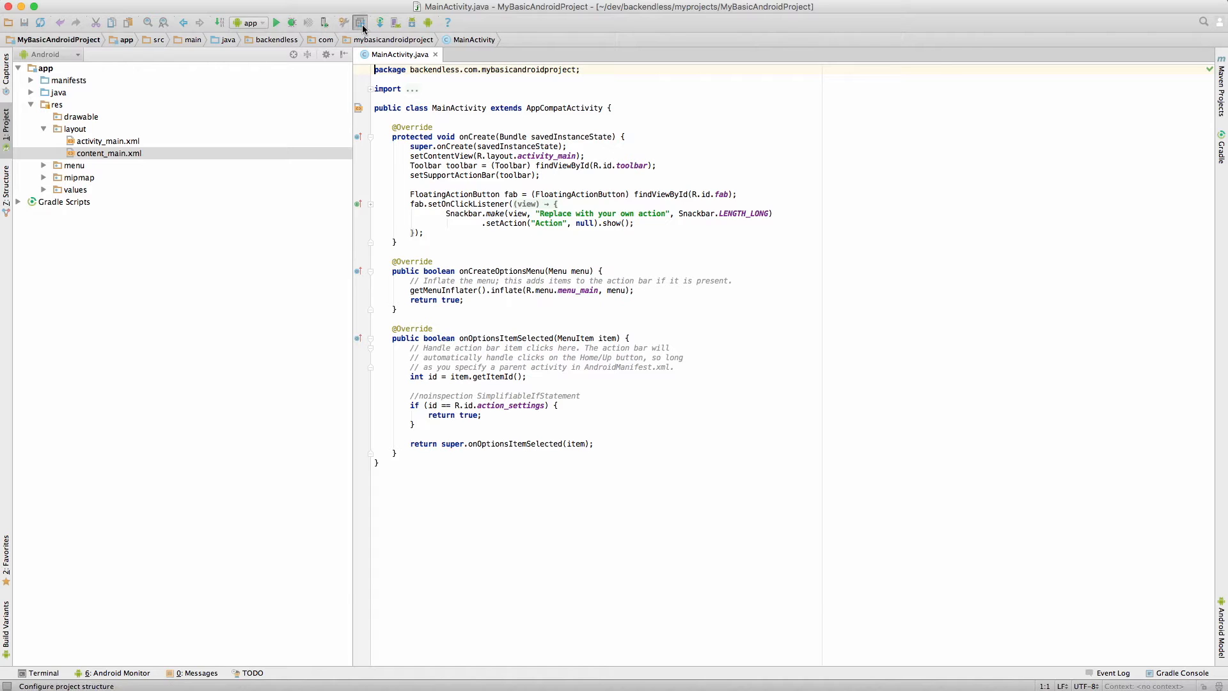
pyautogui.click(359, 22)
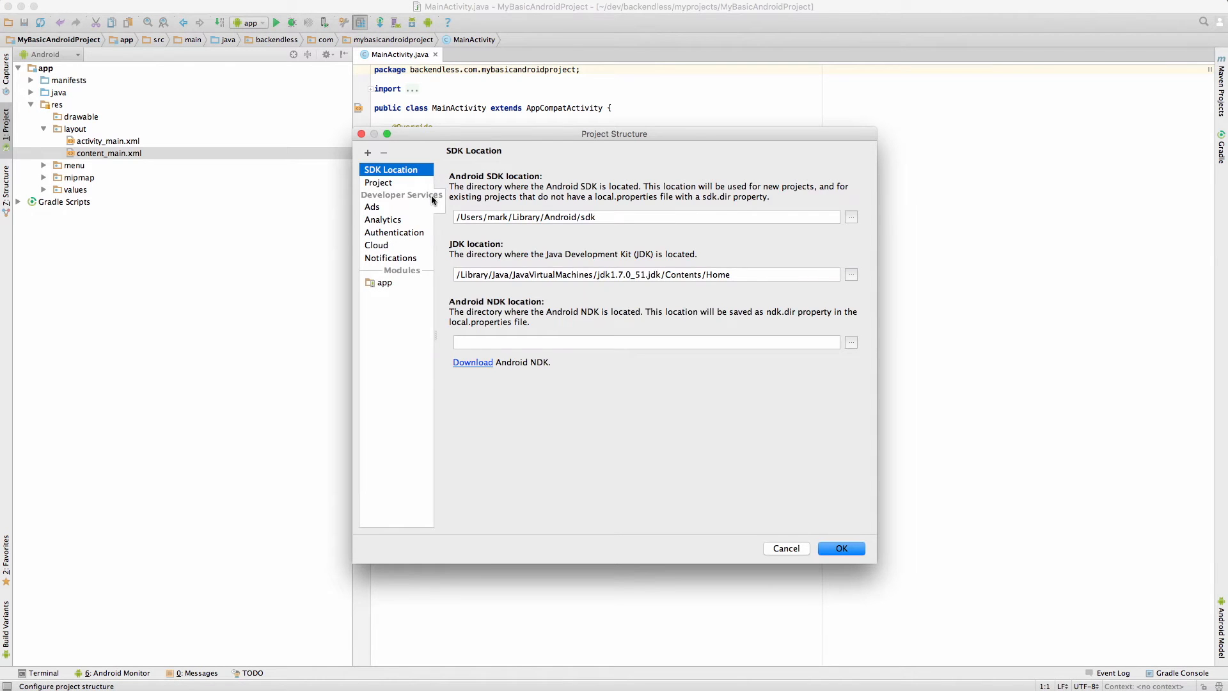
pyautogui.click(385, 281)
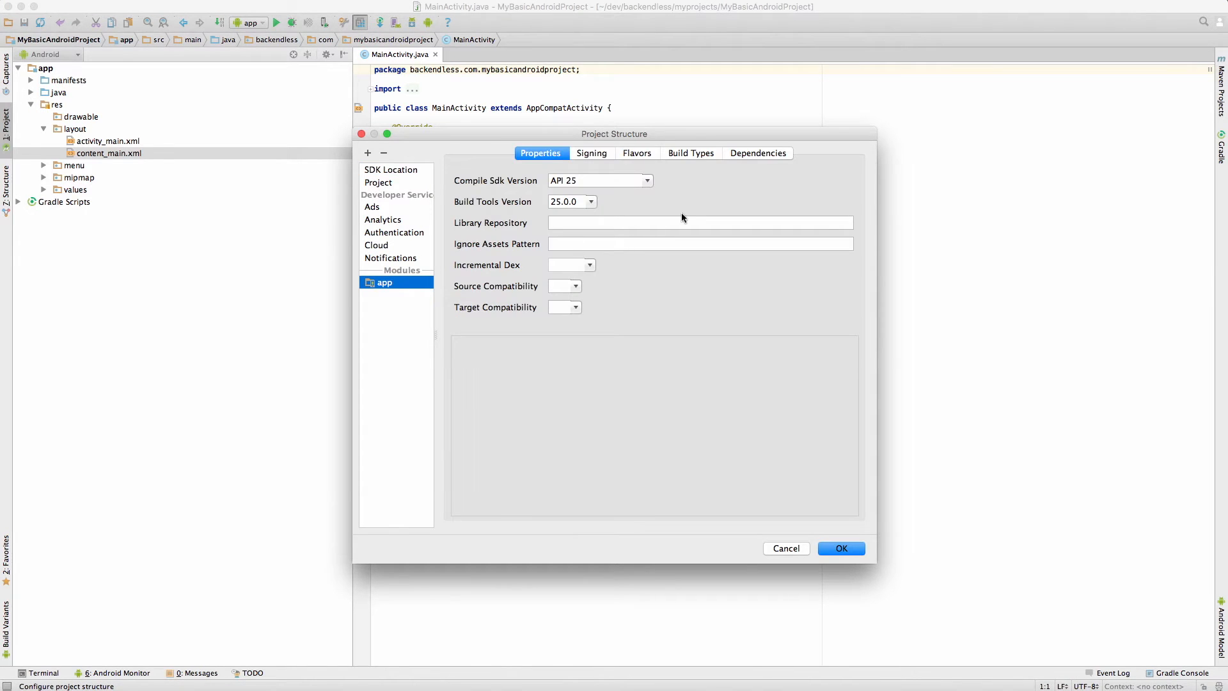
pyautogui.click(756, 152)
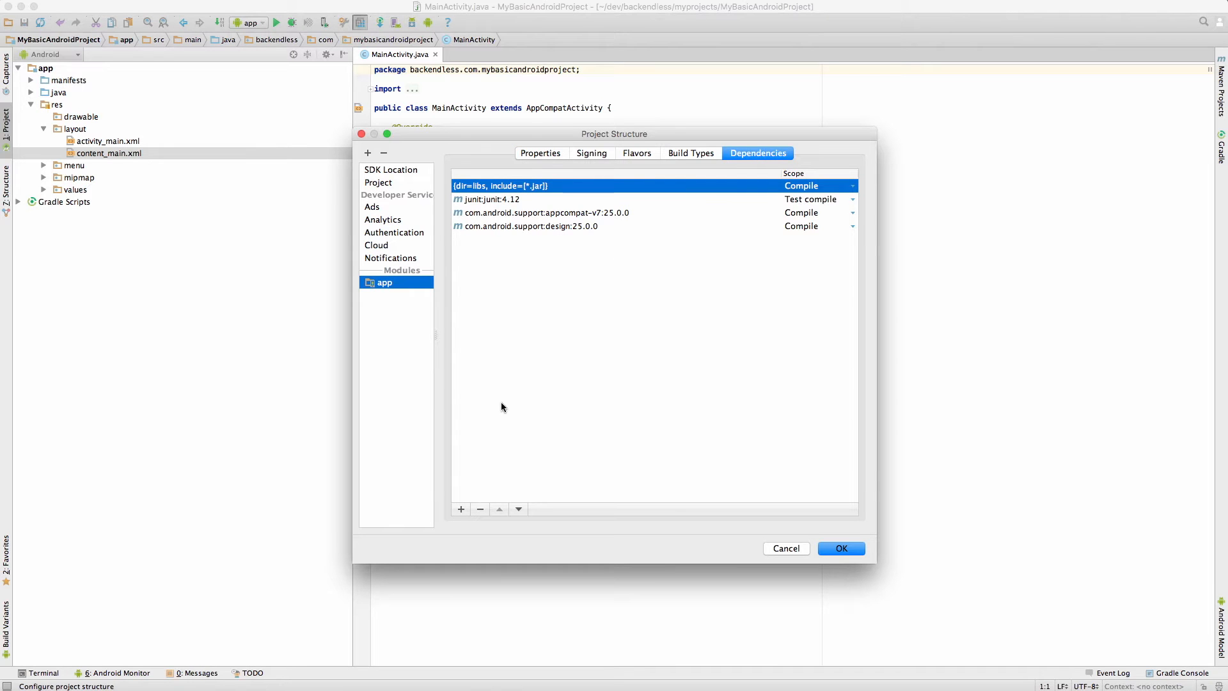
# Add com.backendless:backendless:3.0.20.1 from Maven Central as a library dependency and apply it
pyautogui.click(461, 509)
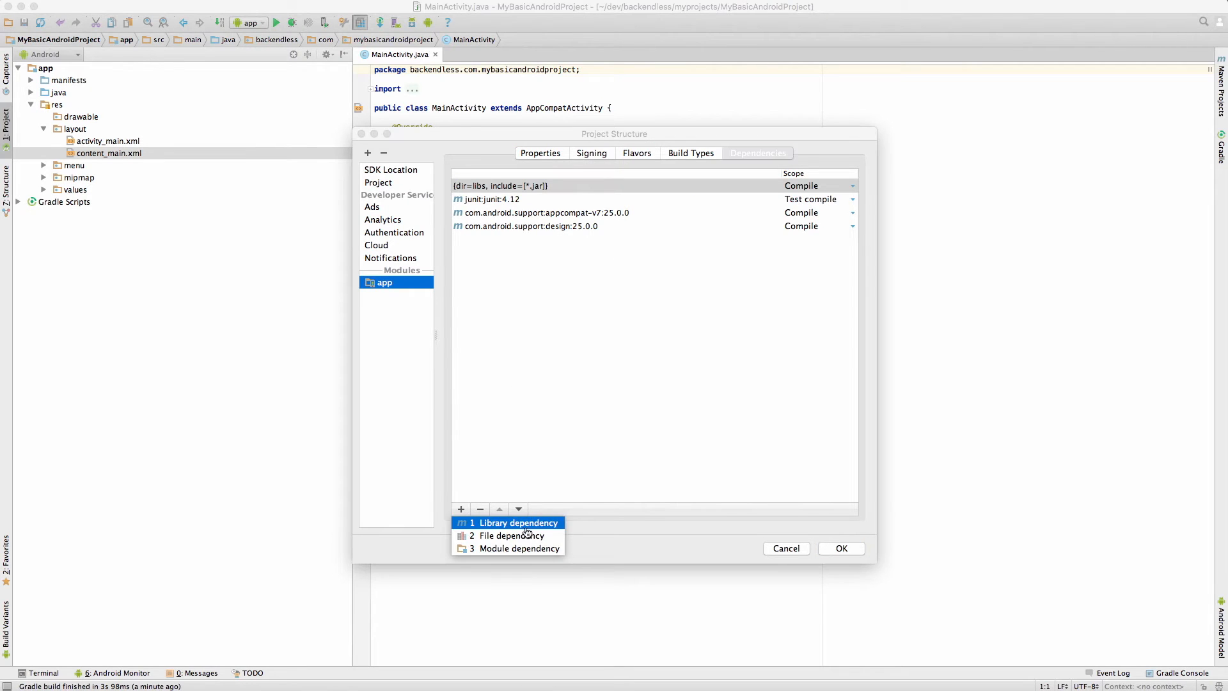
pyautogui.click(516, 521)
pyautogui.write('backendless')
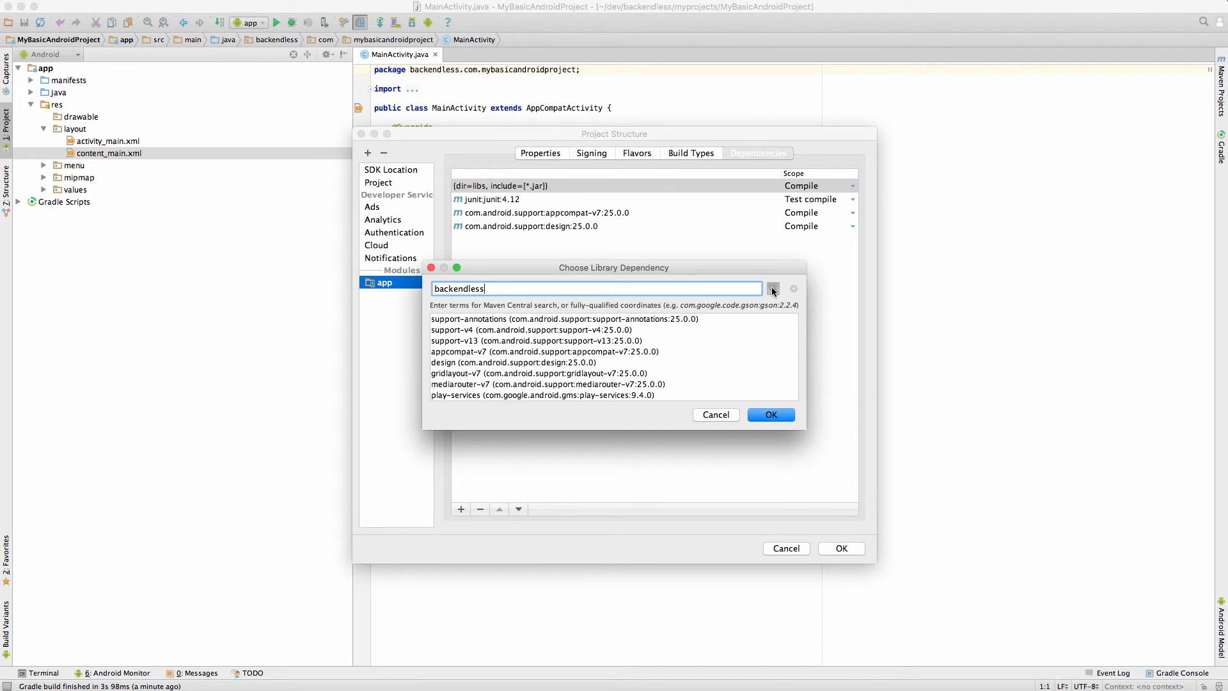
pyautogui.click(773, 287)
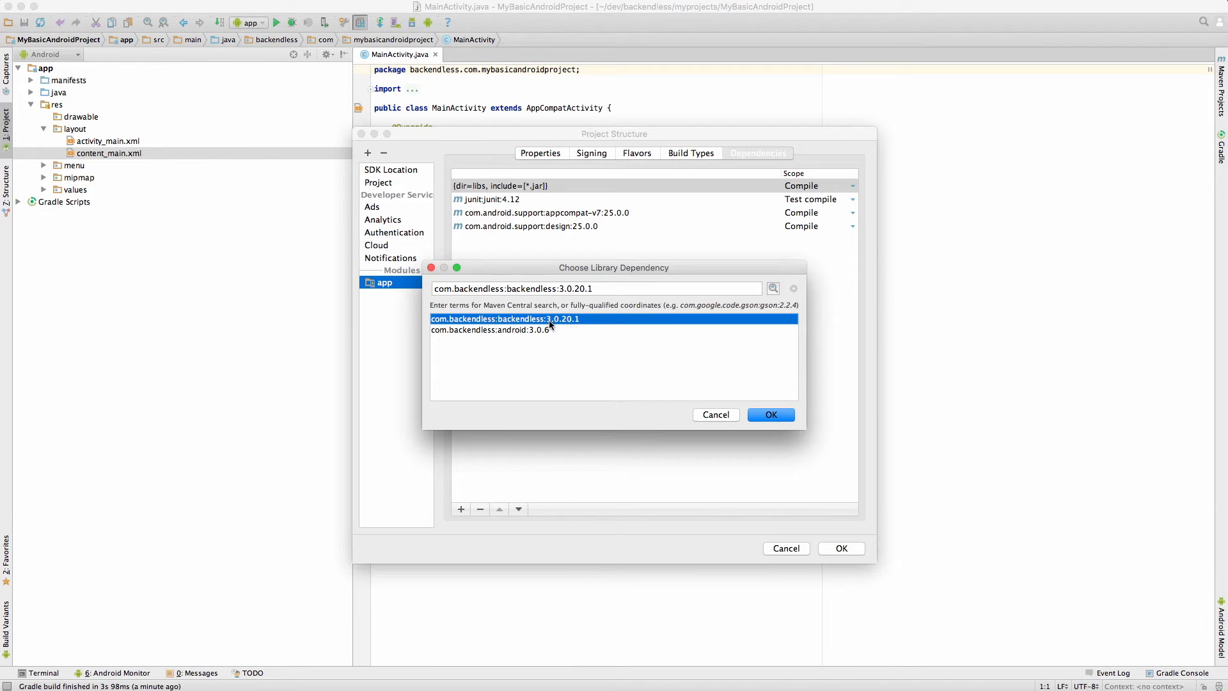
pyautogui.moveTo(579, 326)
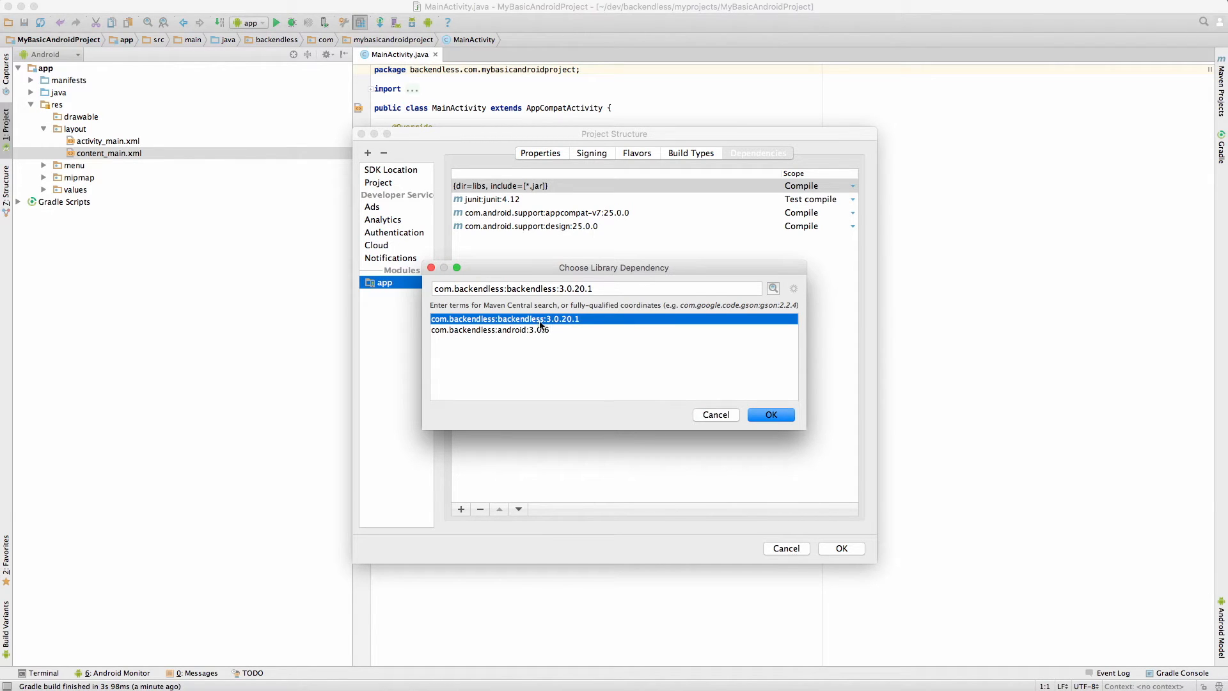
pyautogui.moveTo(563, 324)
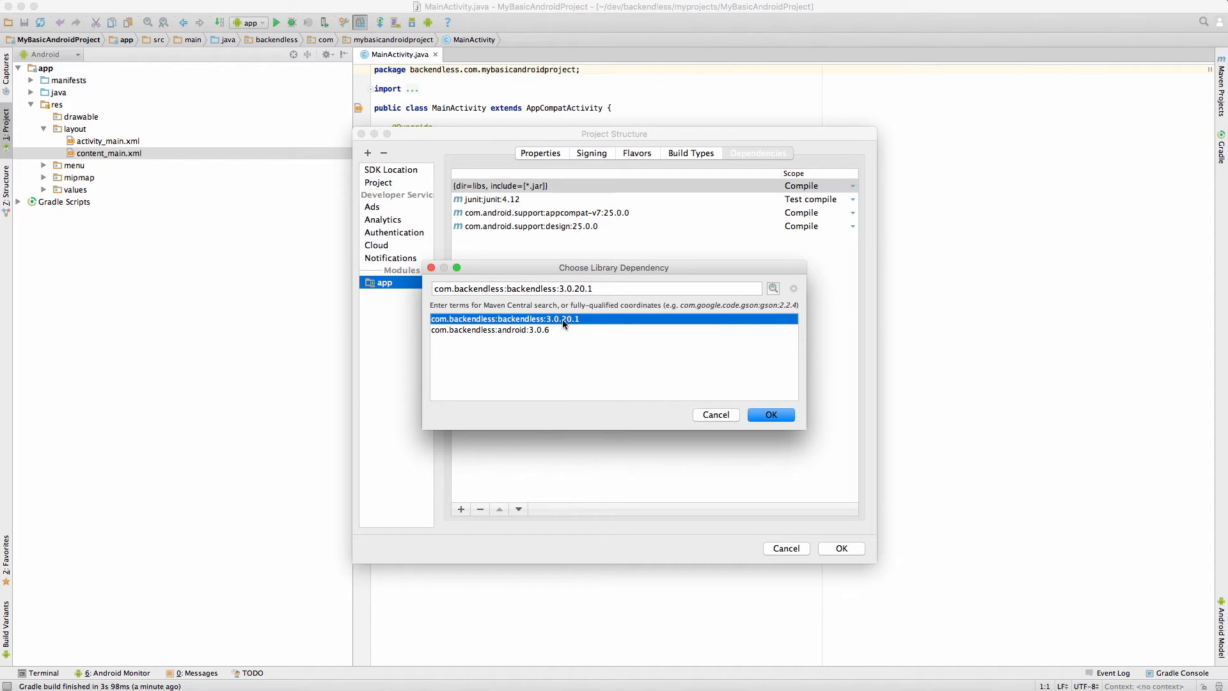
pyautogui.click(770, 415)
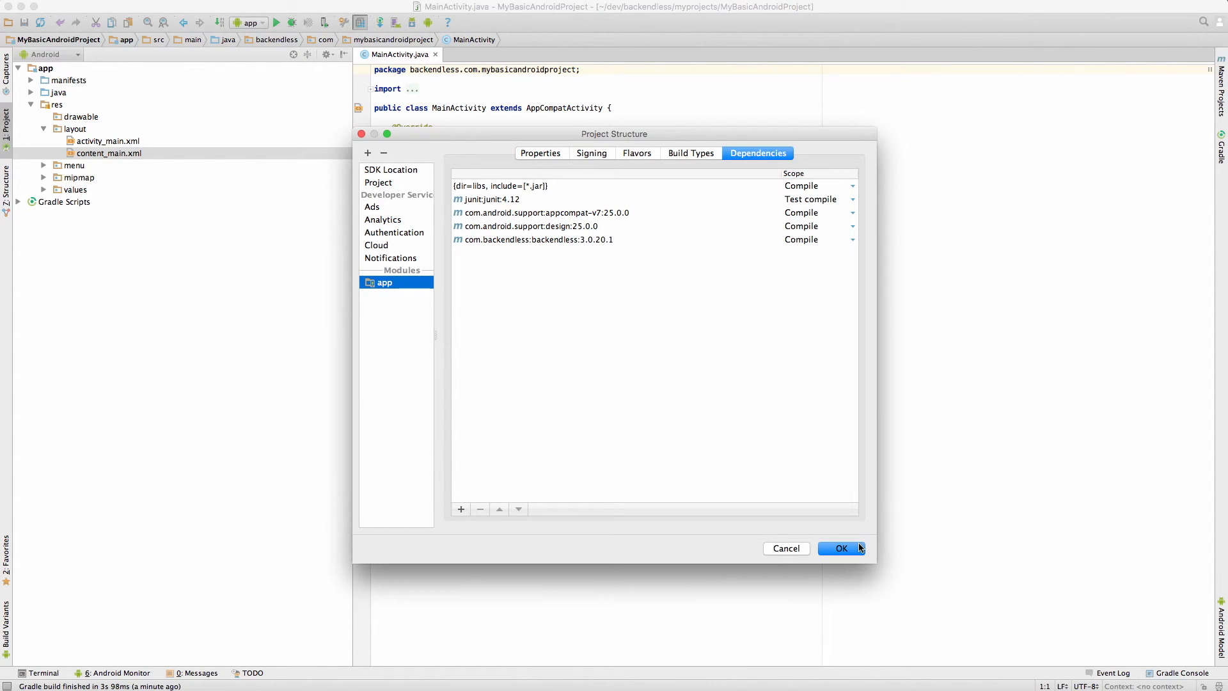
pyautogui.click(842, 548)
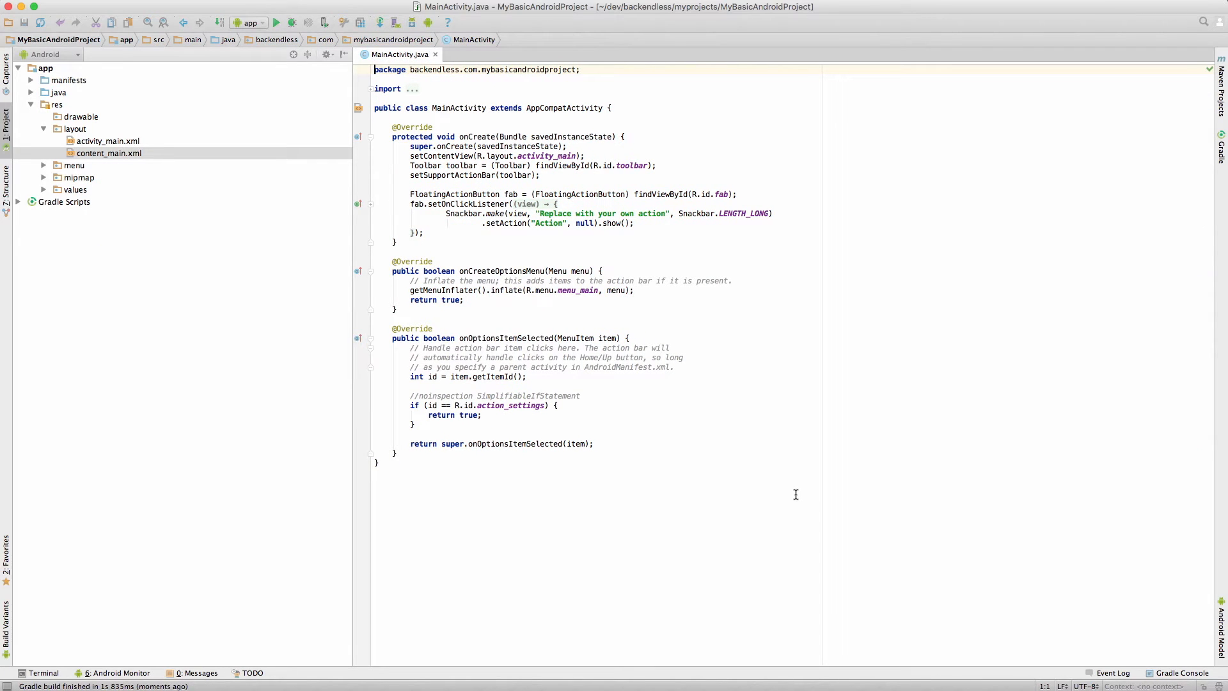
# Expand the imports and add import com.backendless.Backendless; via completion
pyautogui.click(420, 88)
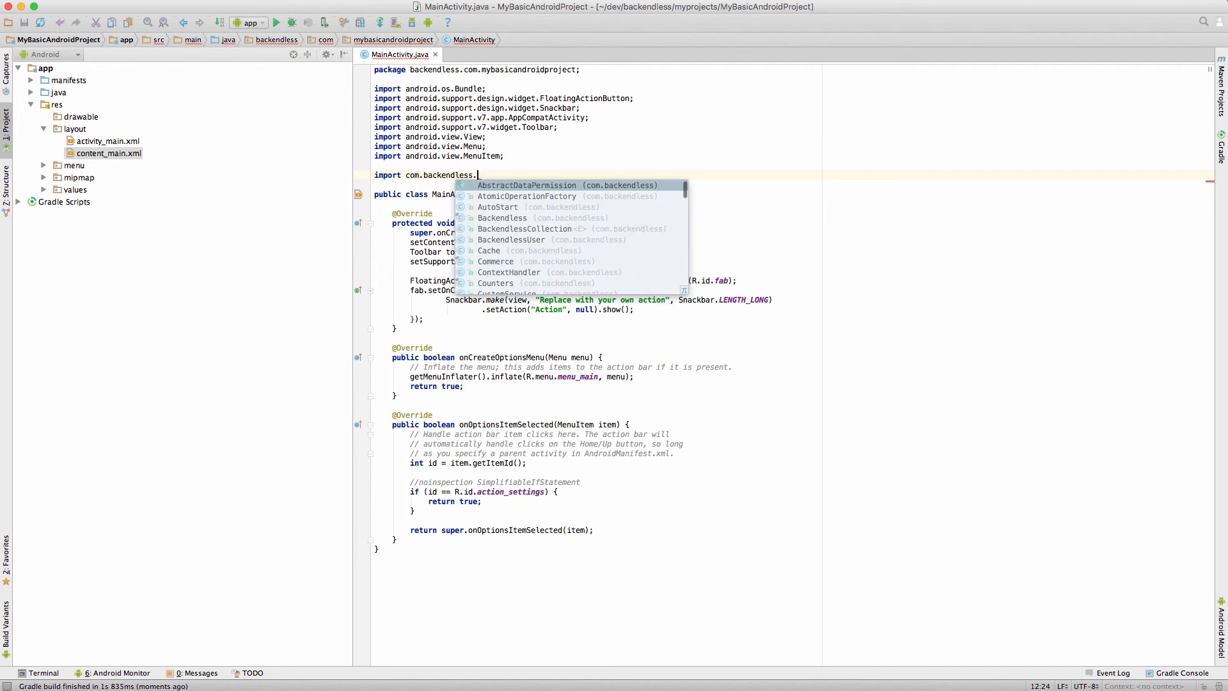
pyautogui.write('Backendless;')
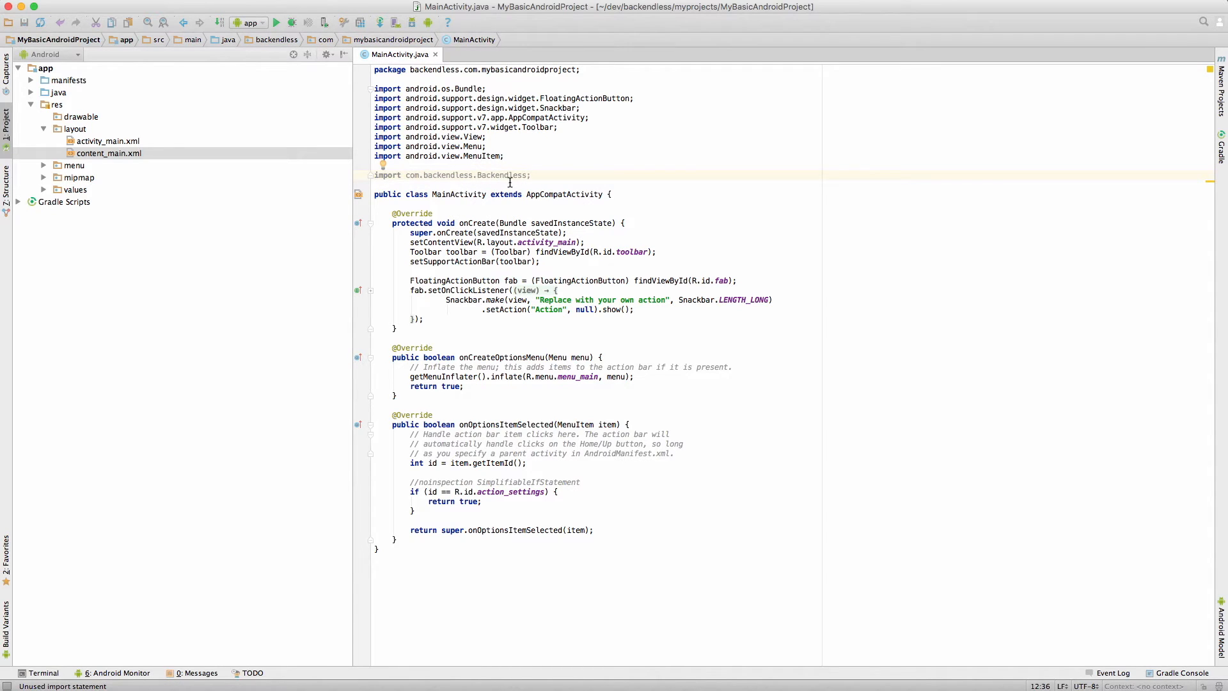
pyautogui.moveTo(576, 252)
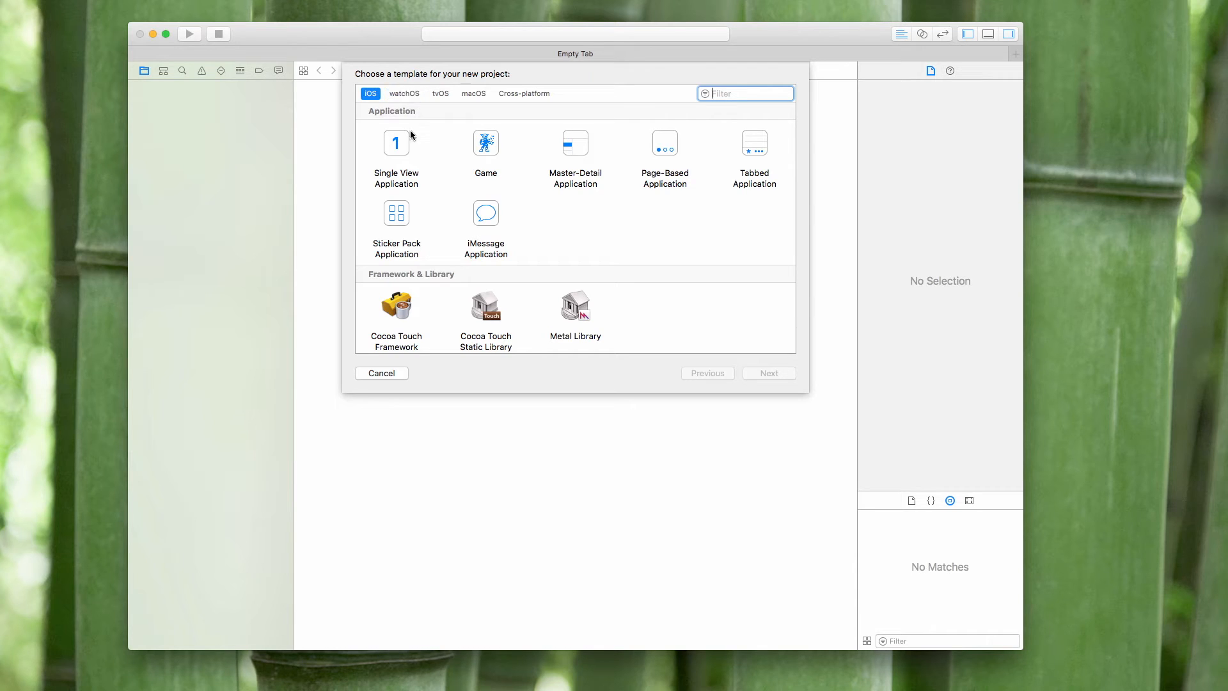
# Start a Single View Application named MyBasiciOSProject and set its language
pyautogui.click(396, 153)
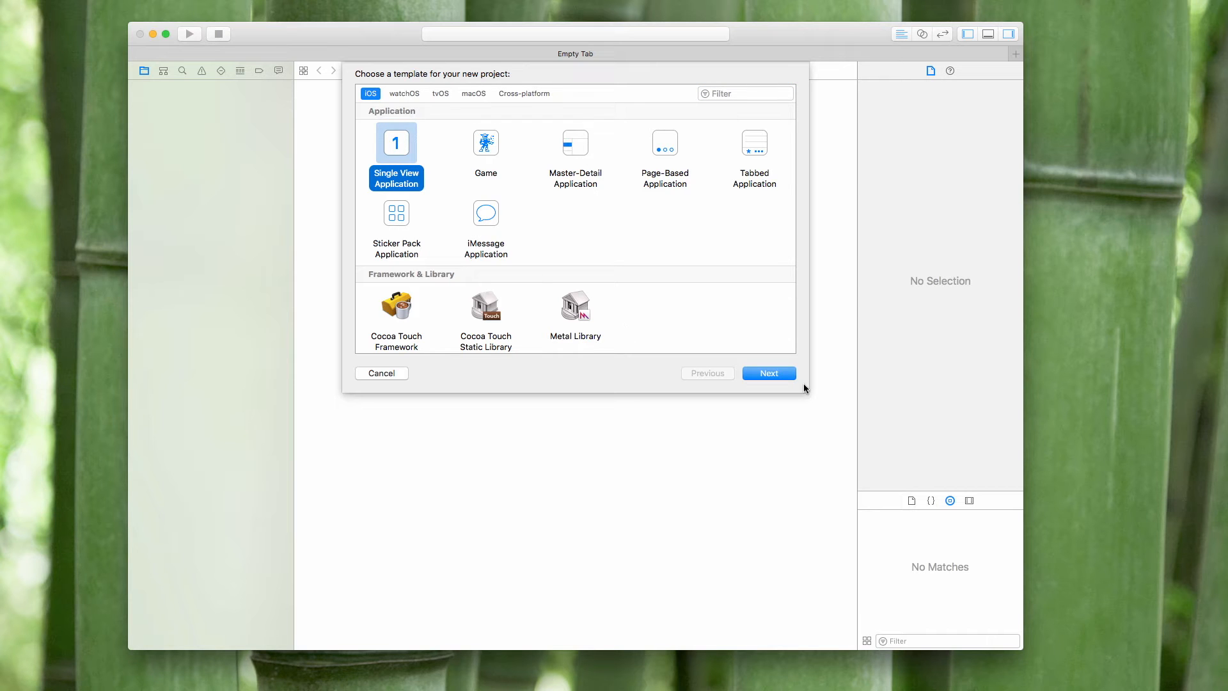
pyautogui.click(767, 372)
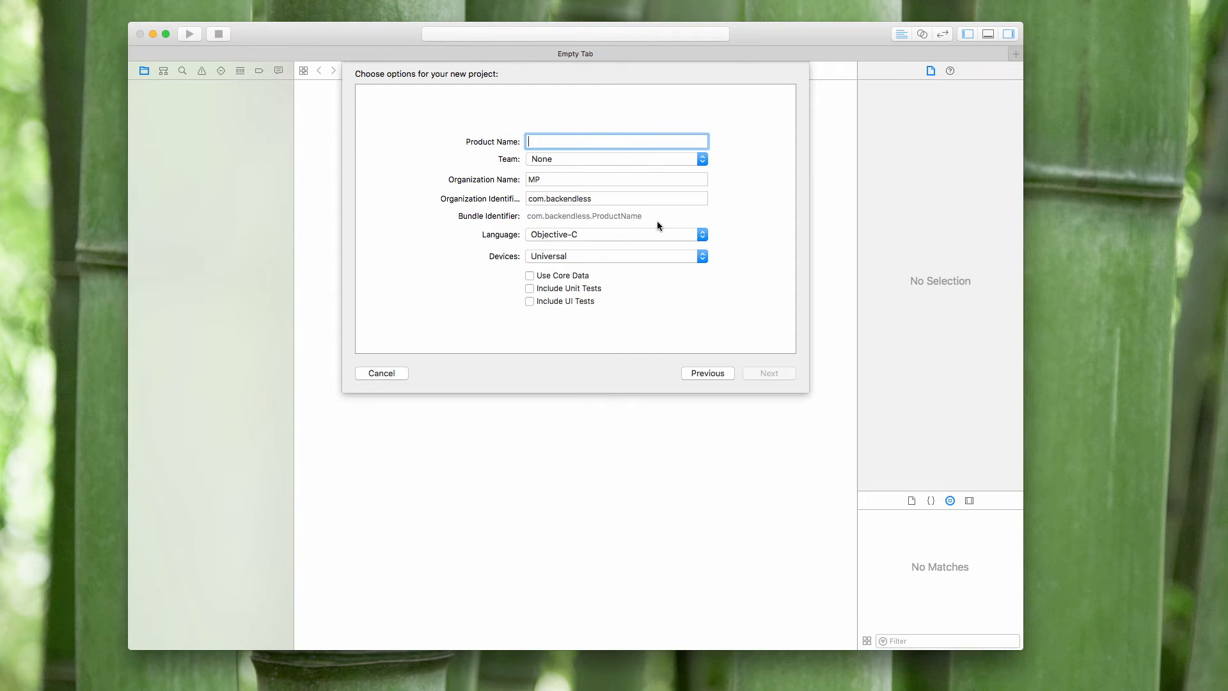
pyautogui.write('MyBasi')
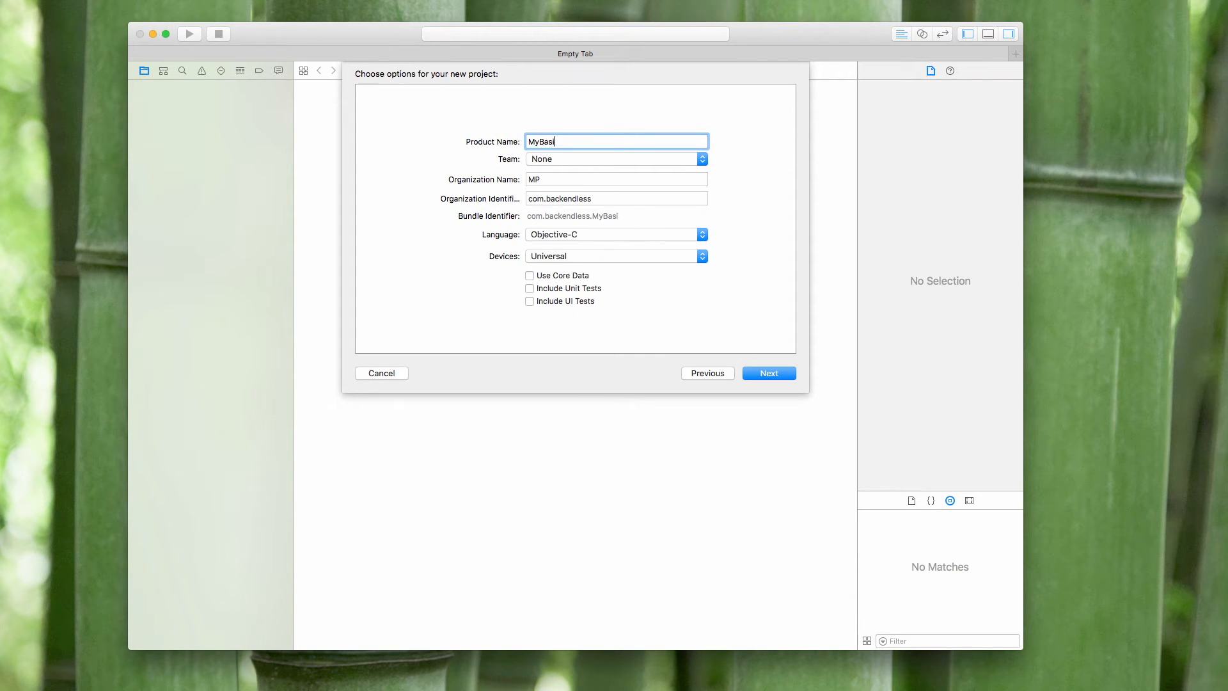
pyautogui.write('ciOSProject')
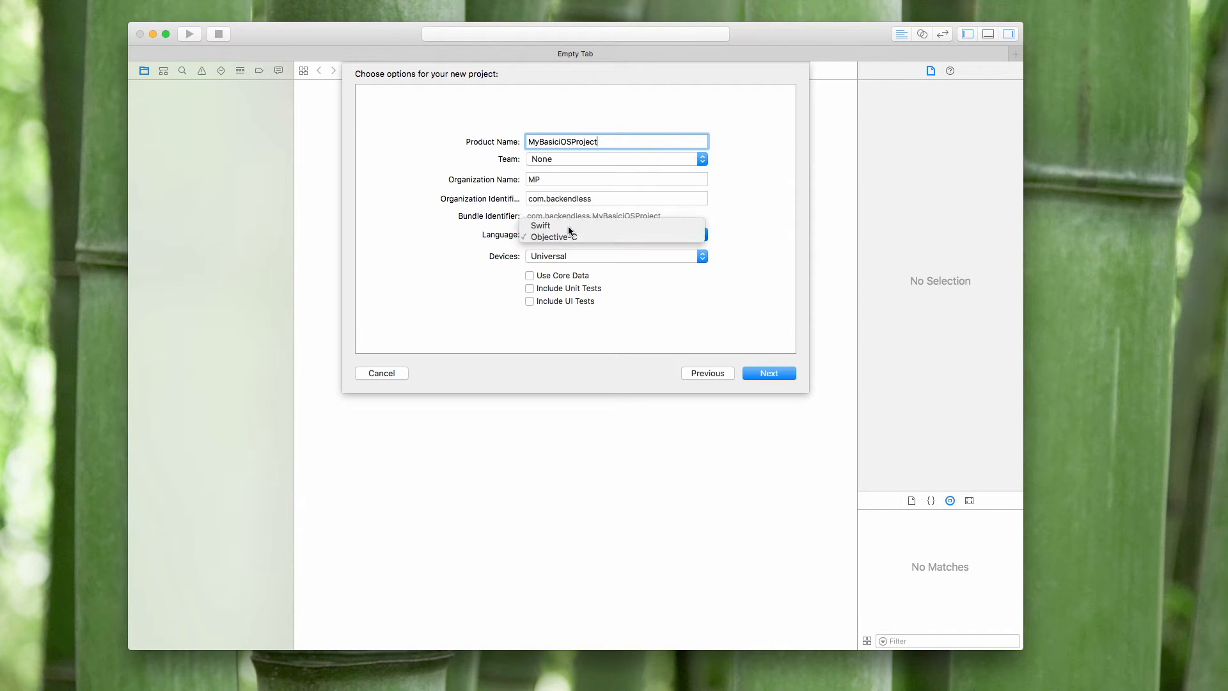
pyautogui.click(768, 373)
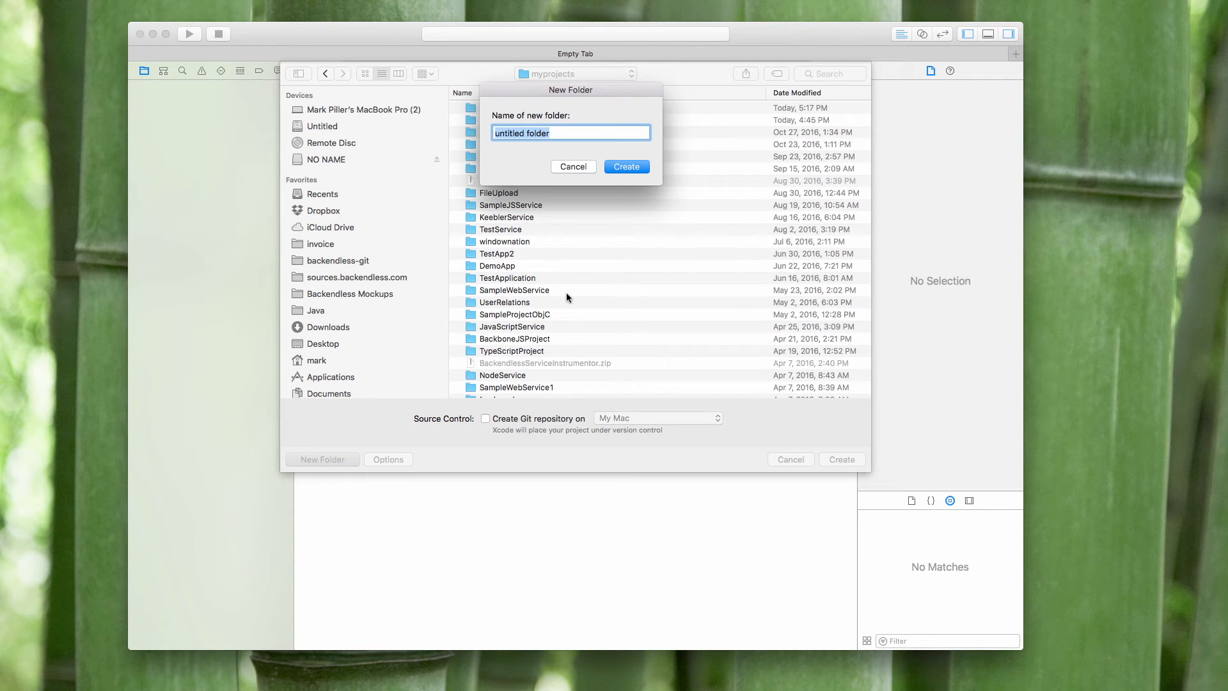
# Create a new MyBasiciOSProject folder in myprojects and save the project into it
pyautogui.write('MyBase')
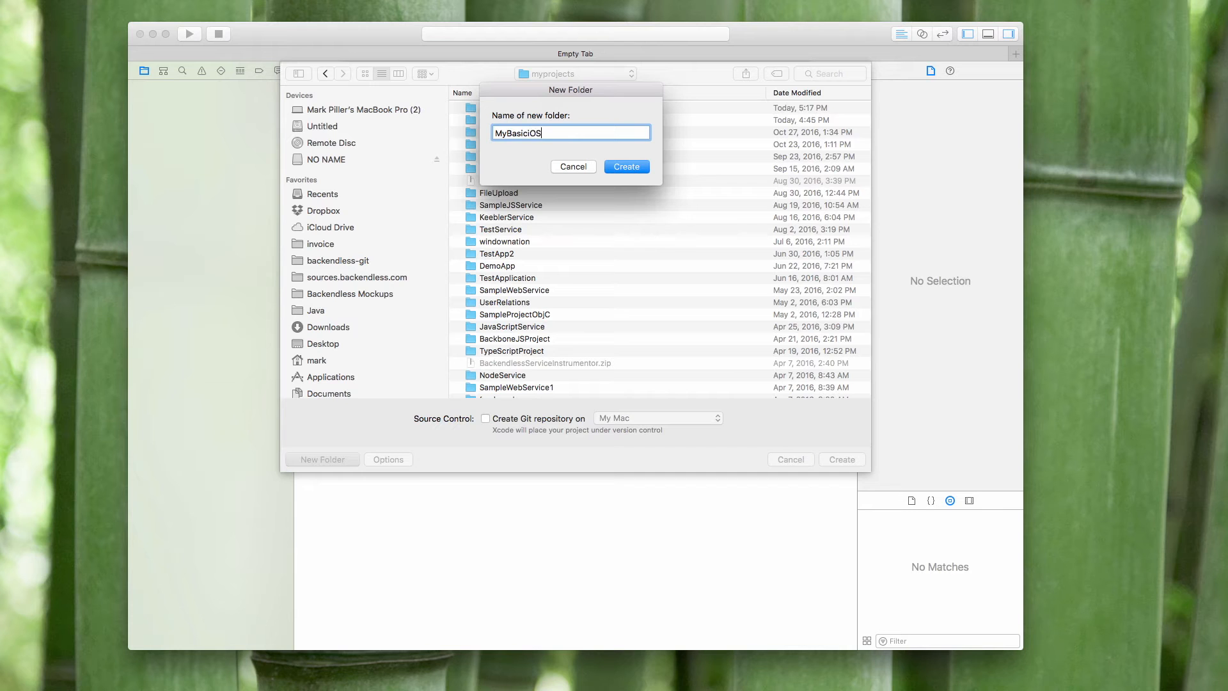
pyautogui.write('Project')
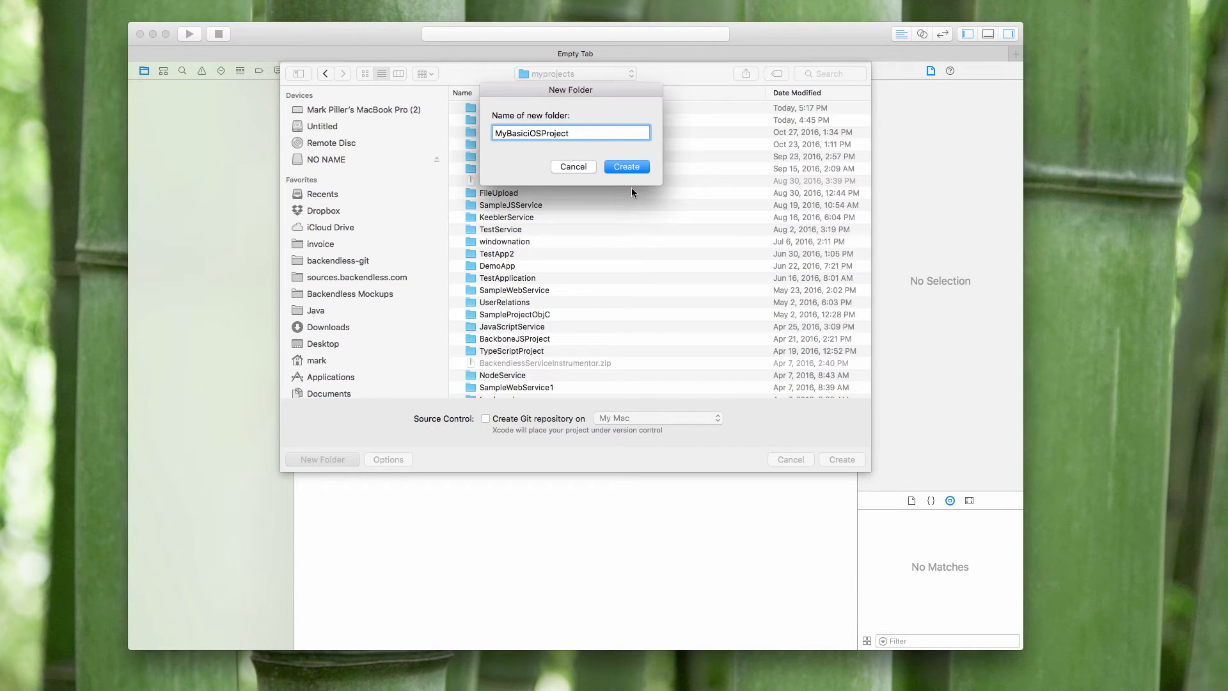
pyautogui.click(626, 166)
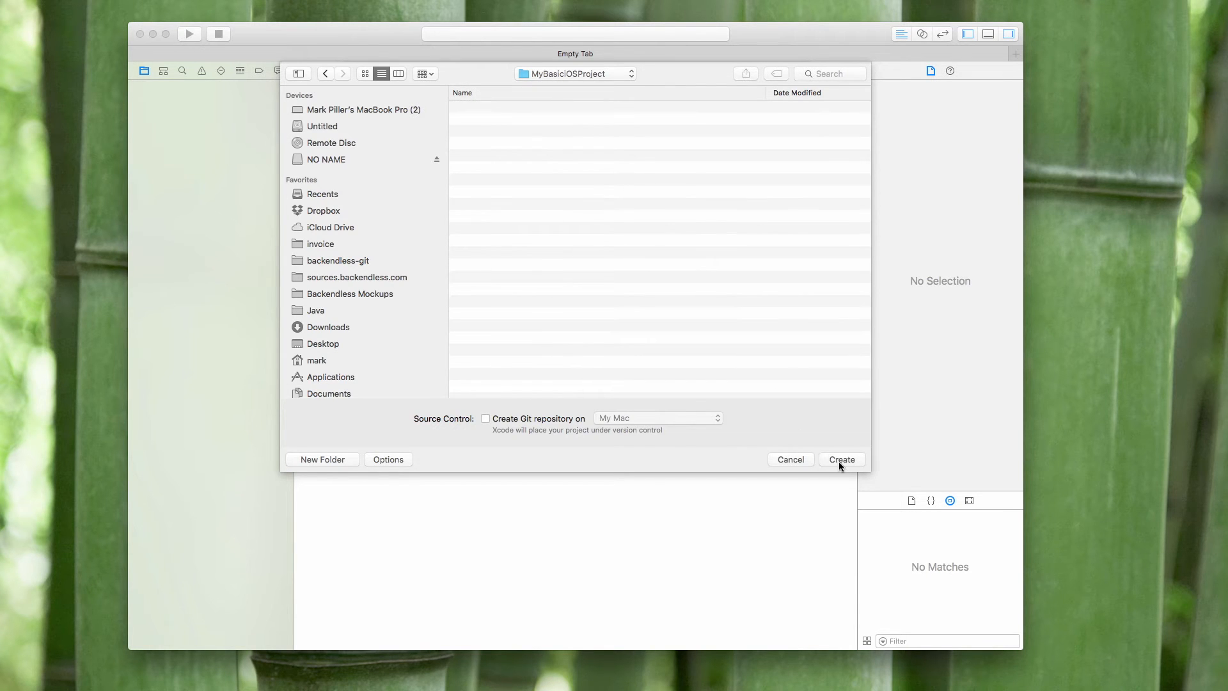
pyautogui.click(842, 460)
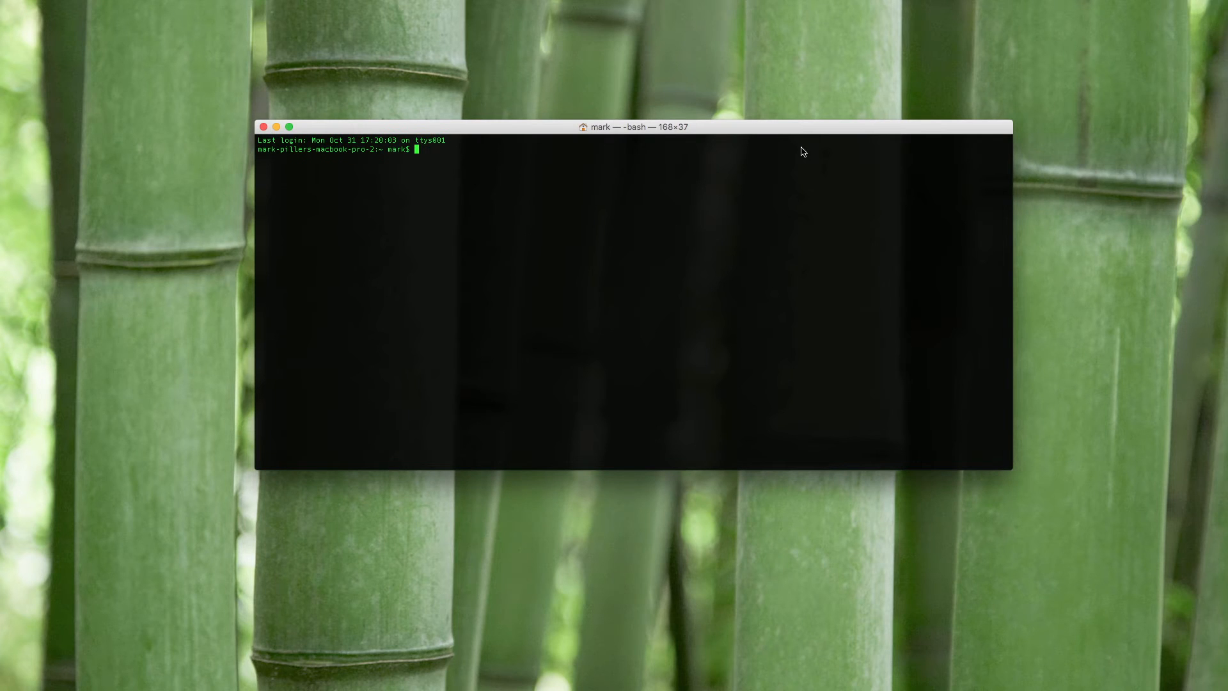
# cd into ~/dev/backendless/myprojects/MyBasiciOSProject/MyBasiciOSProject/
pyautogui.write('cd ~/dev/backendless/myprojects/')
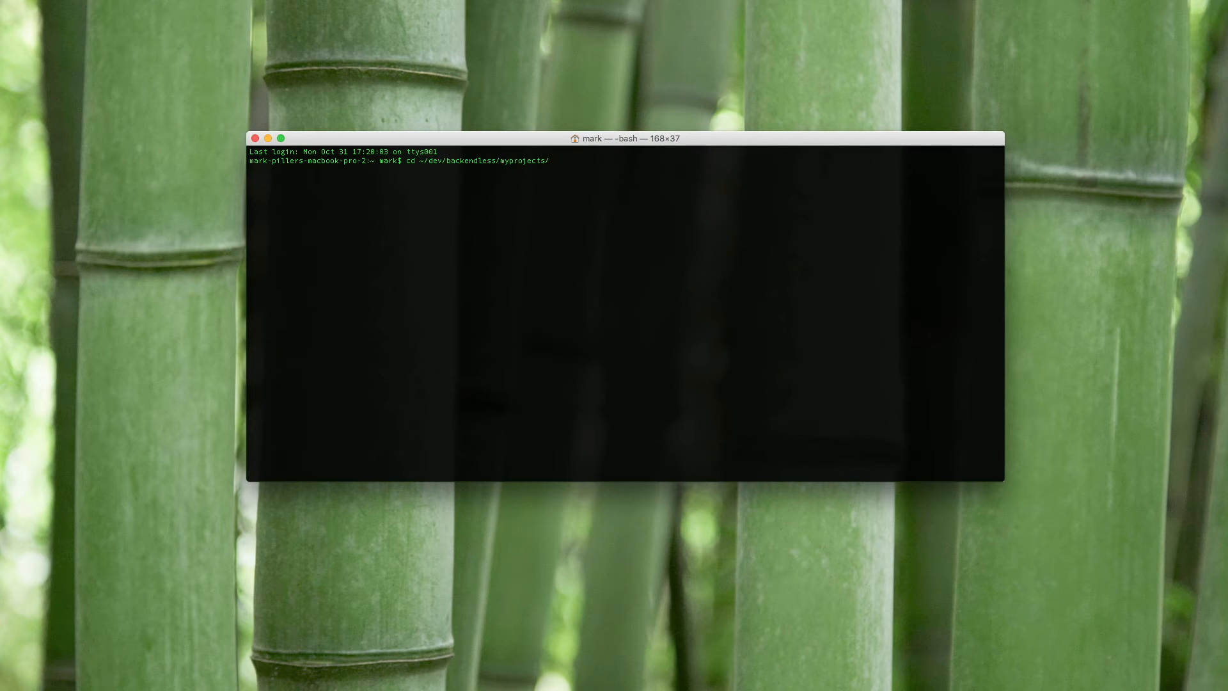
pyautogui.write('MyBasiciOSProject/My')
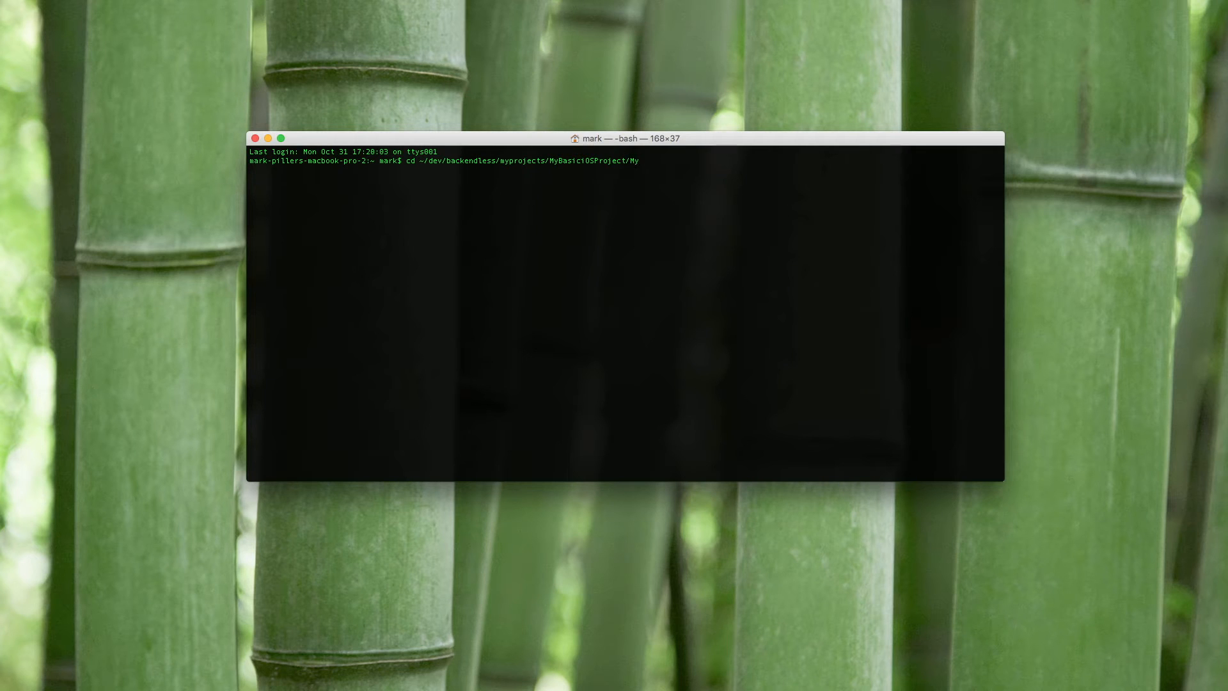
pyautogui.press('Return')
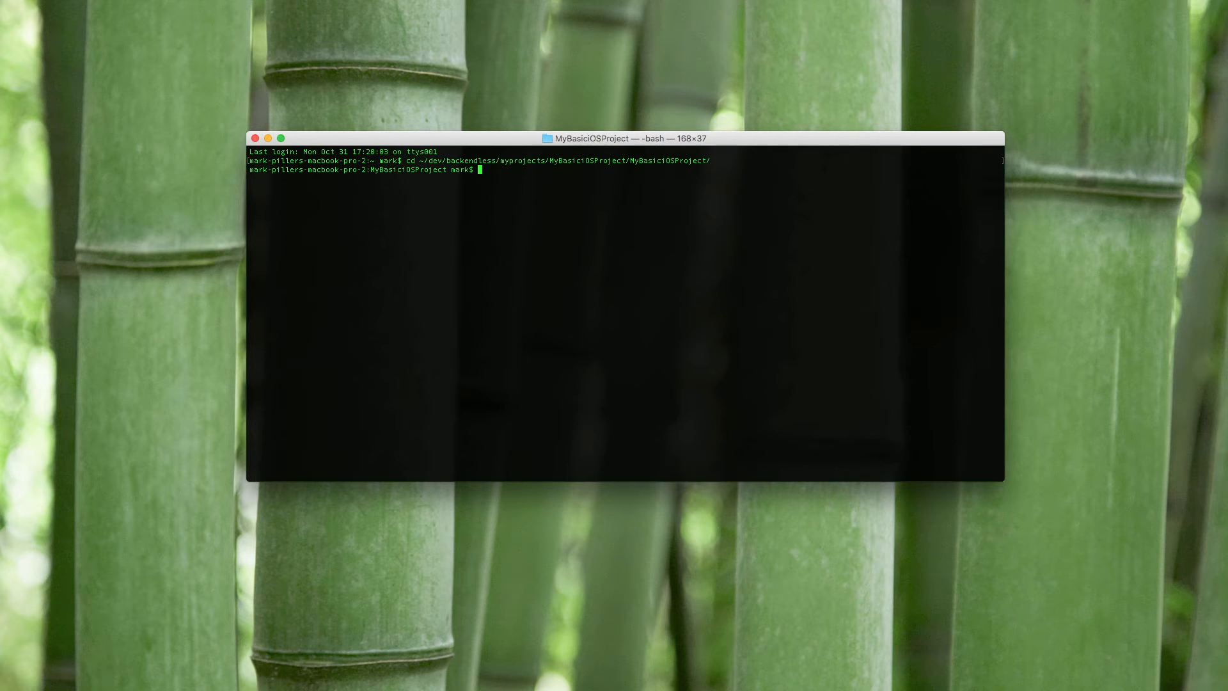
# Run pod init to generate a Podfile, then bring up its actions in Finder
pyautogui.write('pod')
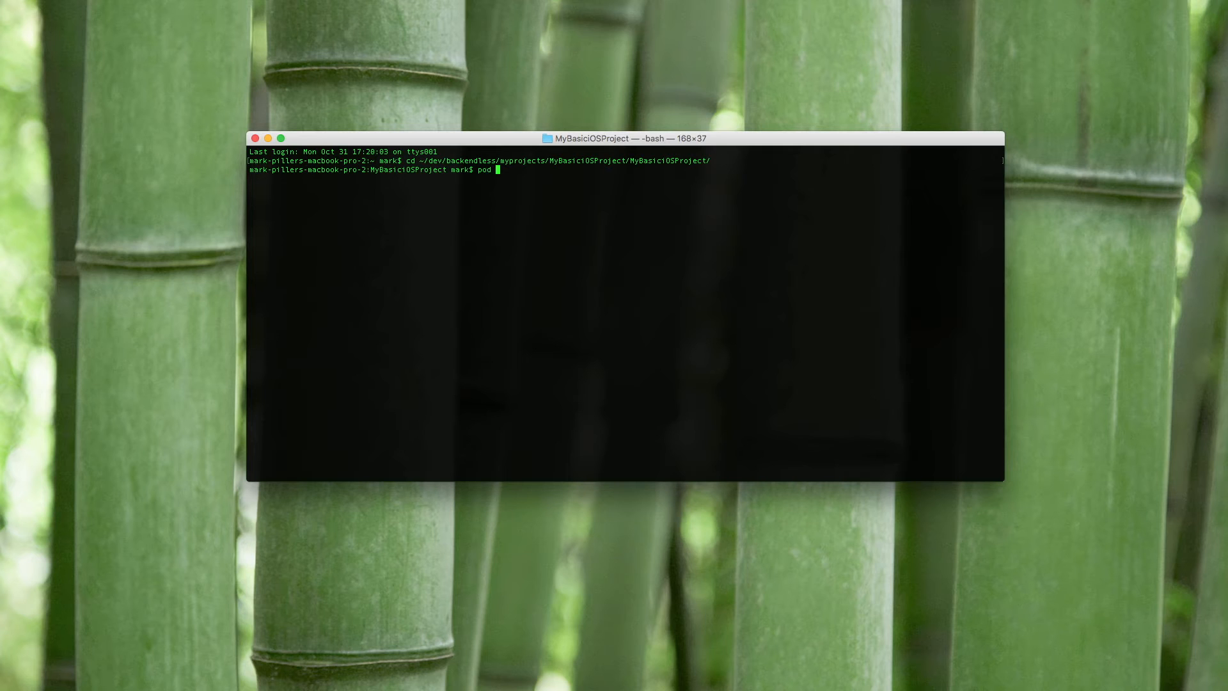
pyautogui.write('init')
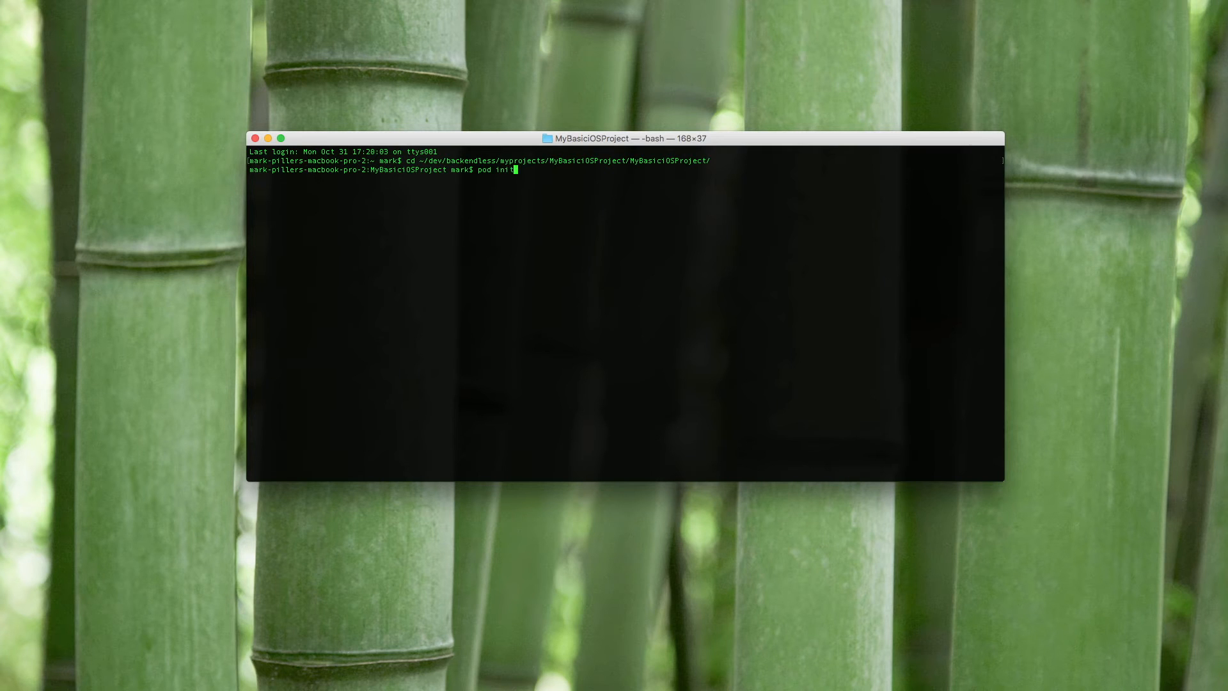
pyautogui.press('Return')
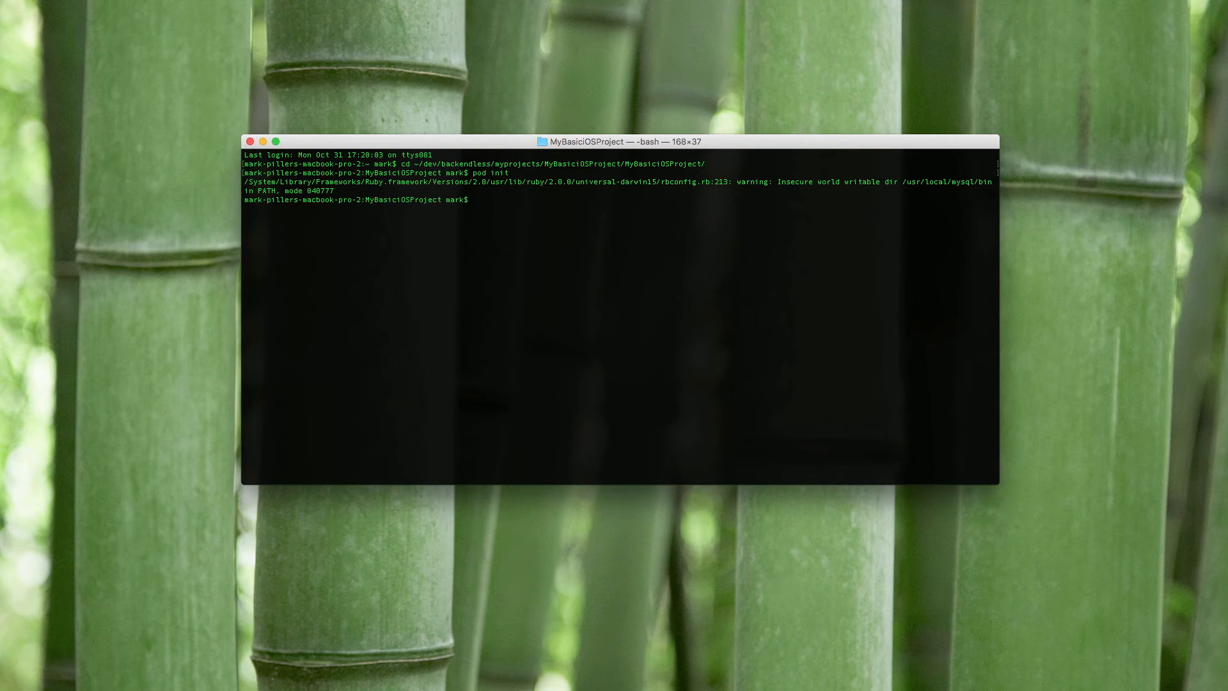
pyautogui.rightClick(818, 141)
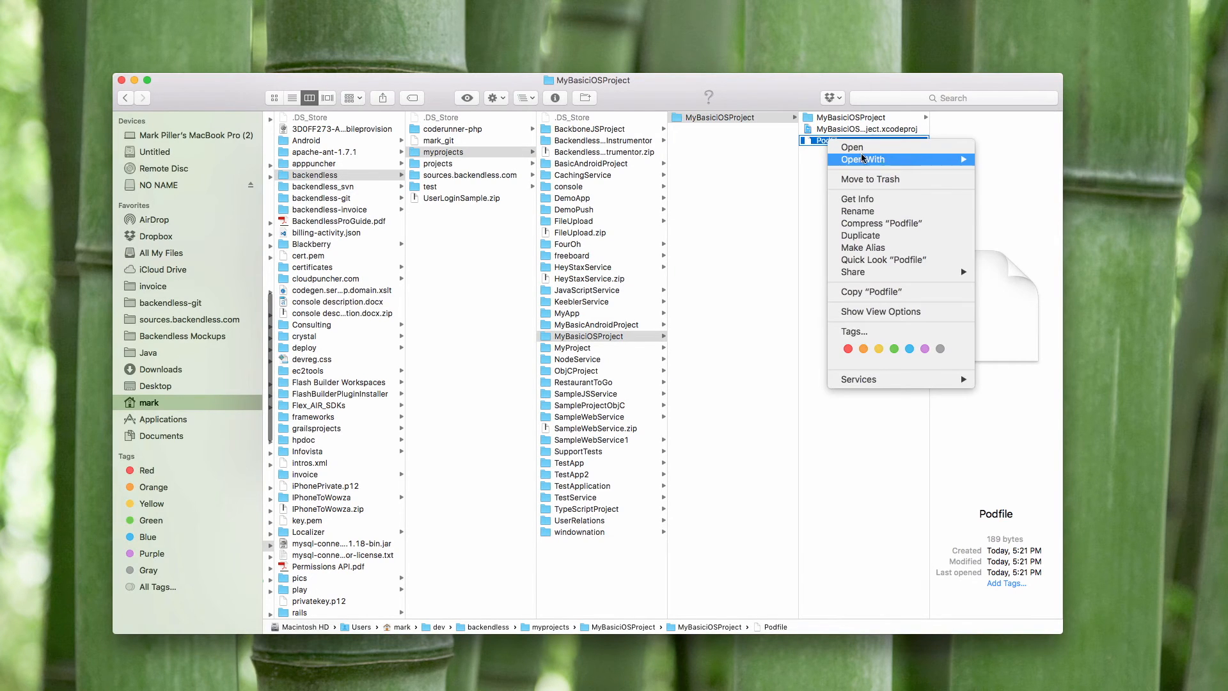
# Edit the Podfile in TextEdit to add pod 'Backendless' inside the target block and save
pyautogui.click(768, 228)
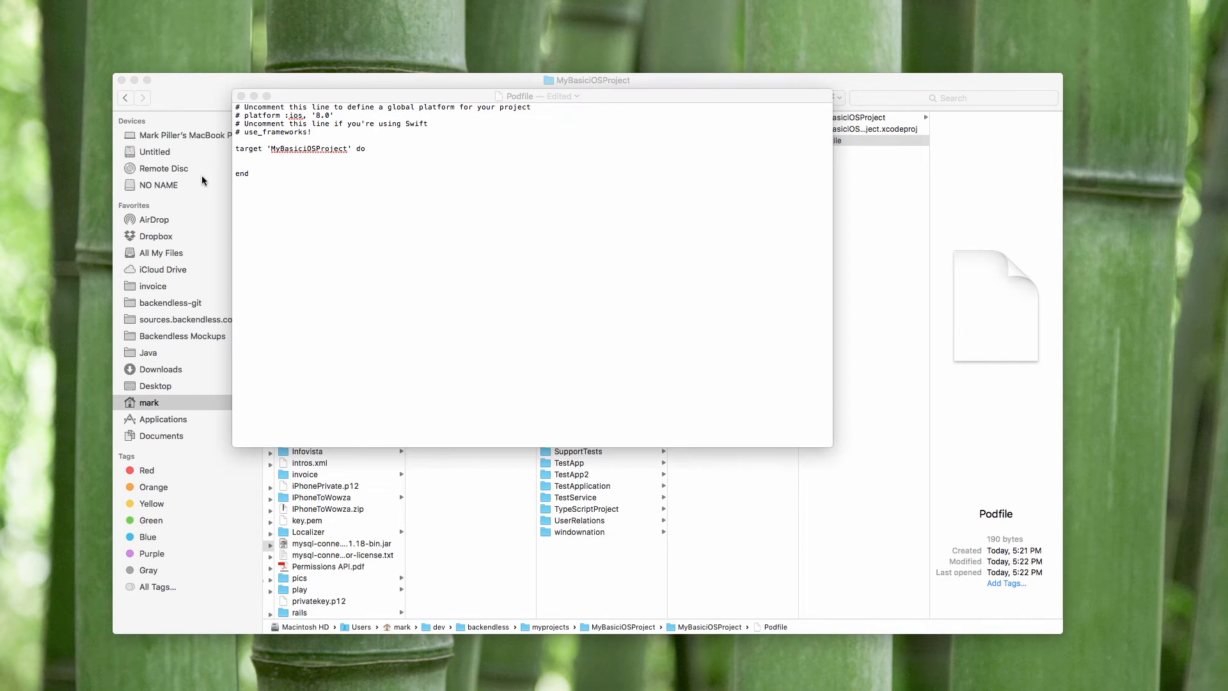
pyautogui.click(269, 165)
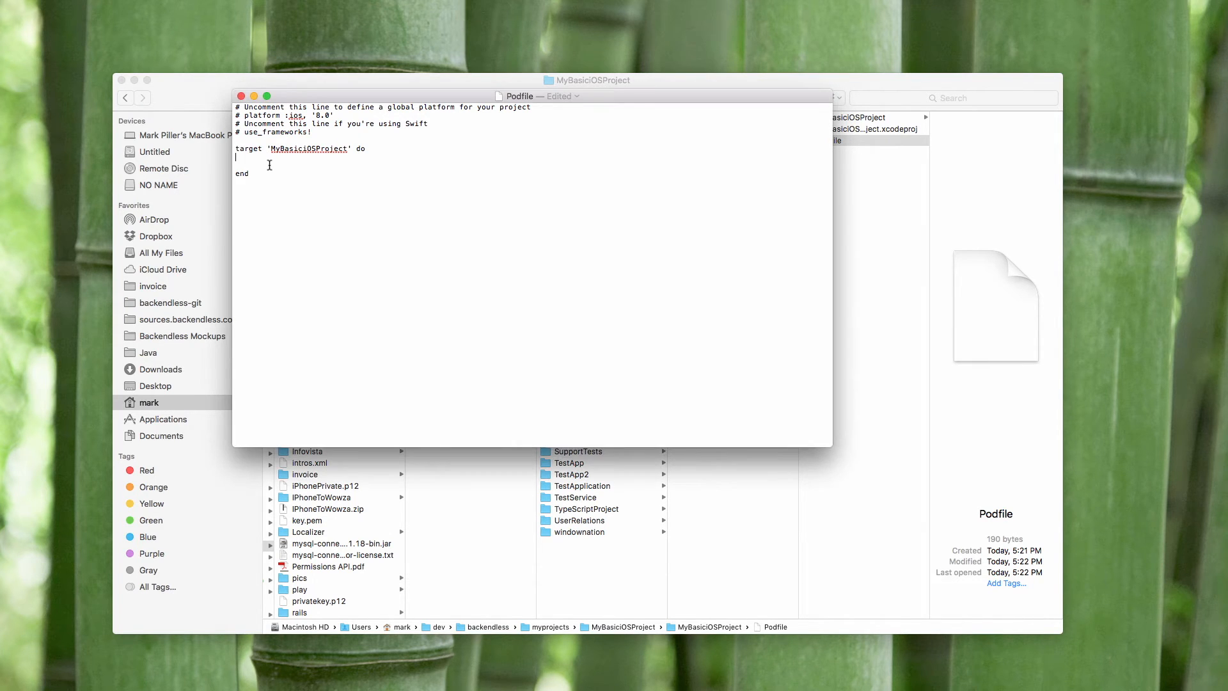
pyautogui.write("pod '")
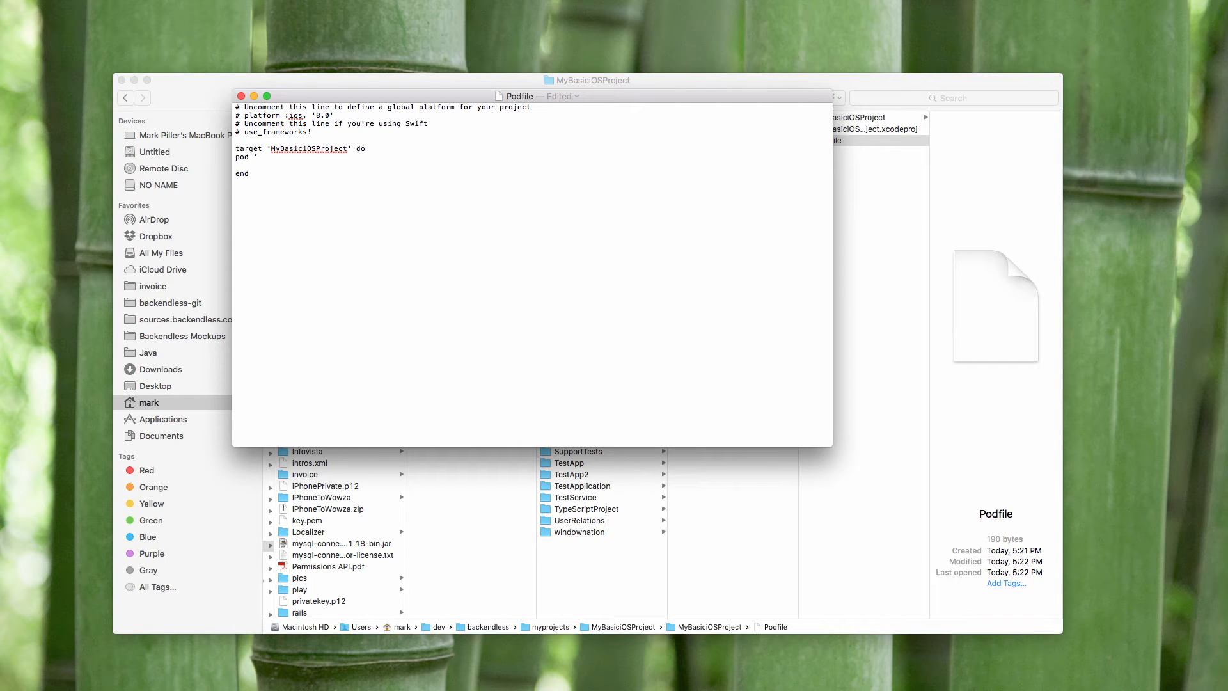
pyautogui.write("Backendless'")
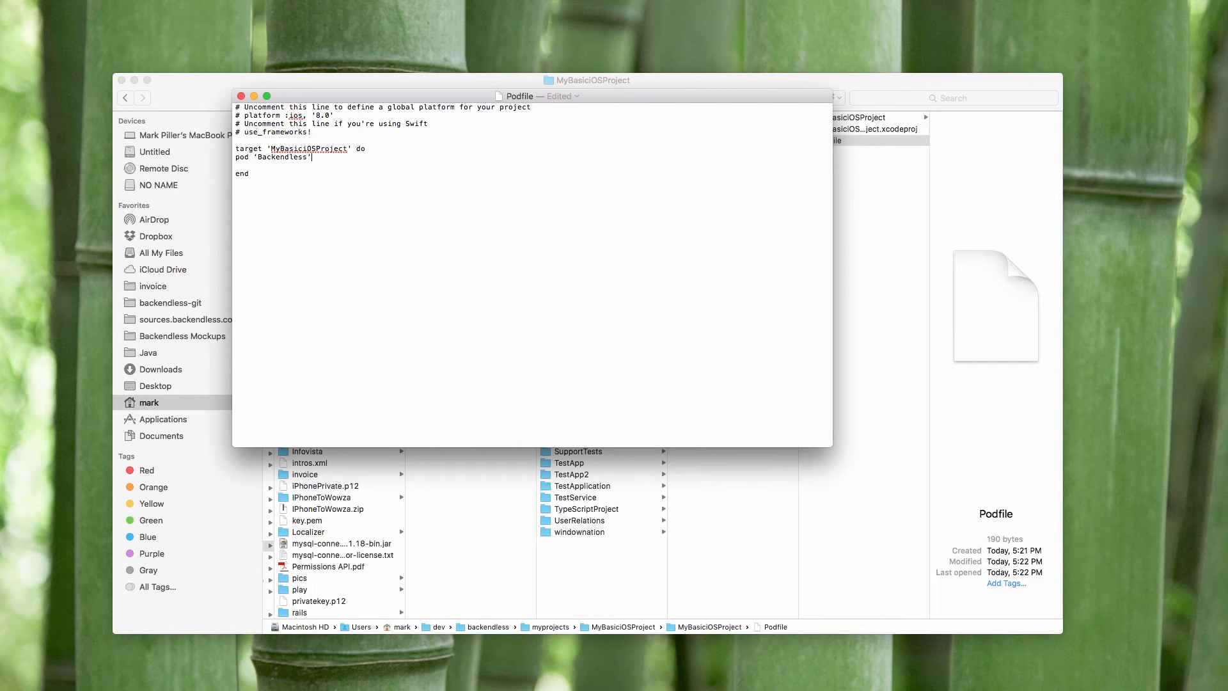
pyautogui.press('cmd+s')
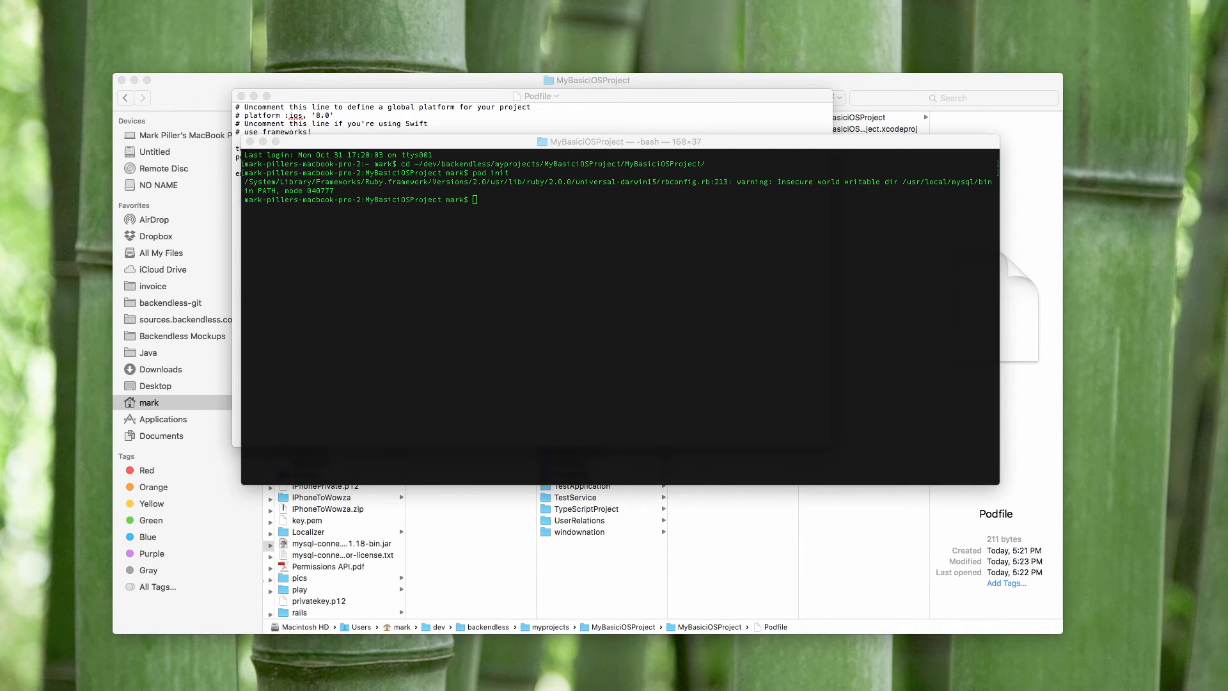
# Run pod install in the project folder to install the Backendless pod
pyautogui.click(502, 339)
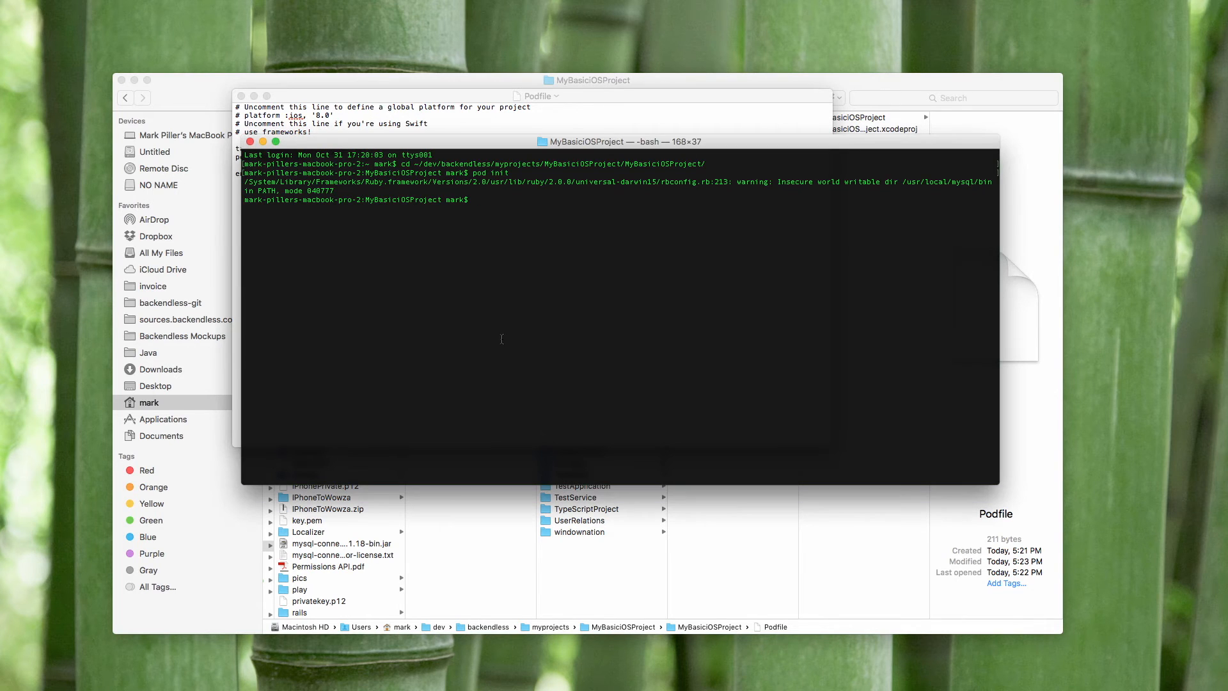
pyautogui.write('pod install')
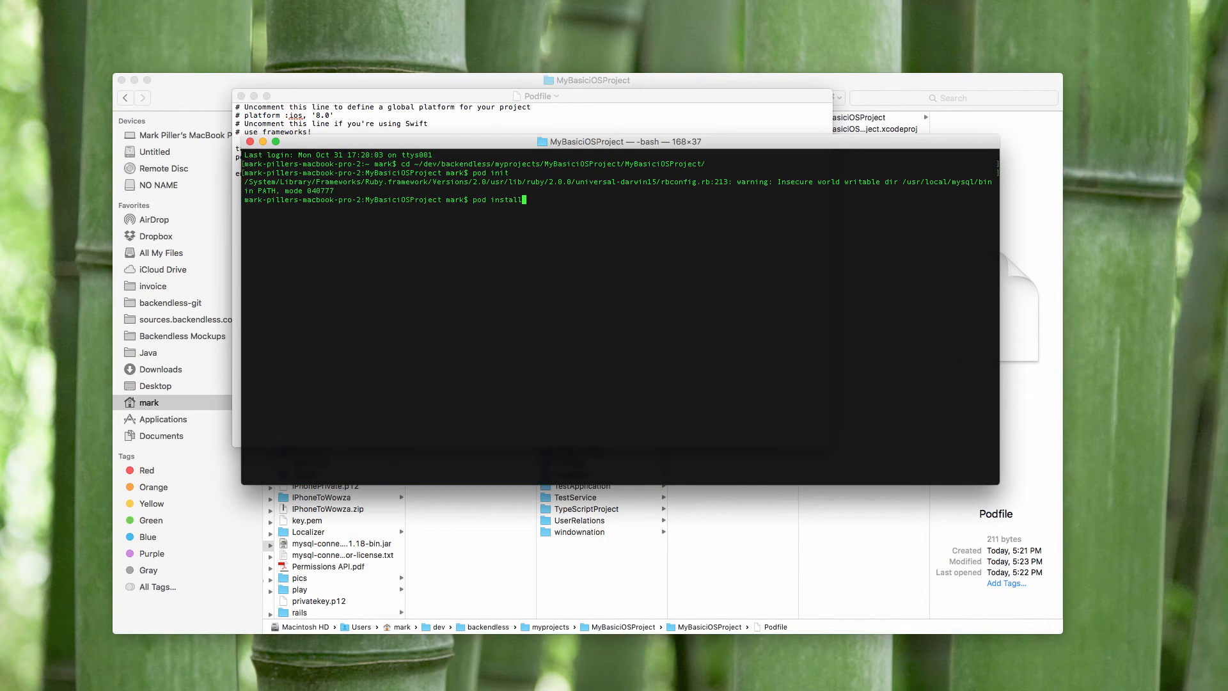
pyautogui.press('Return')
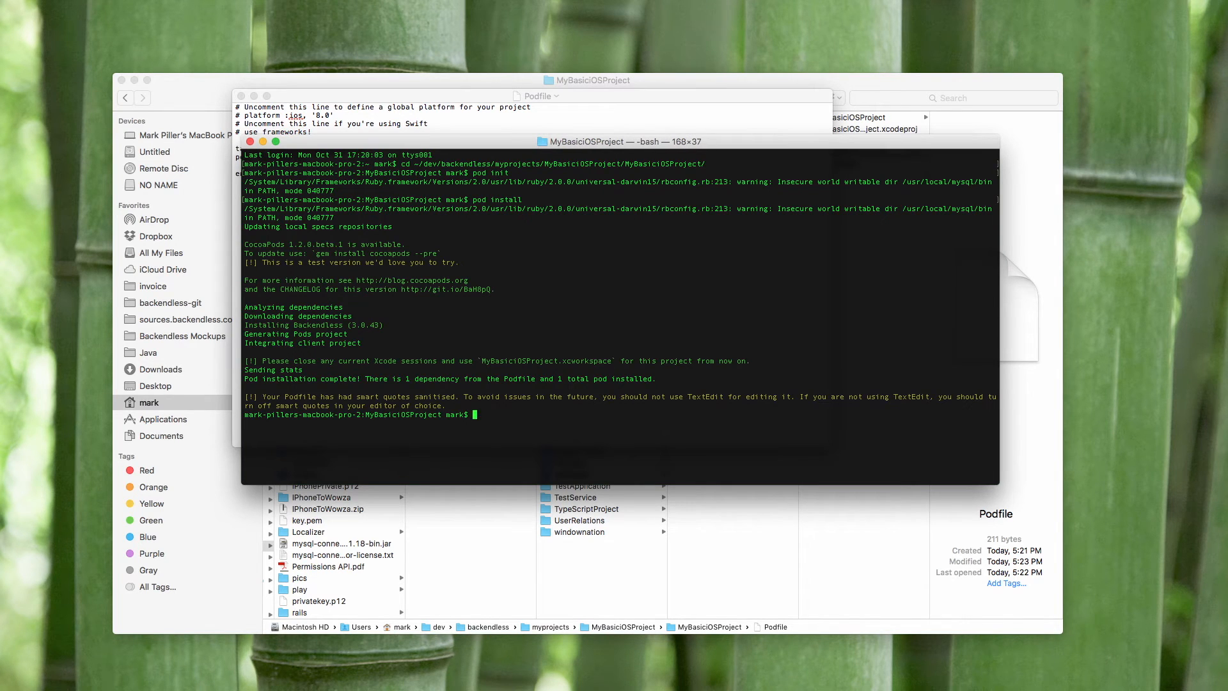
pyautogui.moveTo(495, 458)
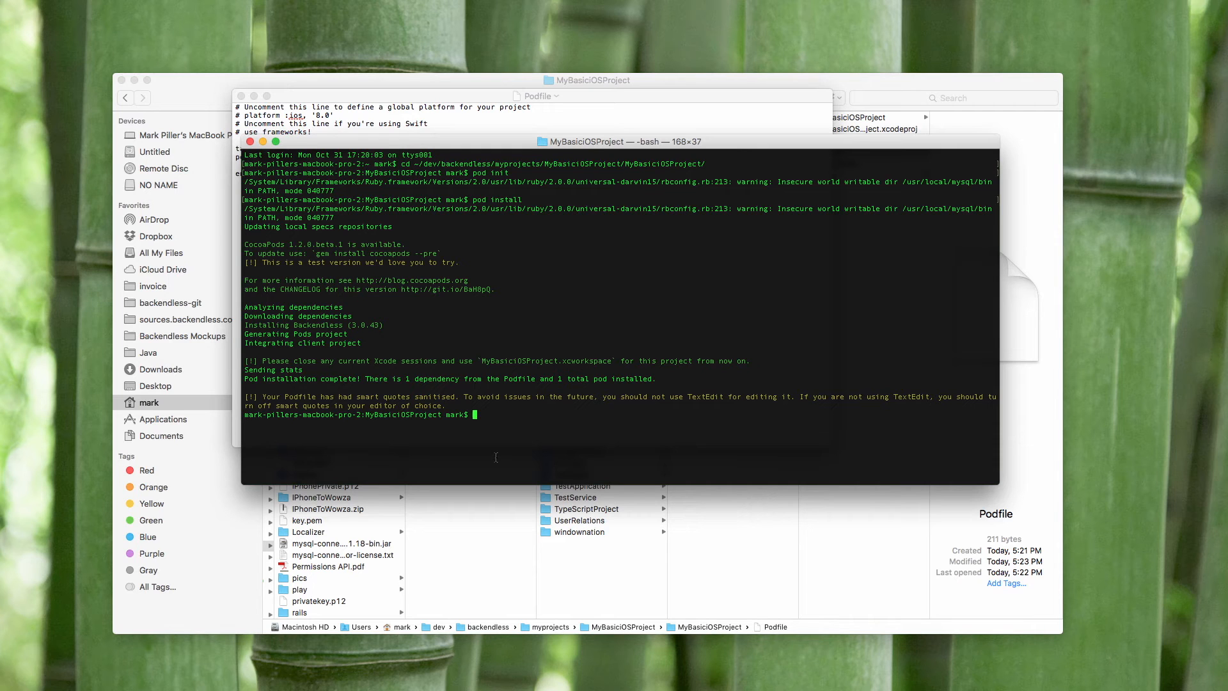
pyautogui.moveTo(571, 128)
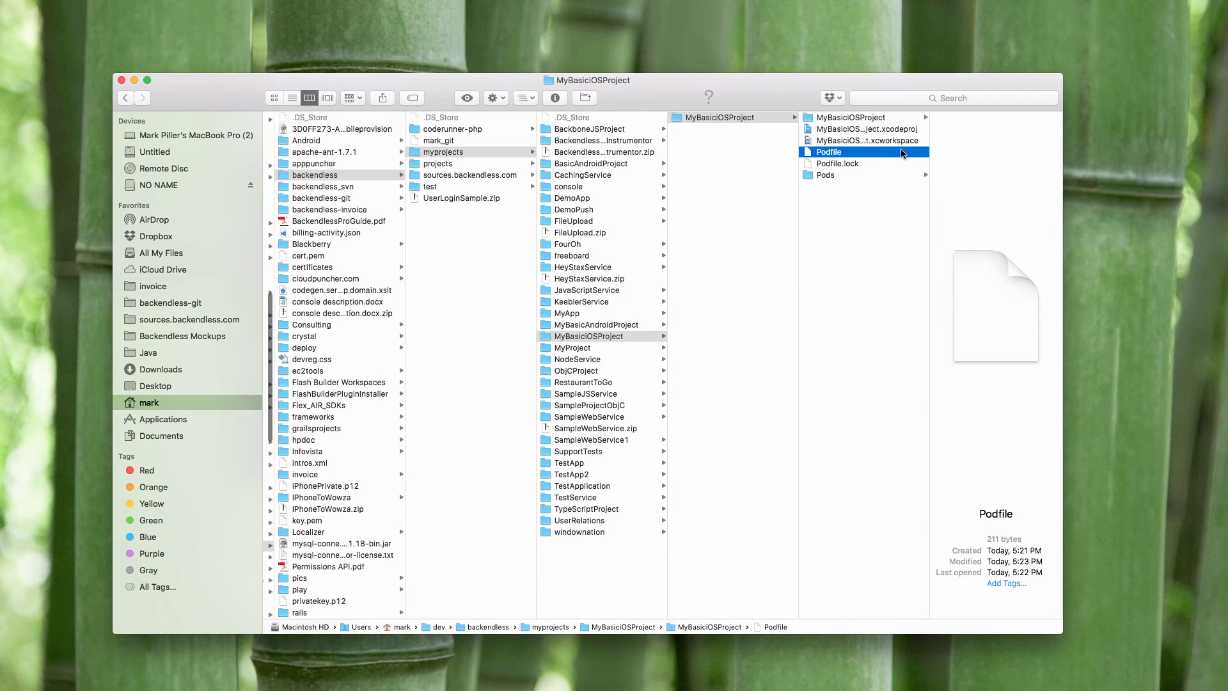
# Open the newly created MyBasiciOSProject.xcworkspace from Finder
pyautogui.click(861, 141)
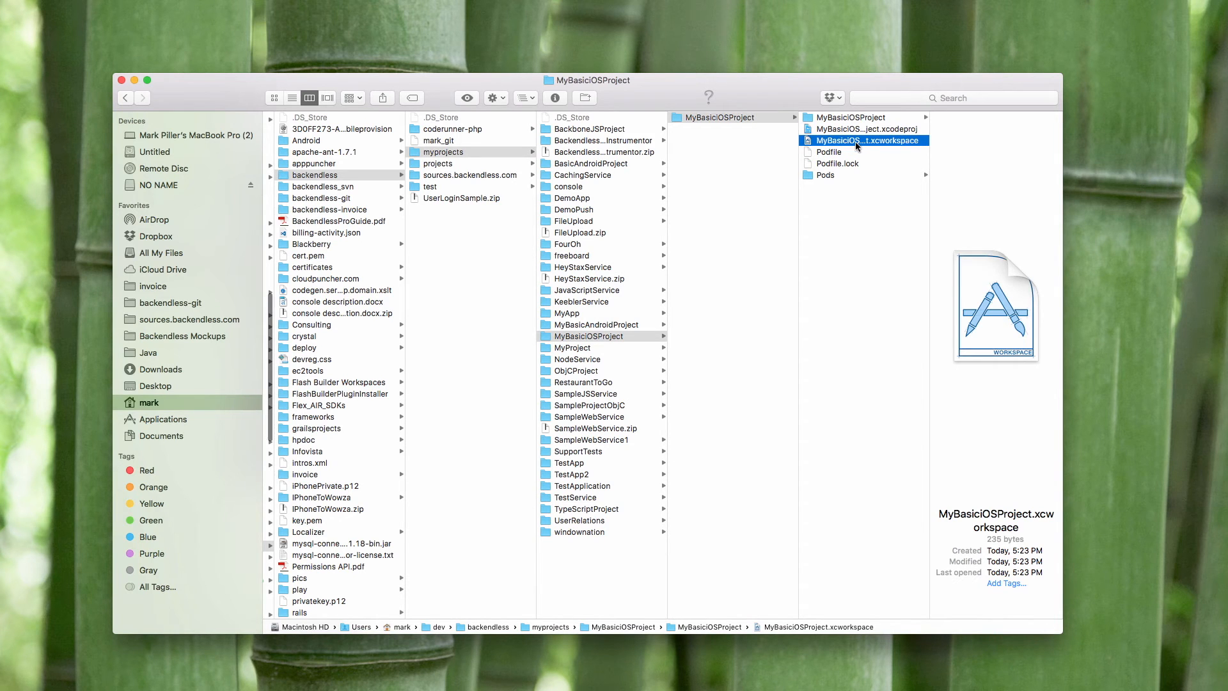
pyautogui.rightClick(861, 141)
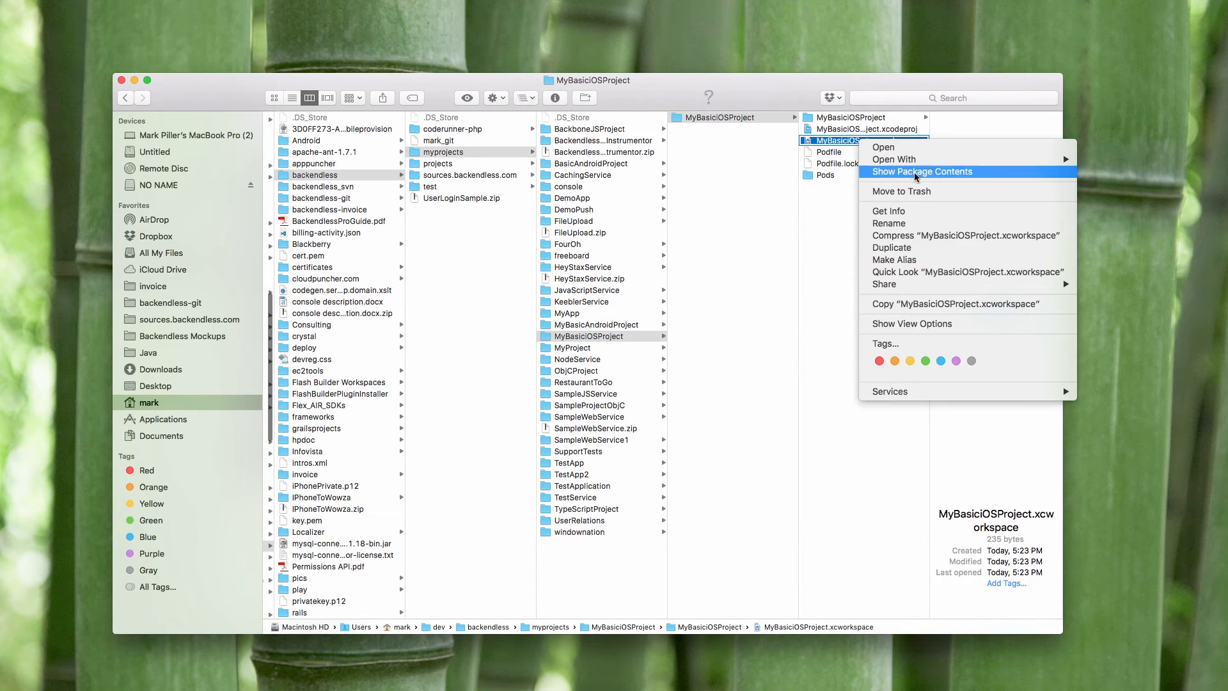
pyautogui.click(924, 172)
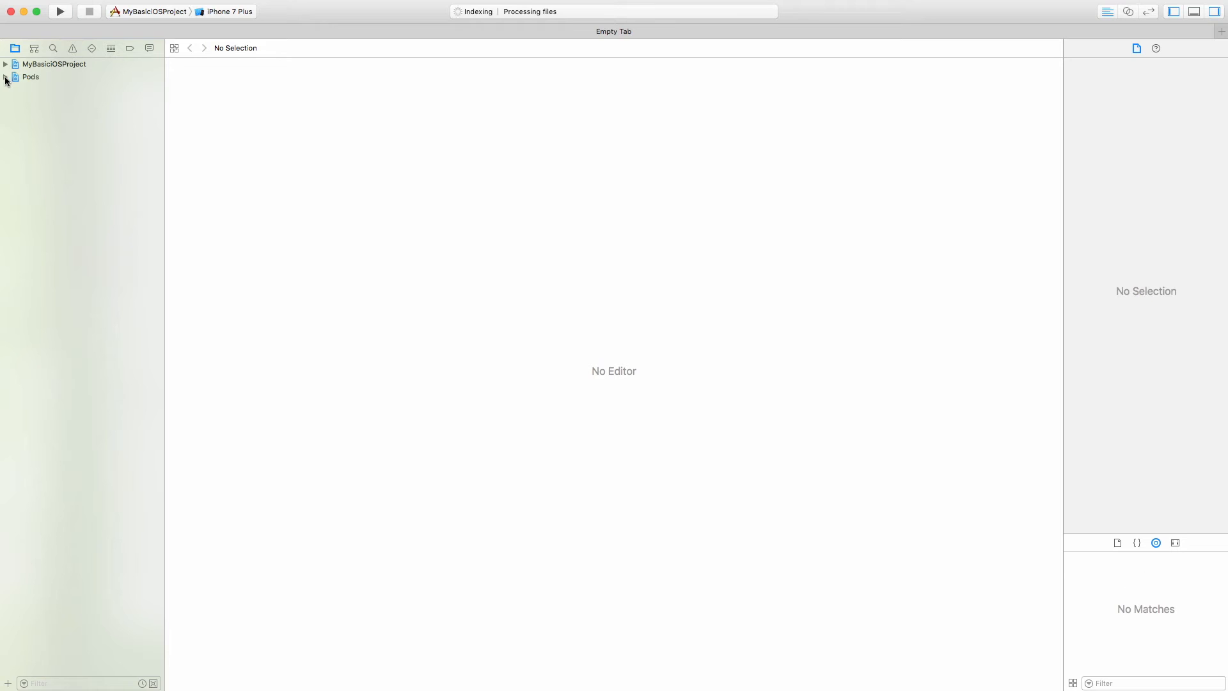
# Expand the MyBasiciOSProject and Pods projects in the Navigator, revealing the Backendless pod
pyautogui.click(5, 77)
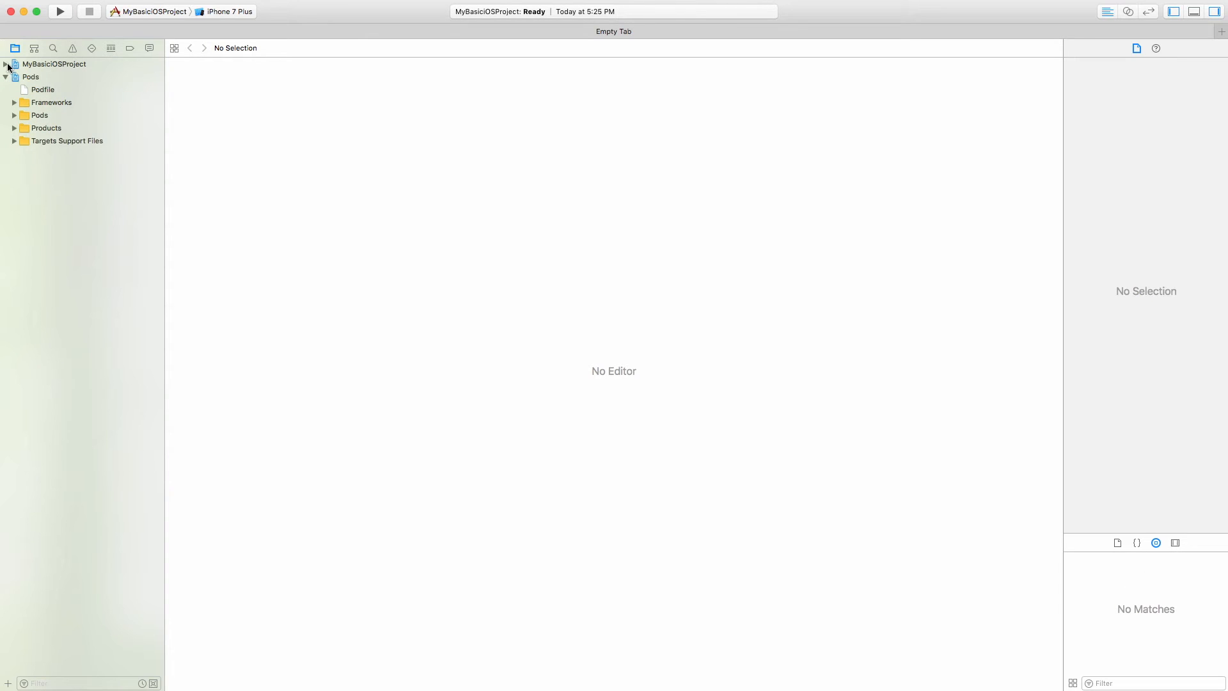
pyautogui.click(7, 64)
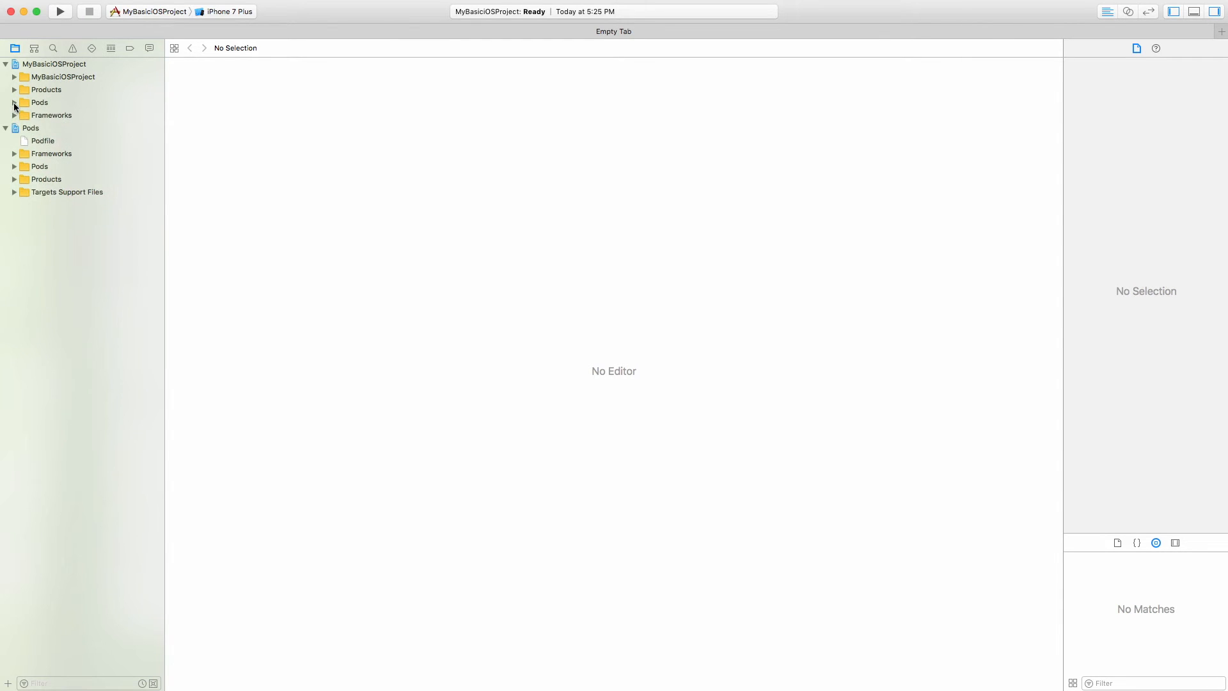
pyautogui.click(14, 166)
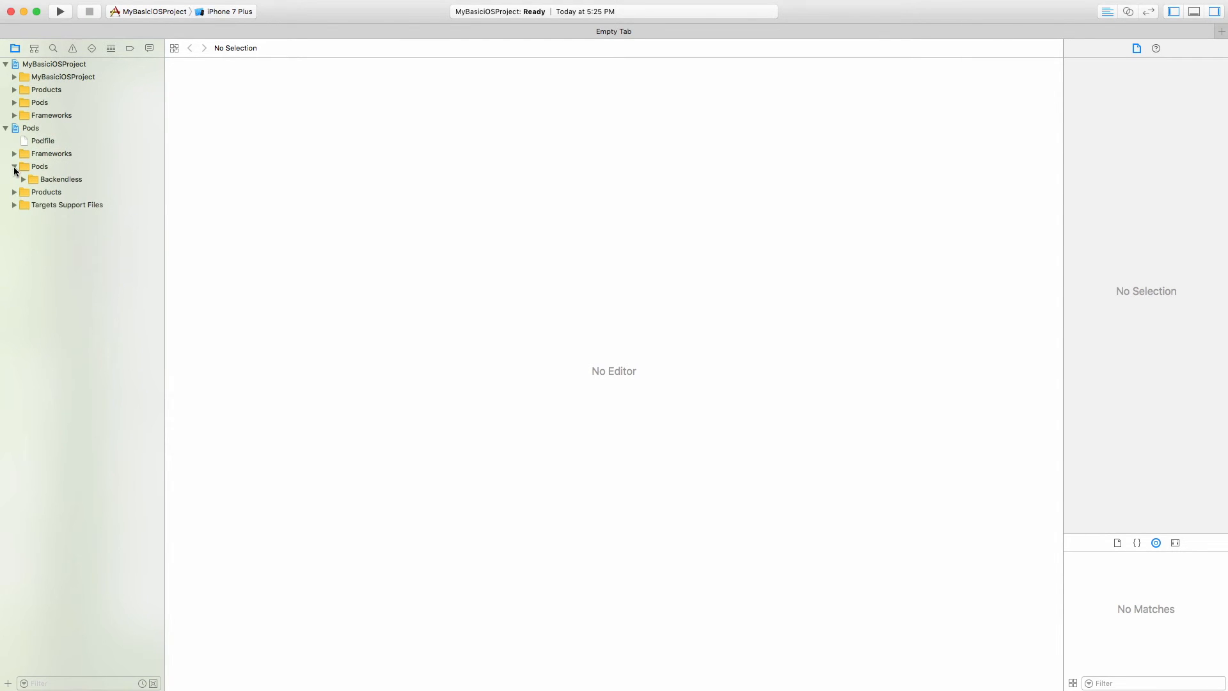
pyautogui.click(14, 166)
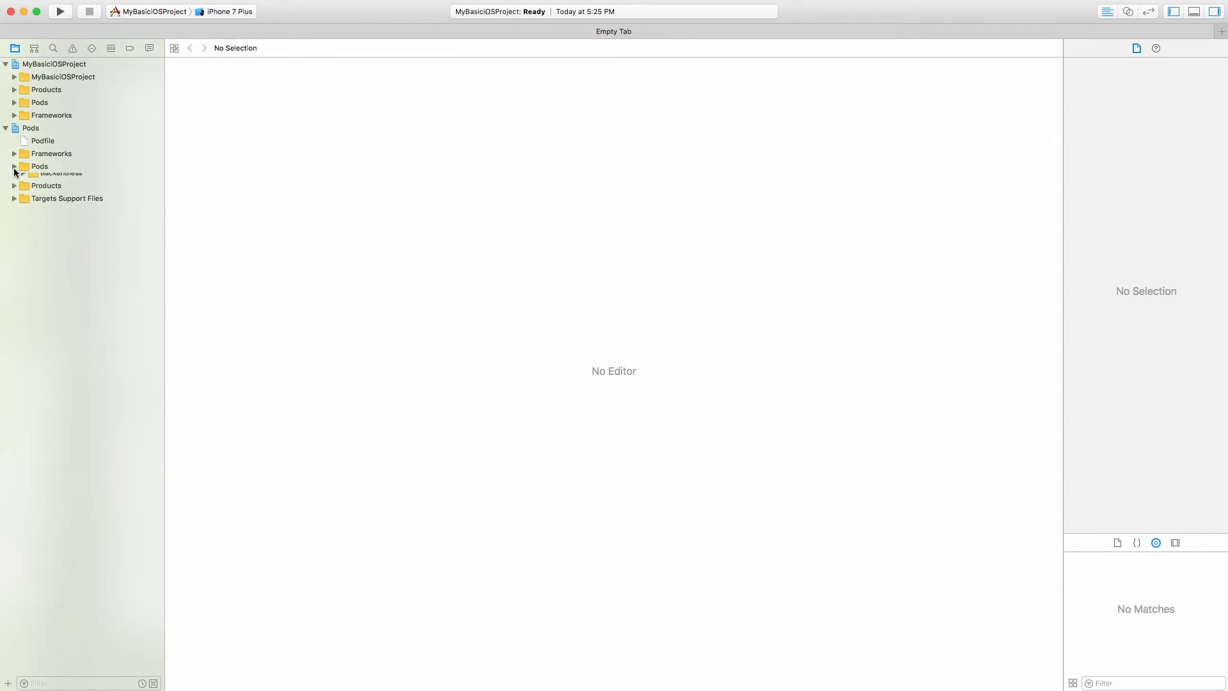
pyautogui.click(14, 166)
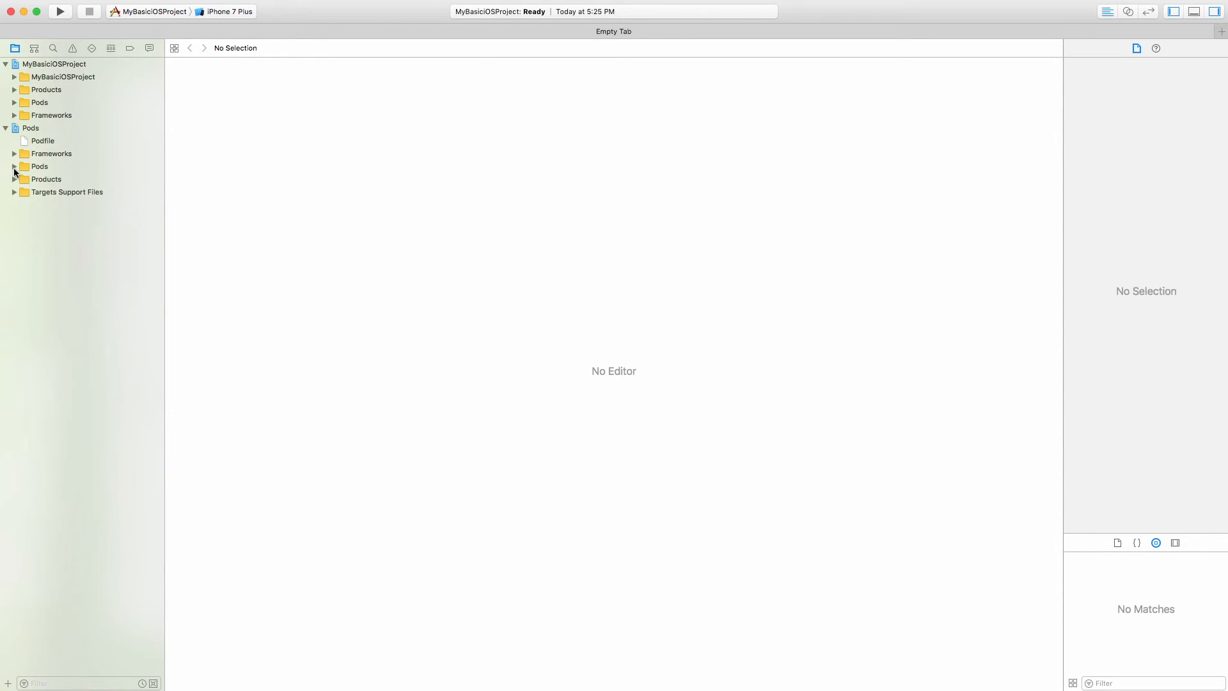
pyautogui.moveTo(68, 113)
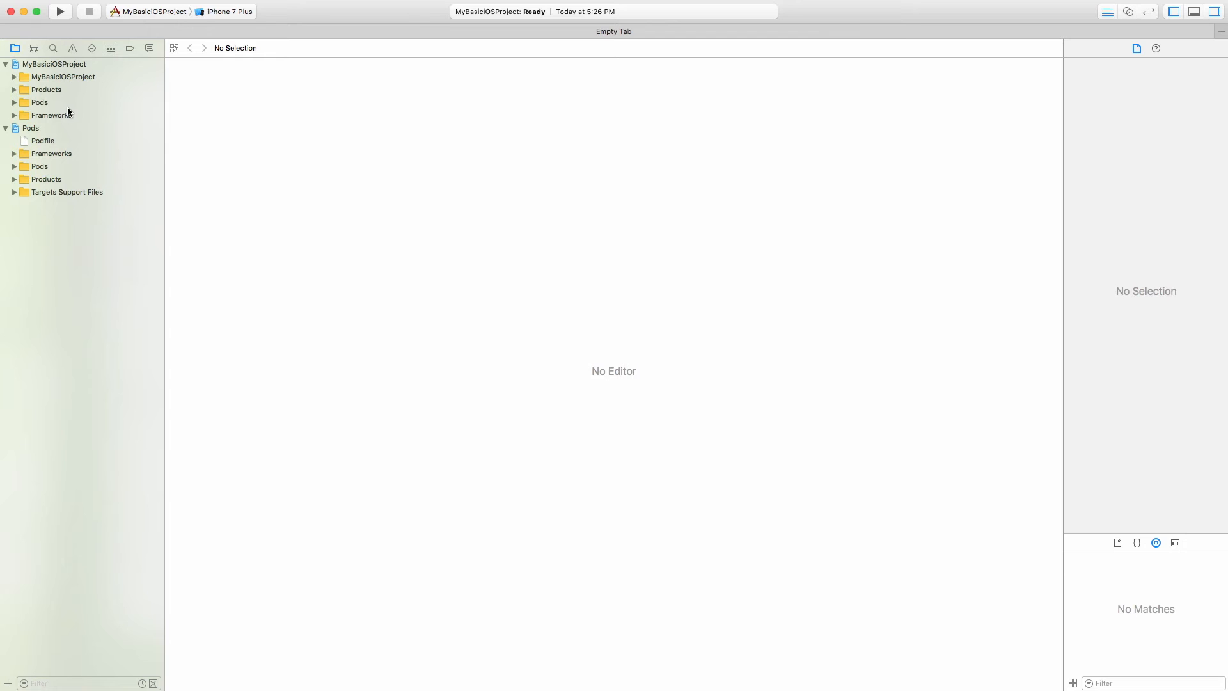
pyautogui.moveTo(181, 99)
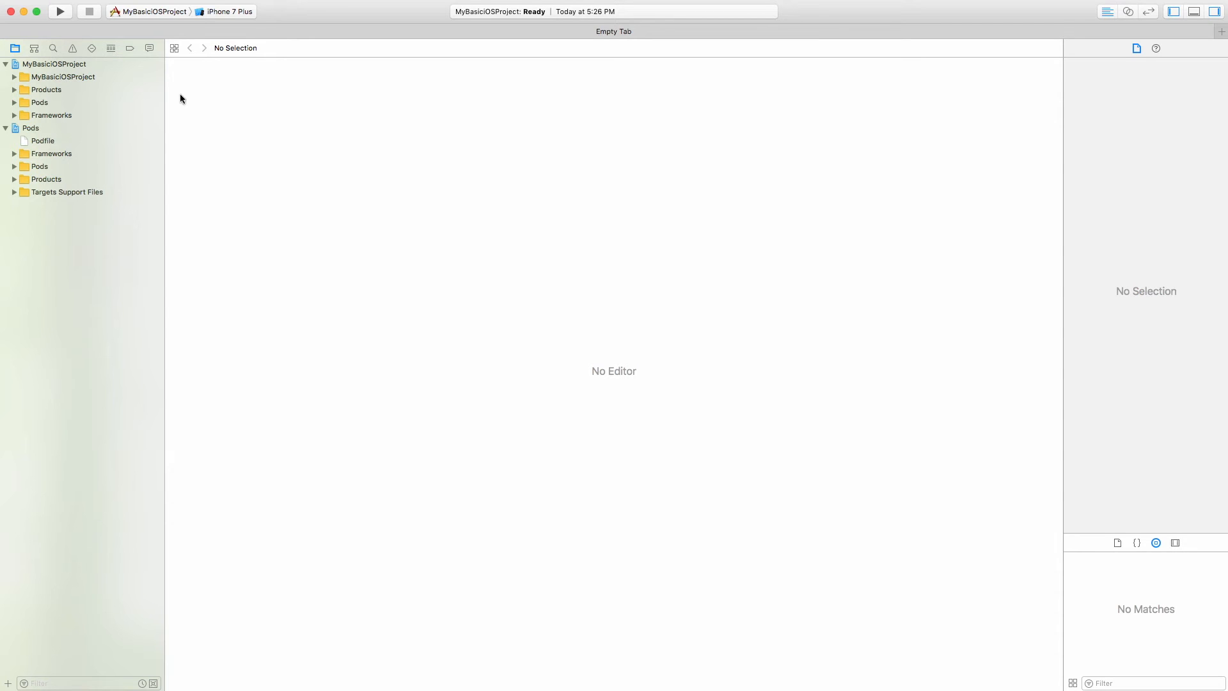
pyautogui.moveTo(153, 124)
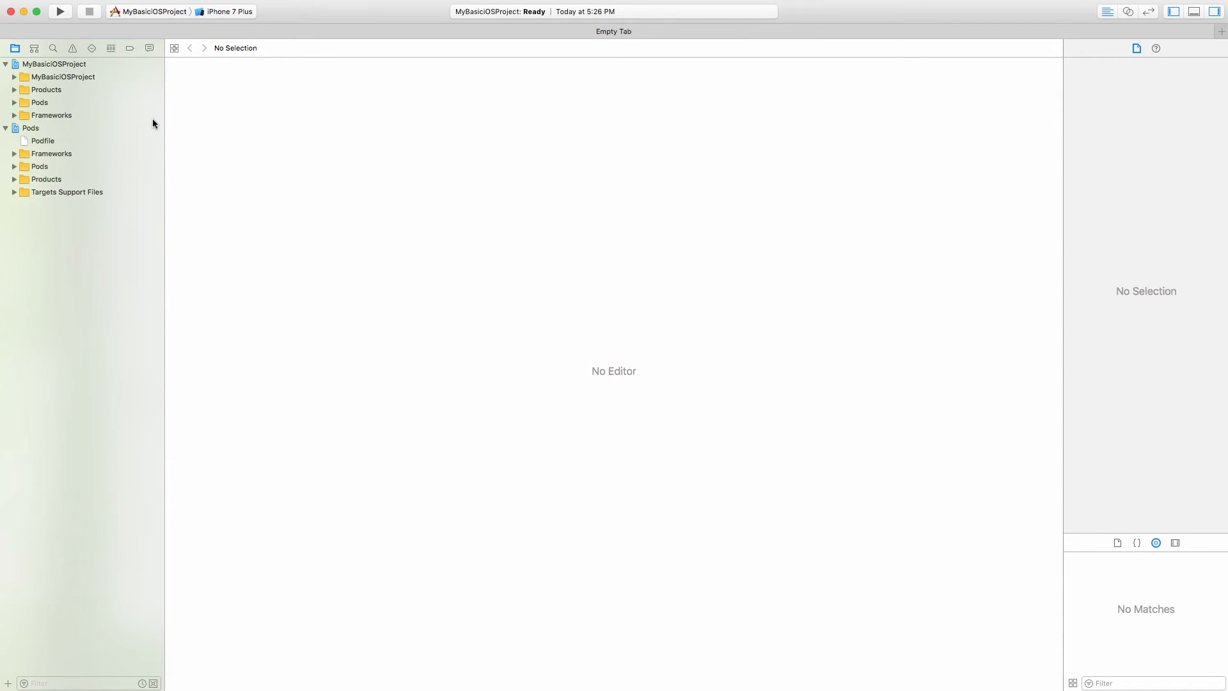
pyautogui.moveTo(648, 218)
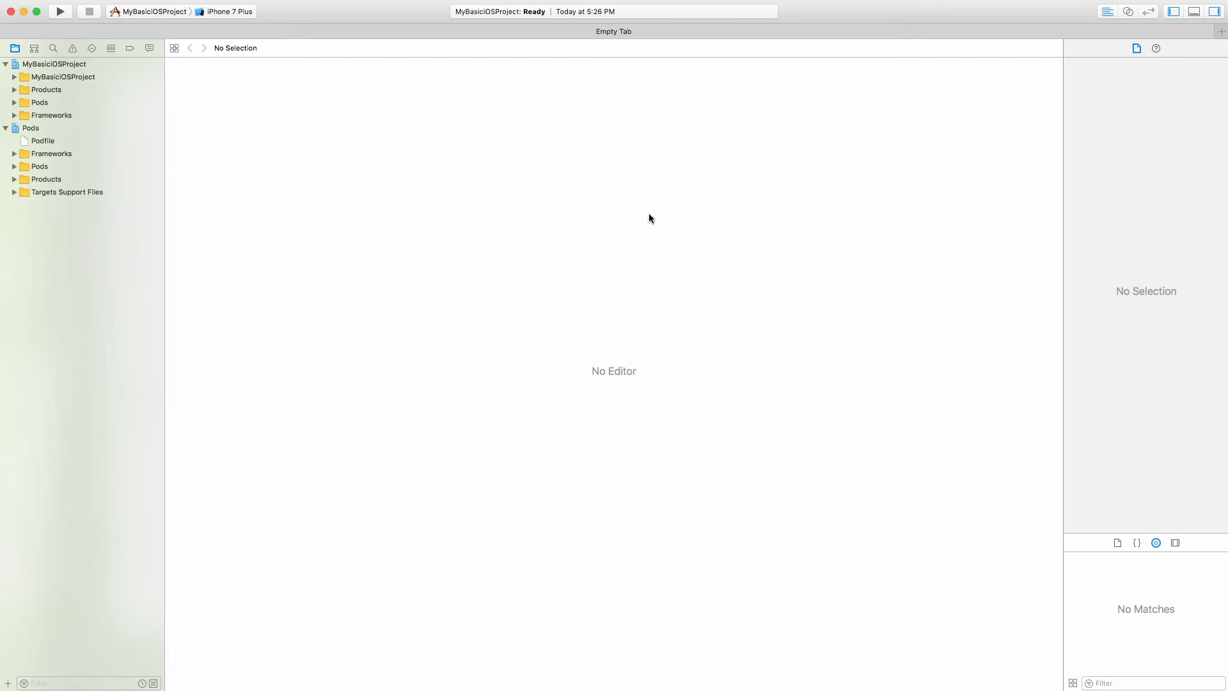
pyautogui.moveTo(407, 150)
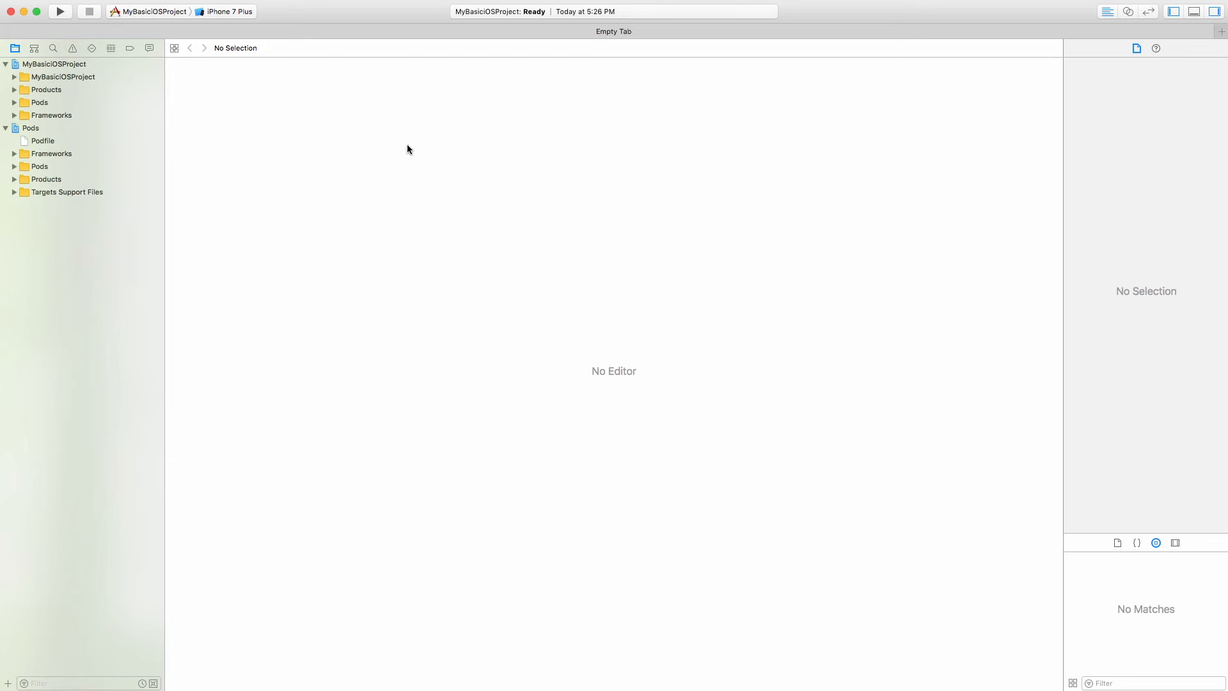
pyautogui.moveTo(328, 92)
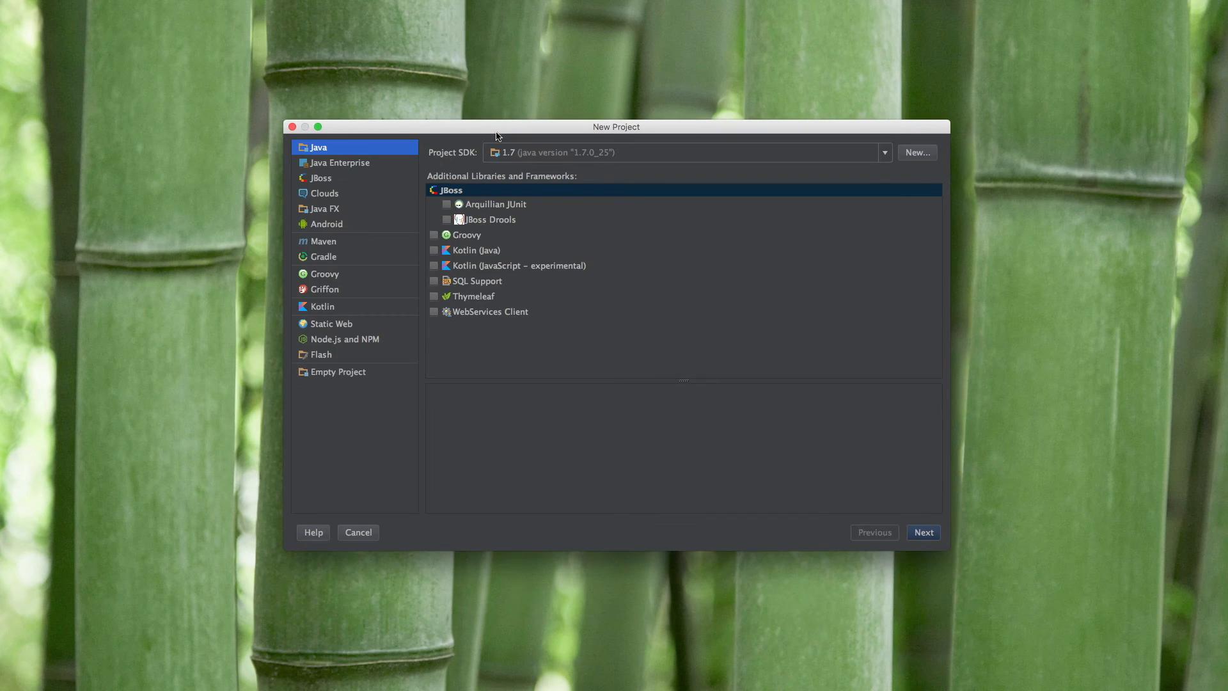
pyautogui.moveTo(523, 182)
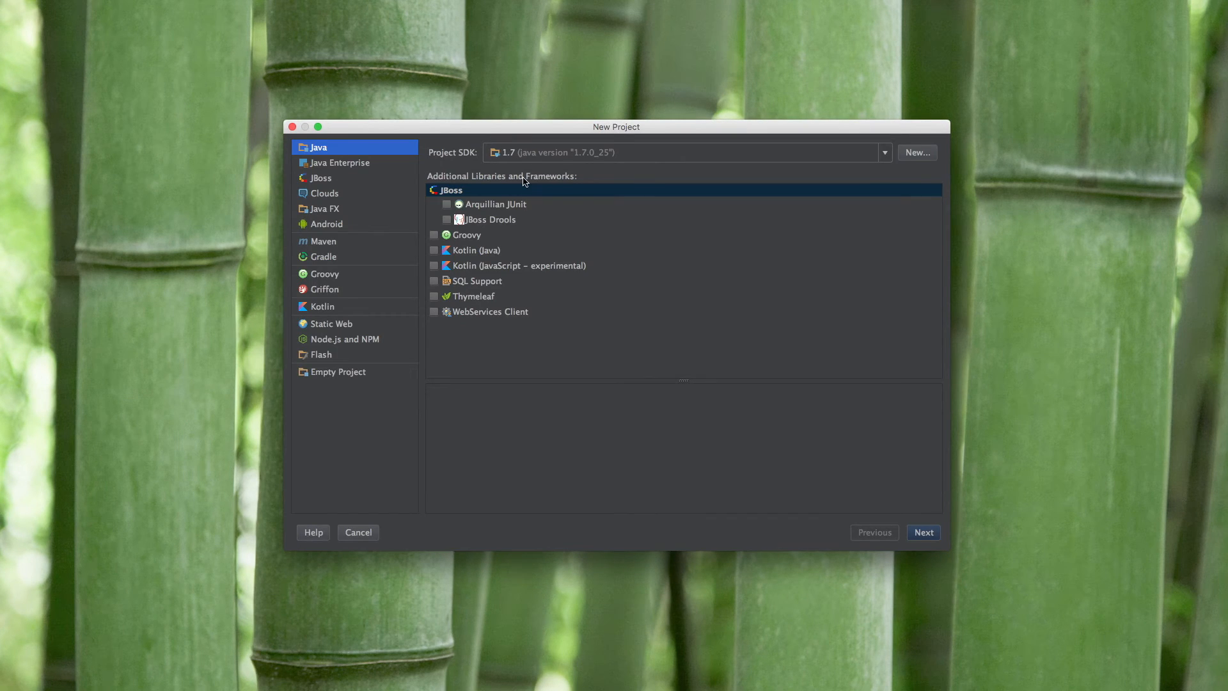
pyautogui.moveTo(479, 293)
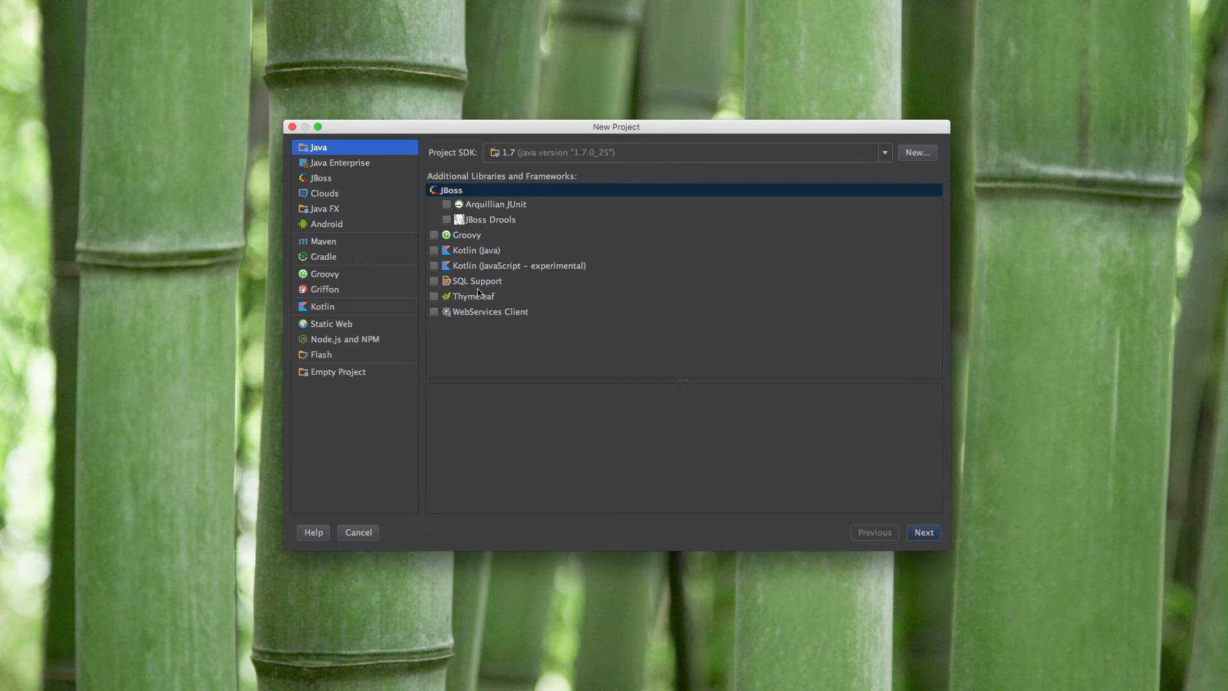
# Create a Static Web project named MyBasicJSProject
pyautogui.click(332, 324)
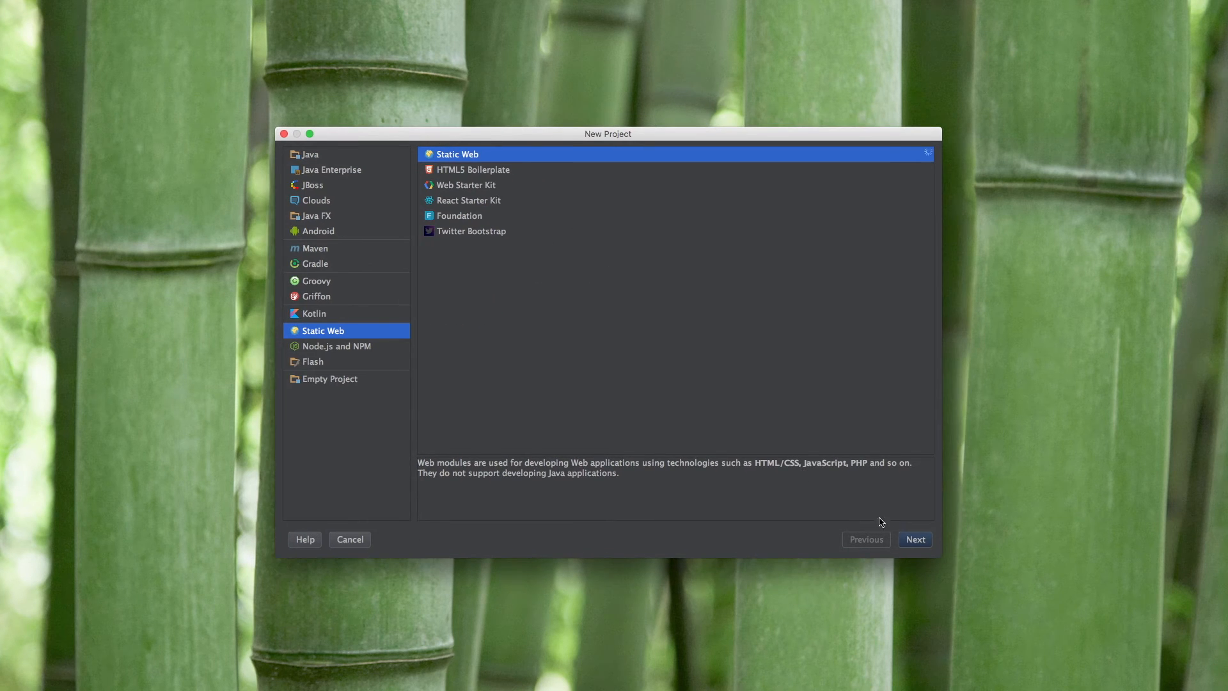
pyautogui.click(914, 538)
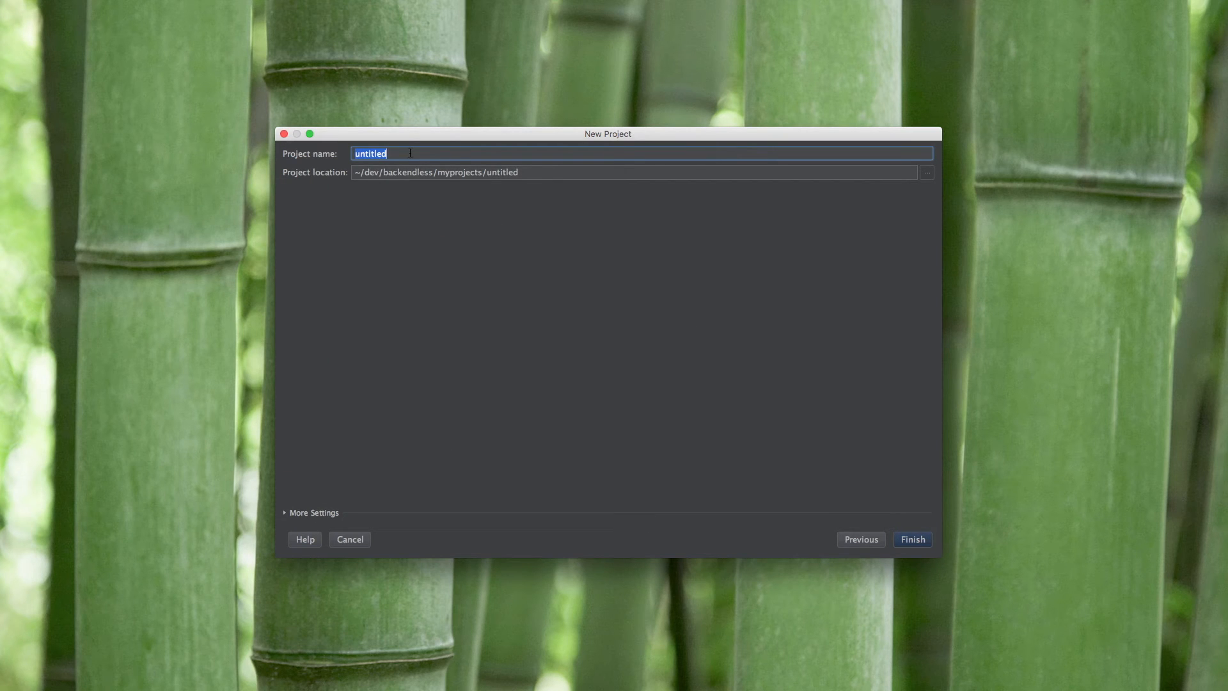
pyautogui.write('MyBasi')
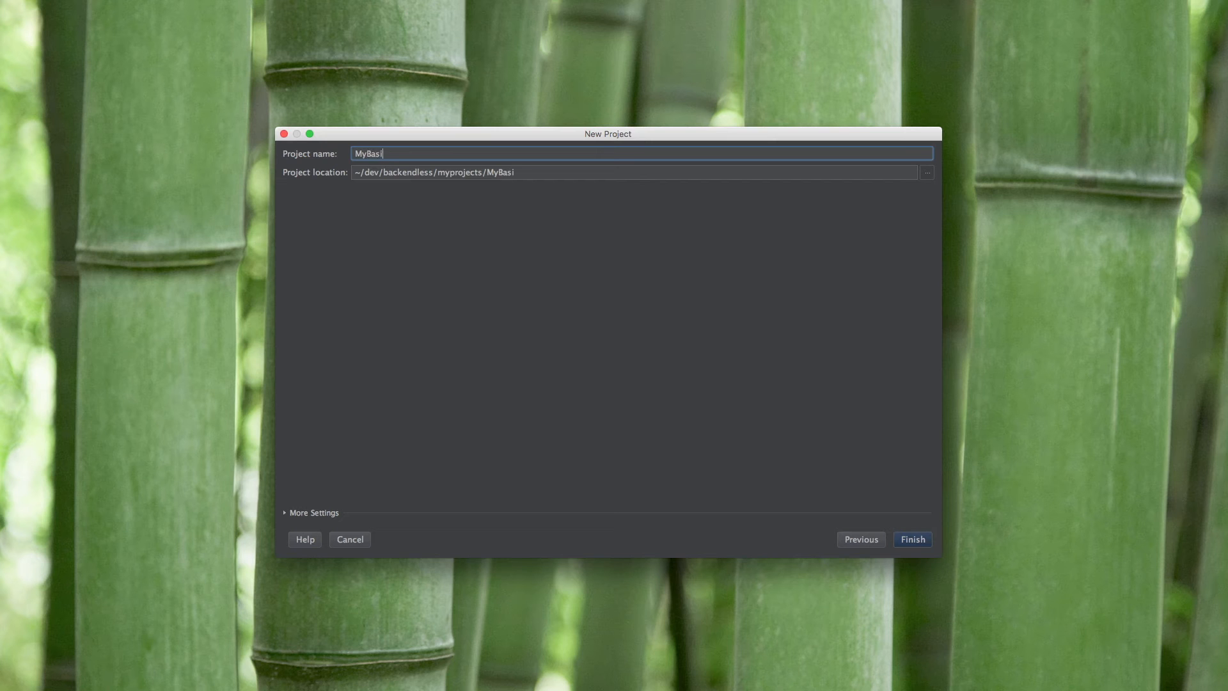
pyautogui.write('cJSPro')
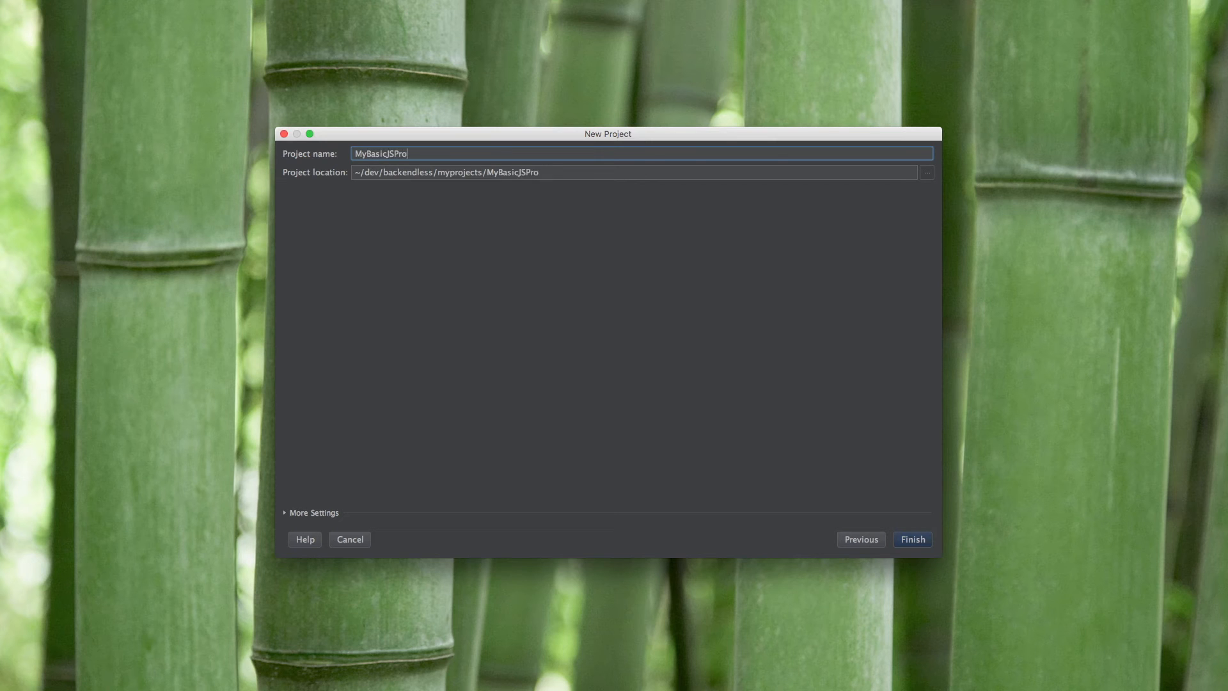
pyautogui.write('ject')
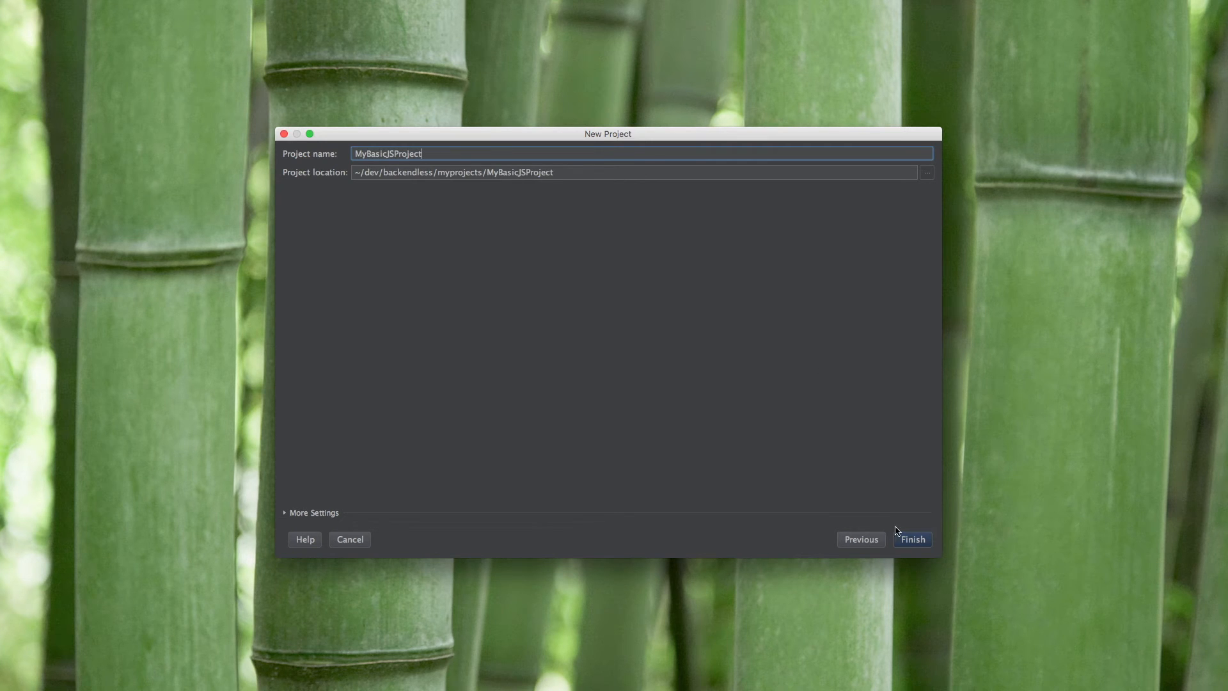
pyautogui.click(911, 539)
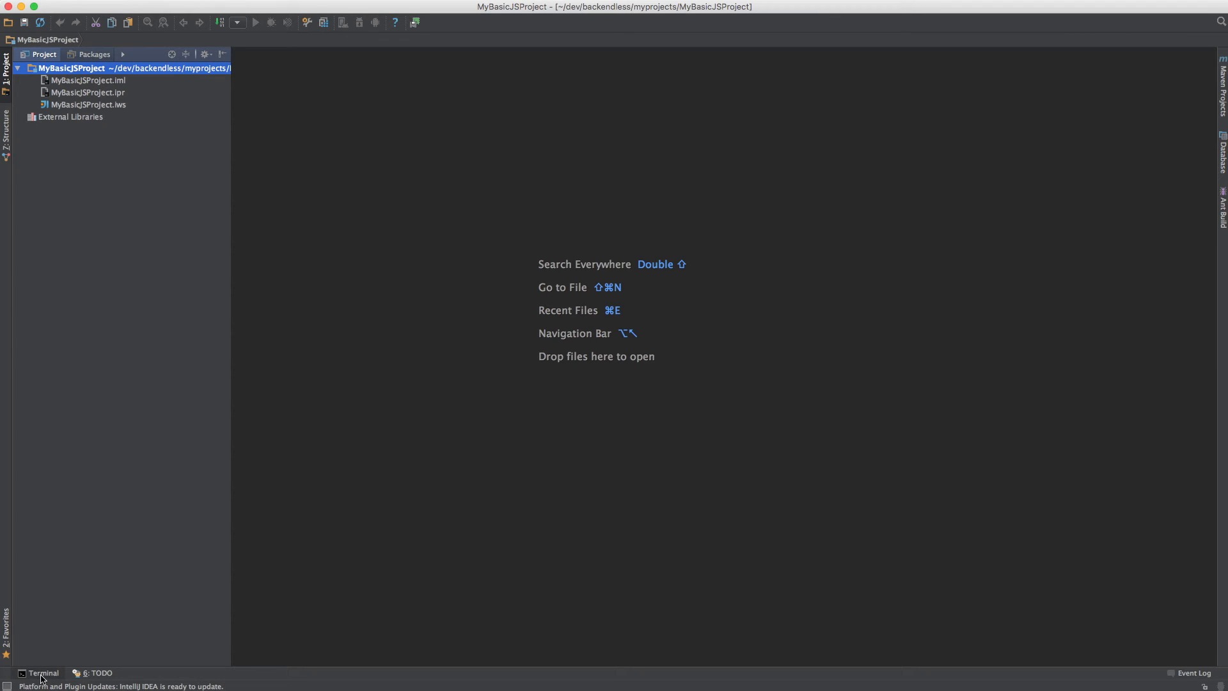
# Run npm init in the built-in terminal
pyautogui.click(44, 673)
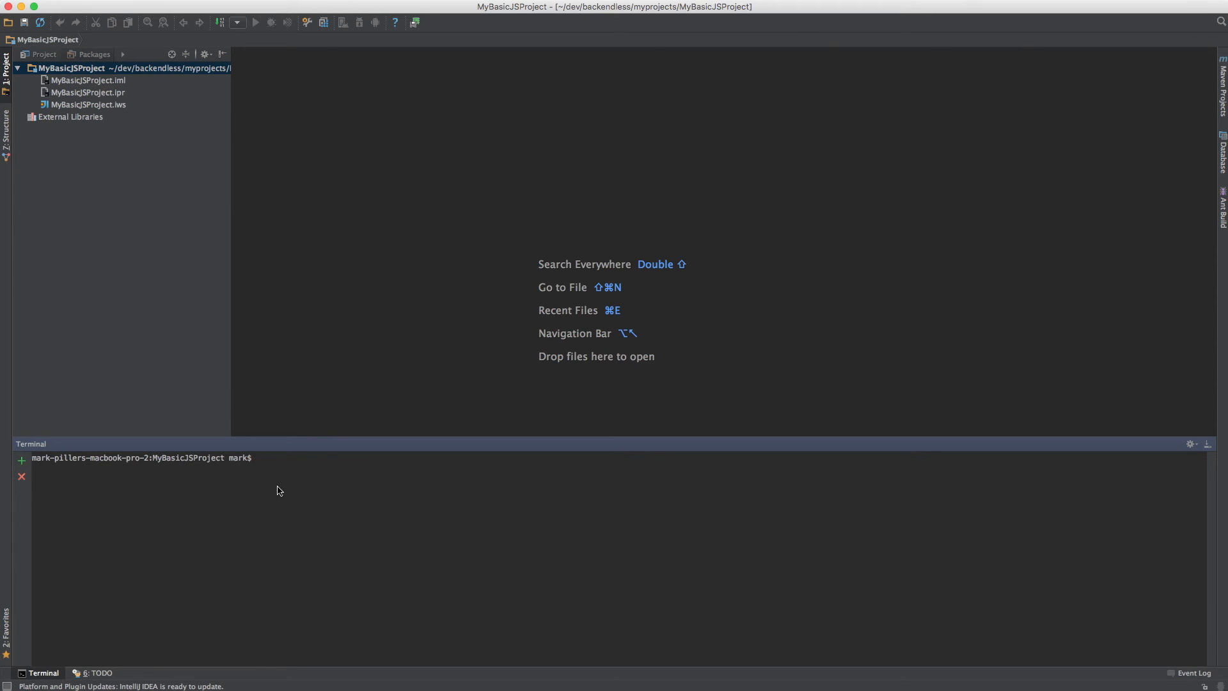
pyautogui.moveTo(284, 468)
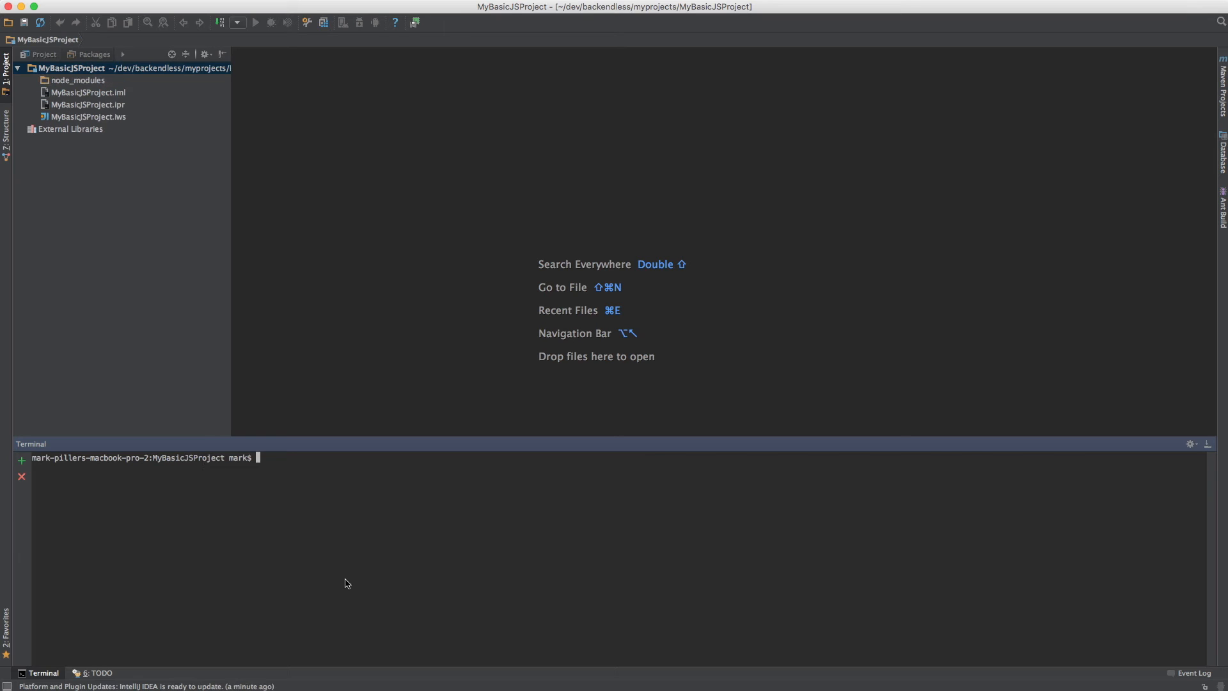
pyautogui.write('n')
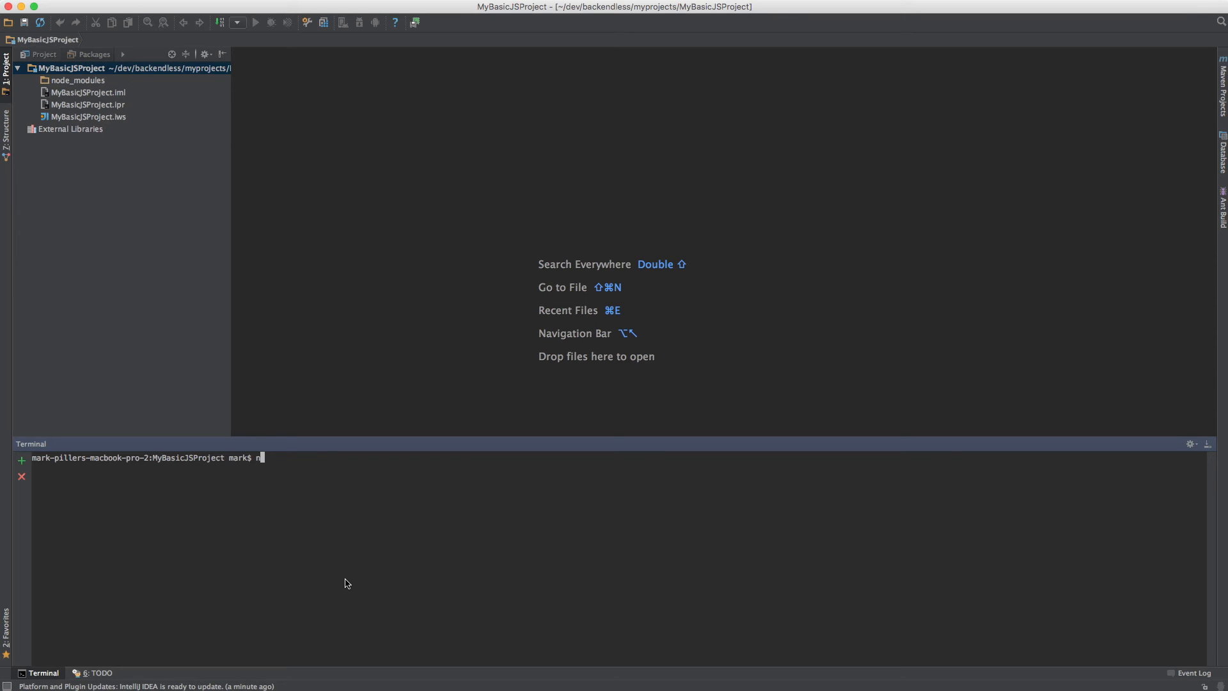
pyautogui.write('pm init')
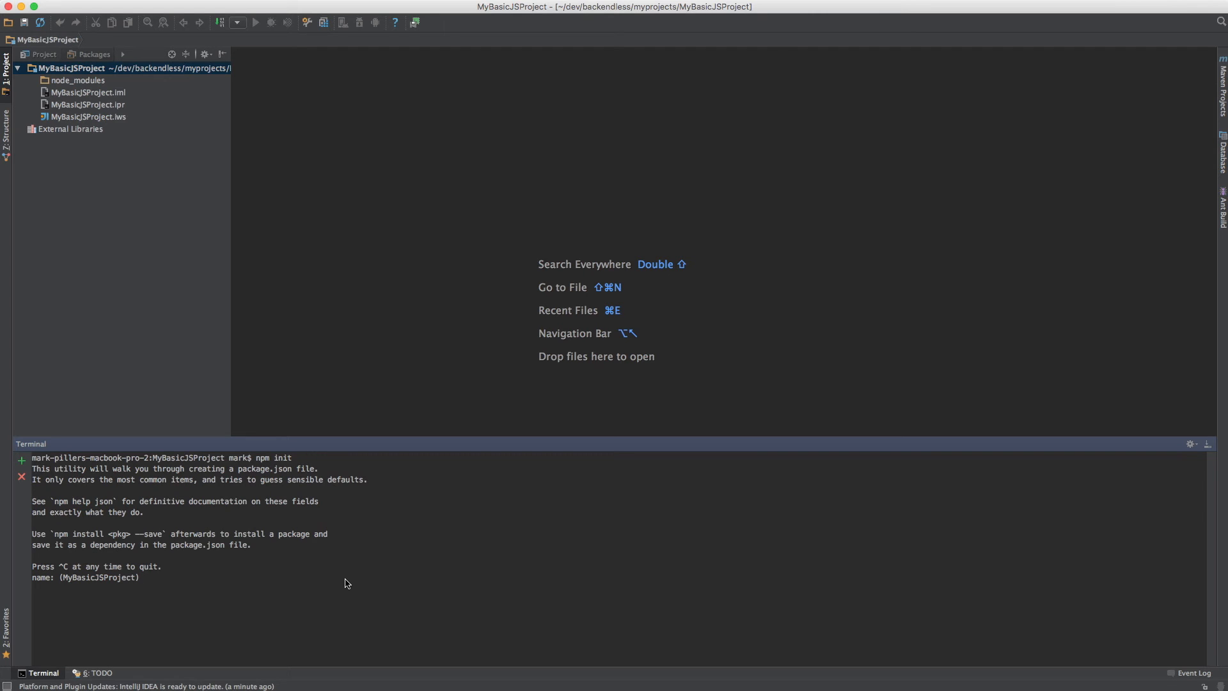
# Name the package my-basic-js-project, accept the defaults and write package.json
pyautogui.write('my-basic')
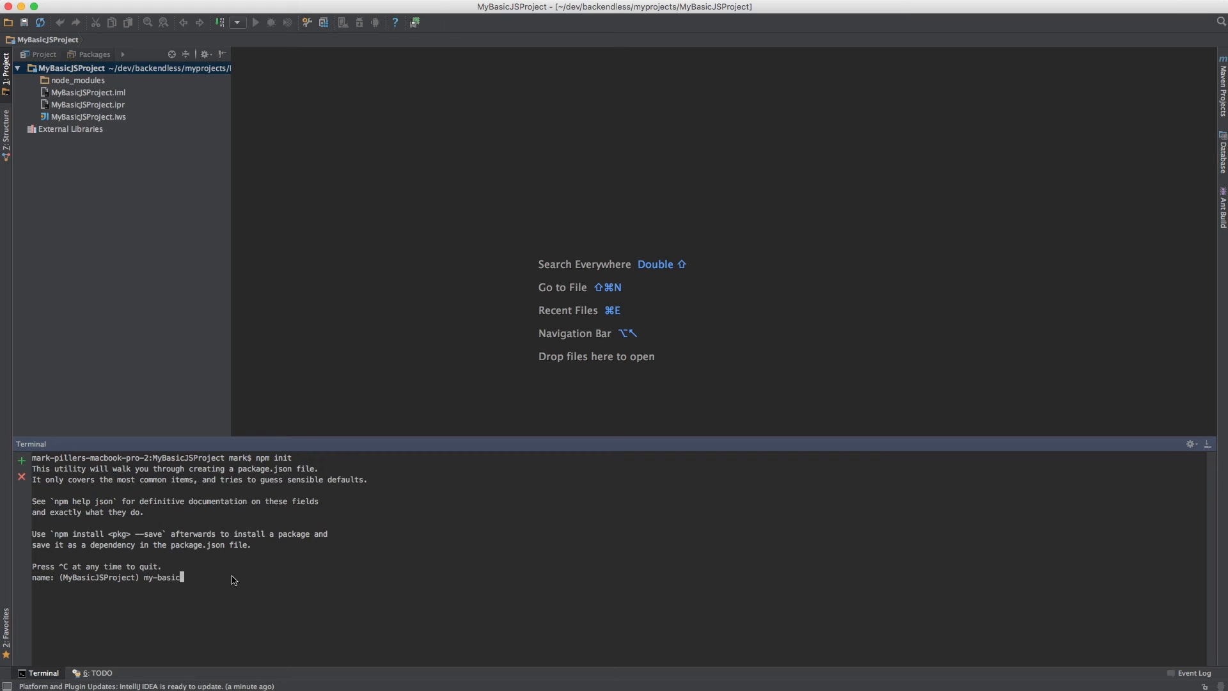
pyautogui.write('-js-pr')
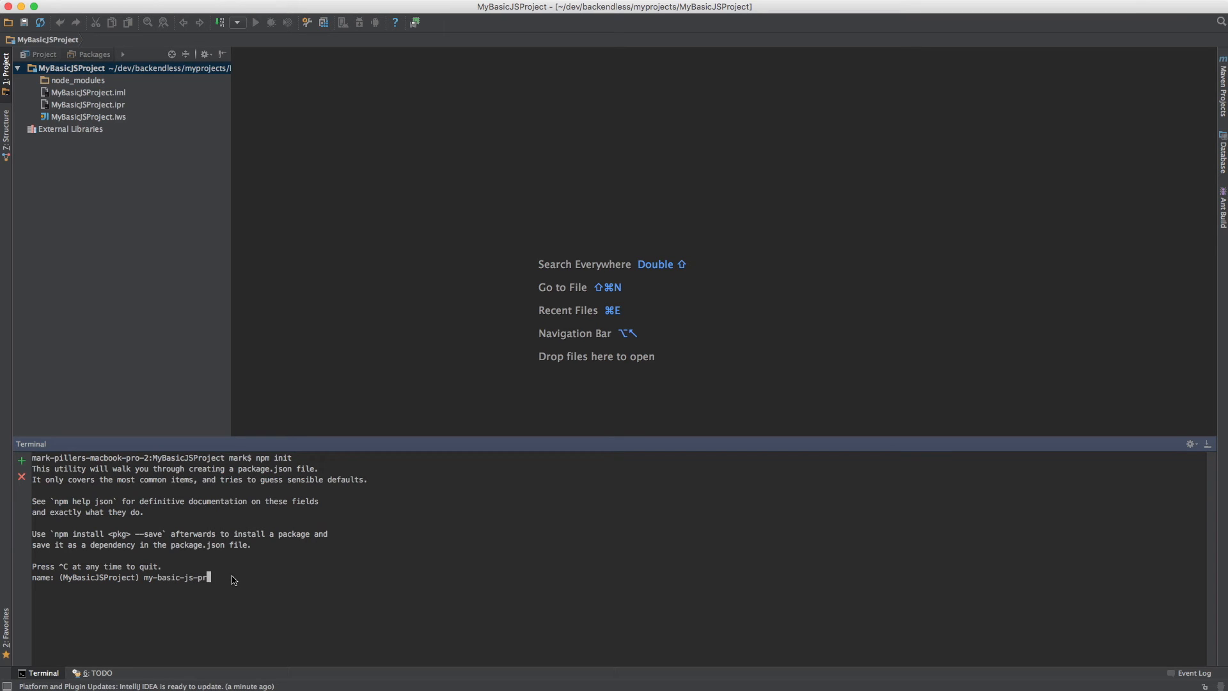
pyautogui.write('oject')
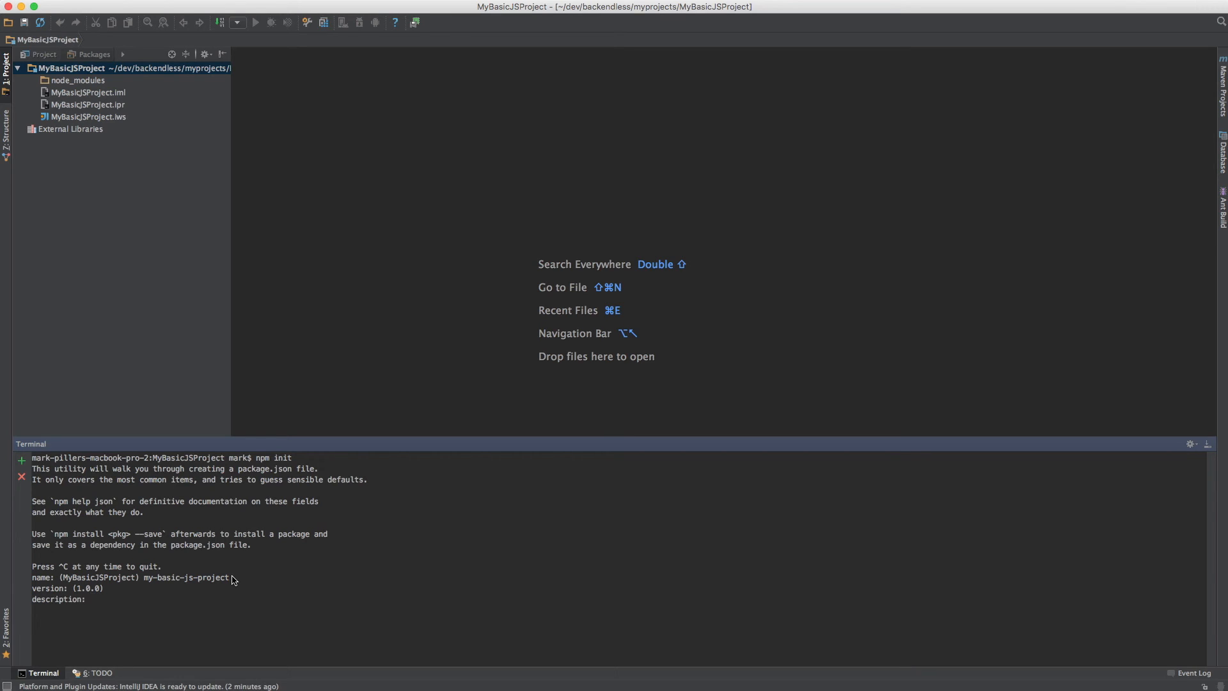
pyautogui.press('Return')
pyautogui.write('y')
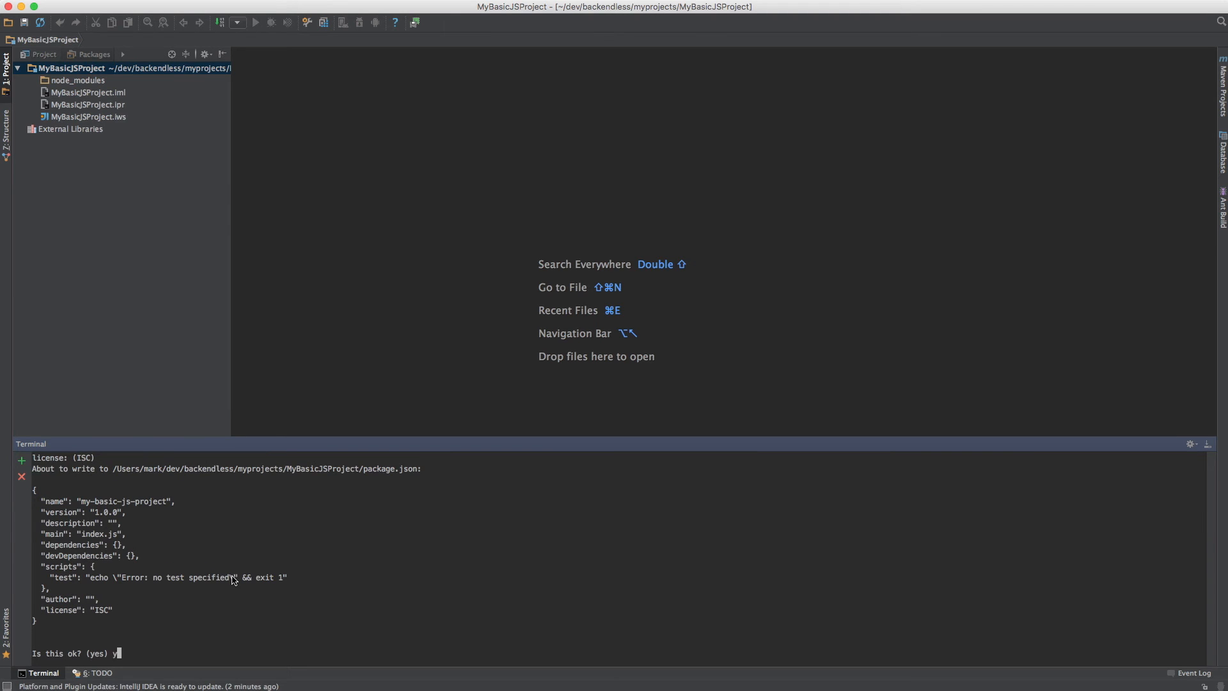
pyautogui.press('Return')
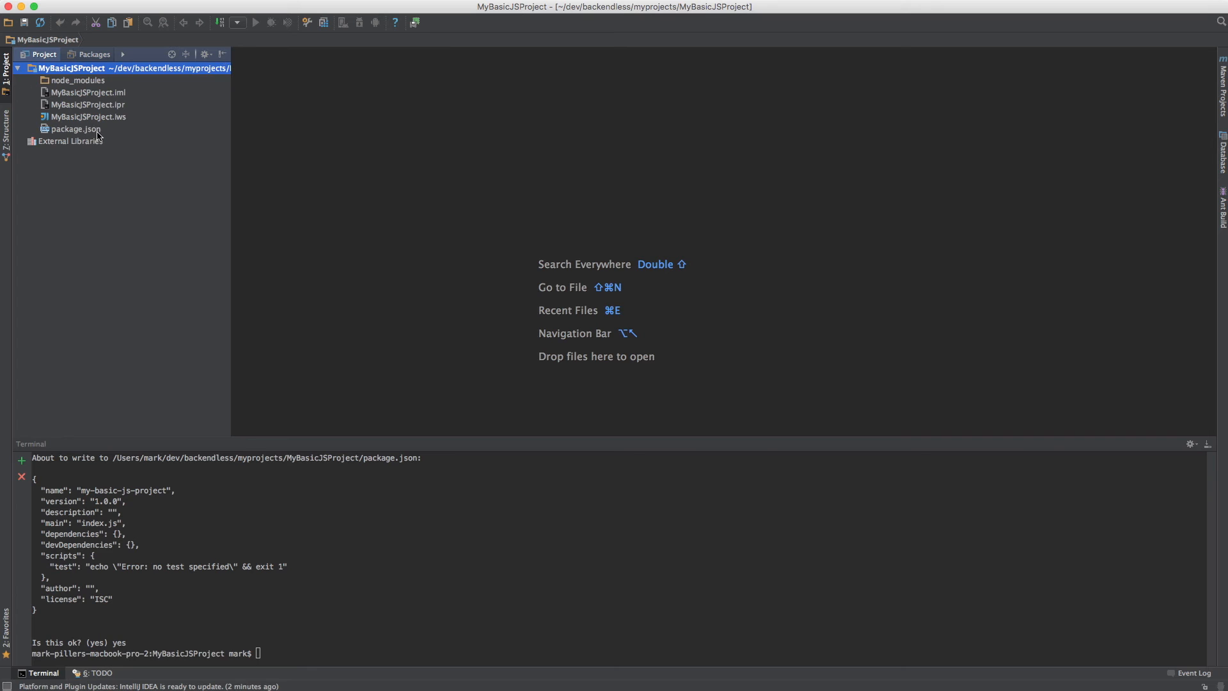
# Run npm install backendless -S in the terminal so package.json gains backendless ^3.1.18
pyautogui.doubleClick(76, 128)
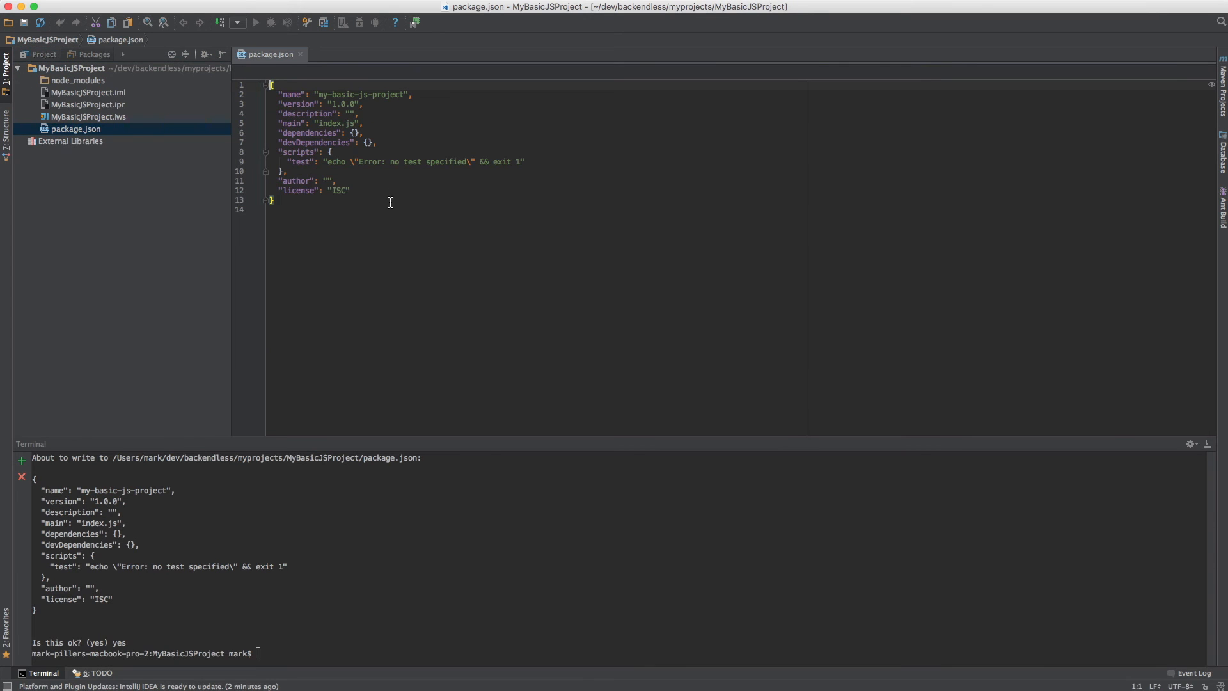
pyautogui.moveTo(315, 437)
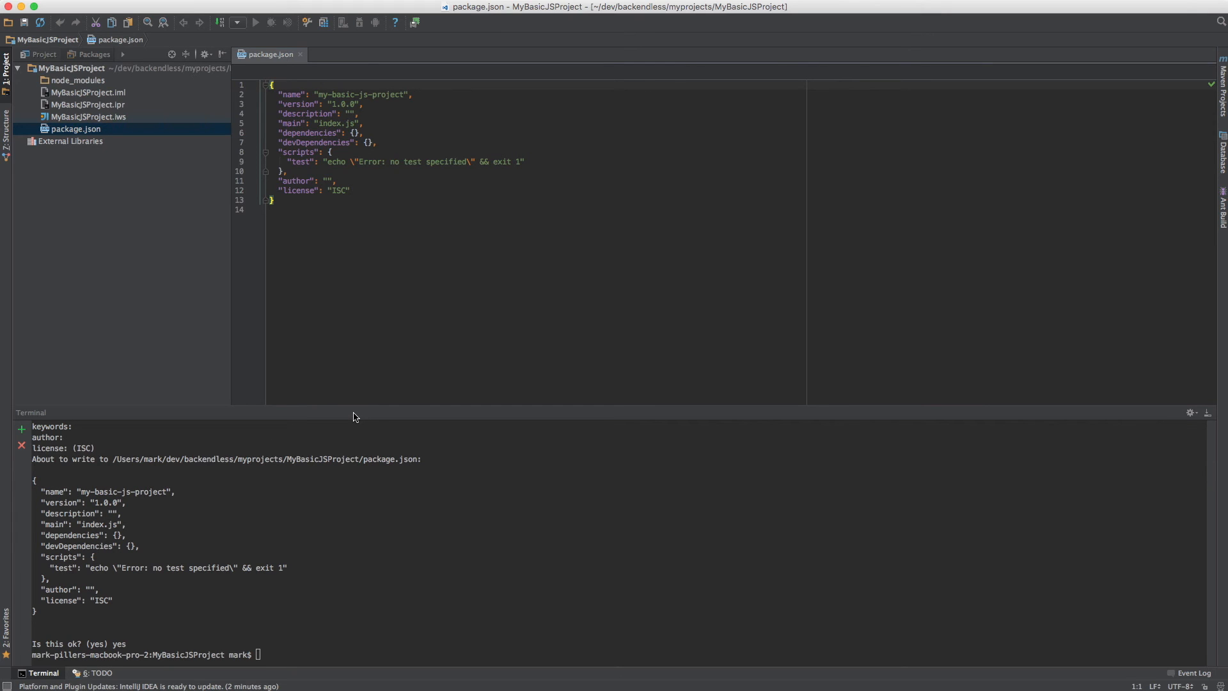
pyautogui.moveTo(403, 562)
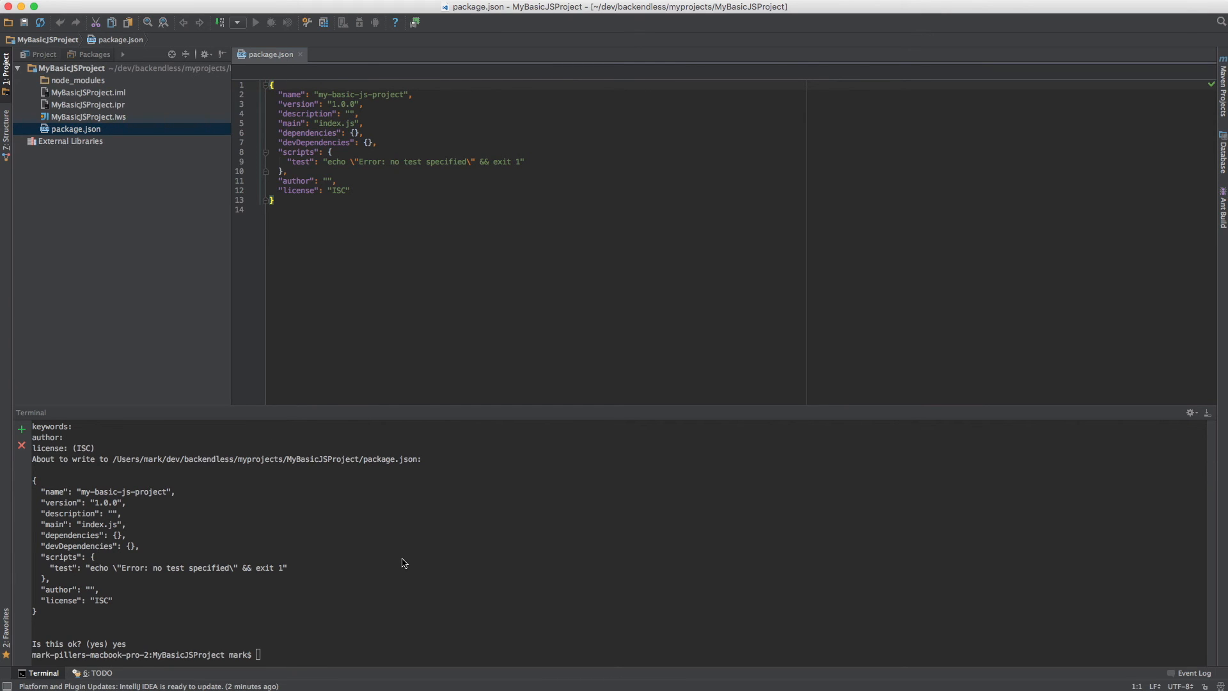
pyautogui.write('npm i')
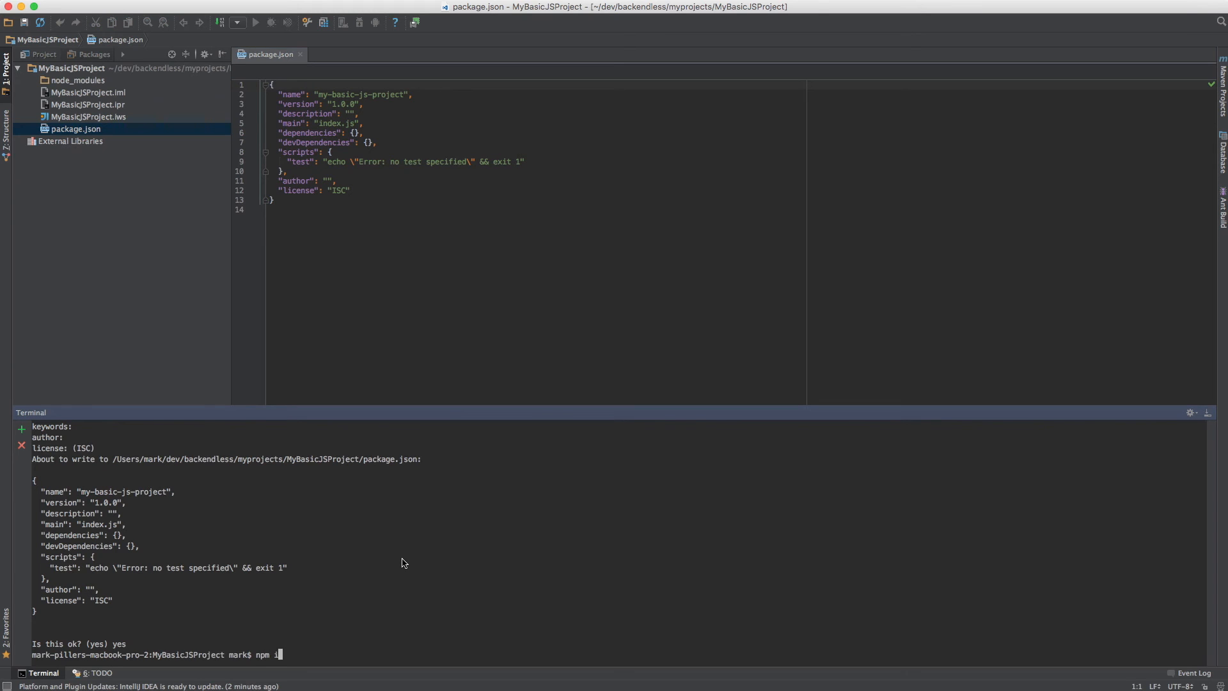
pyautogui.write('install')
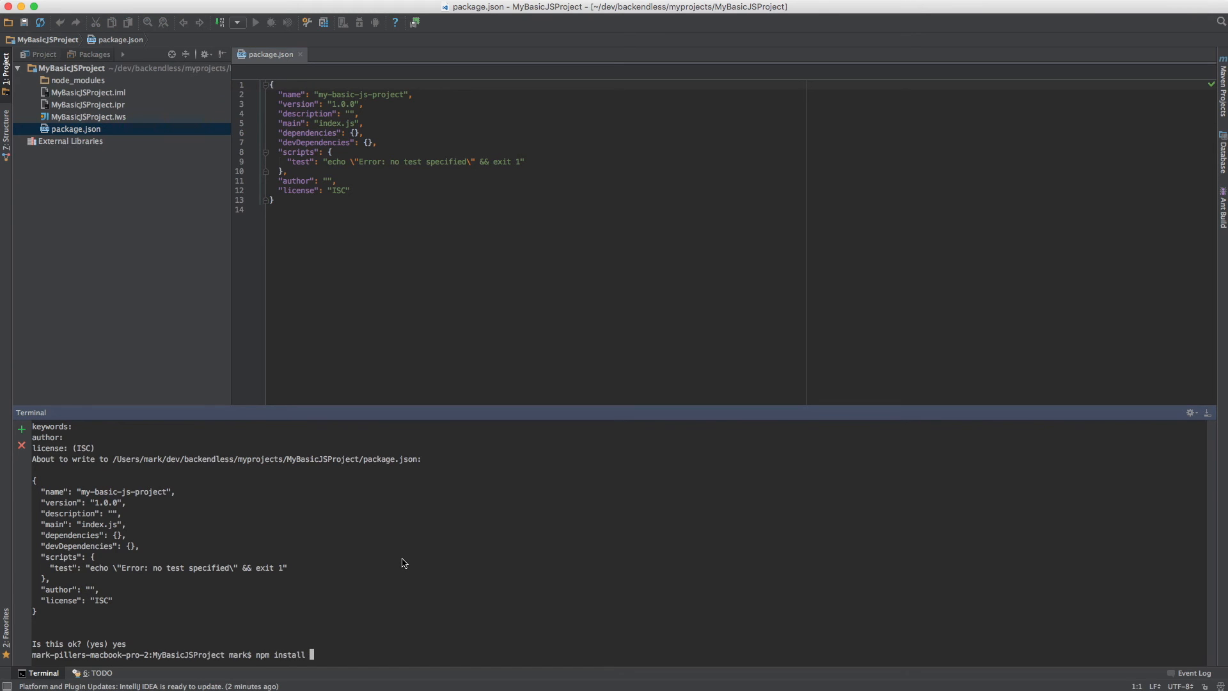
pyautogui.write('backendless -S')
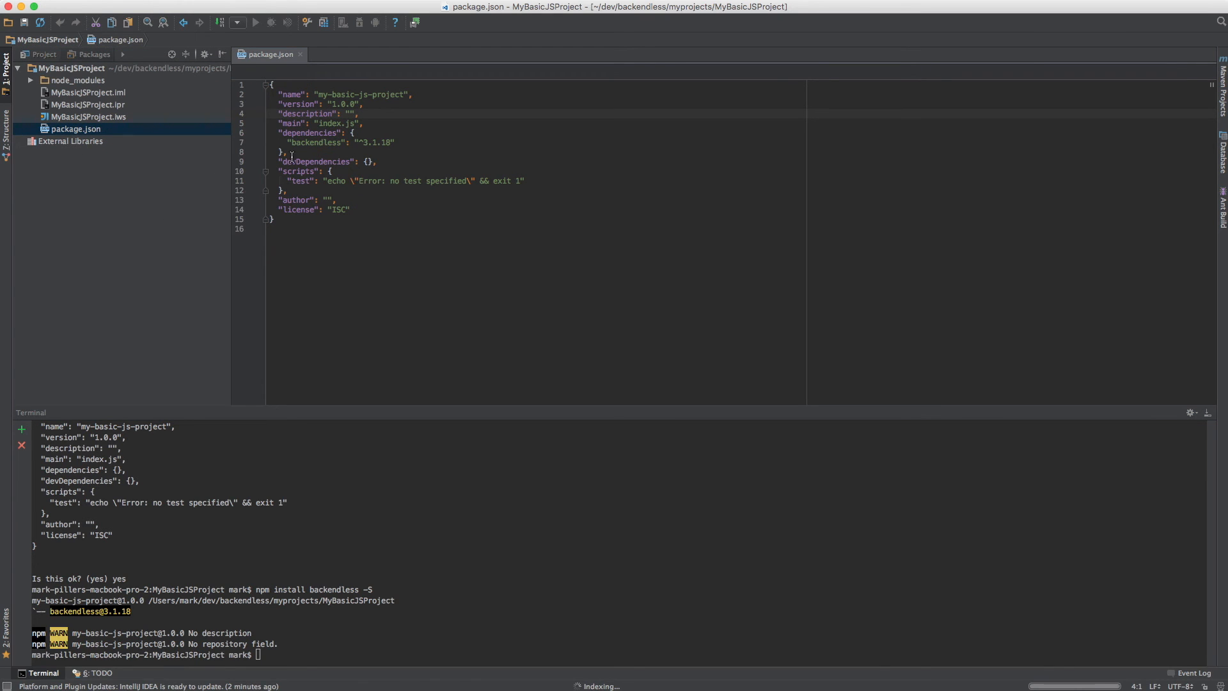
pyautogui.click(362, 217)
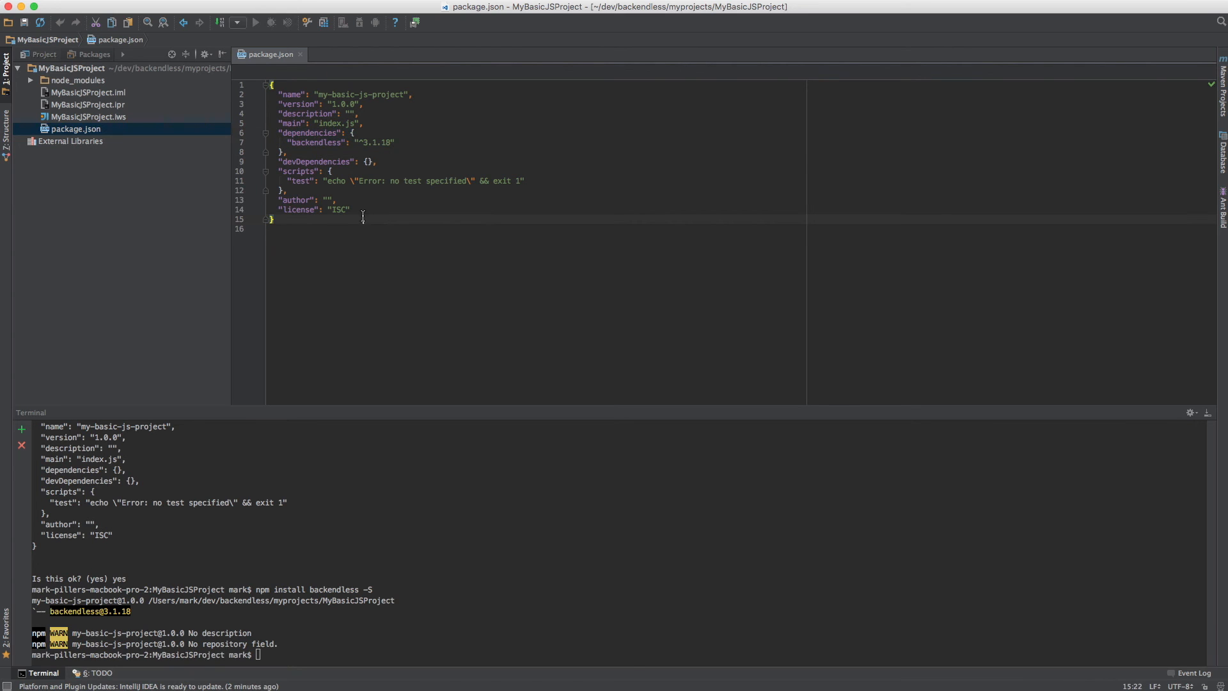
pyautogui.click(70, 68)
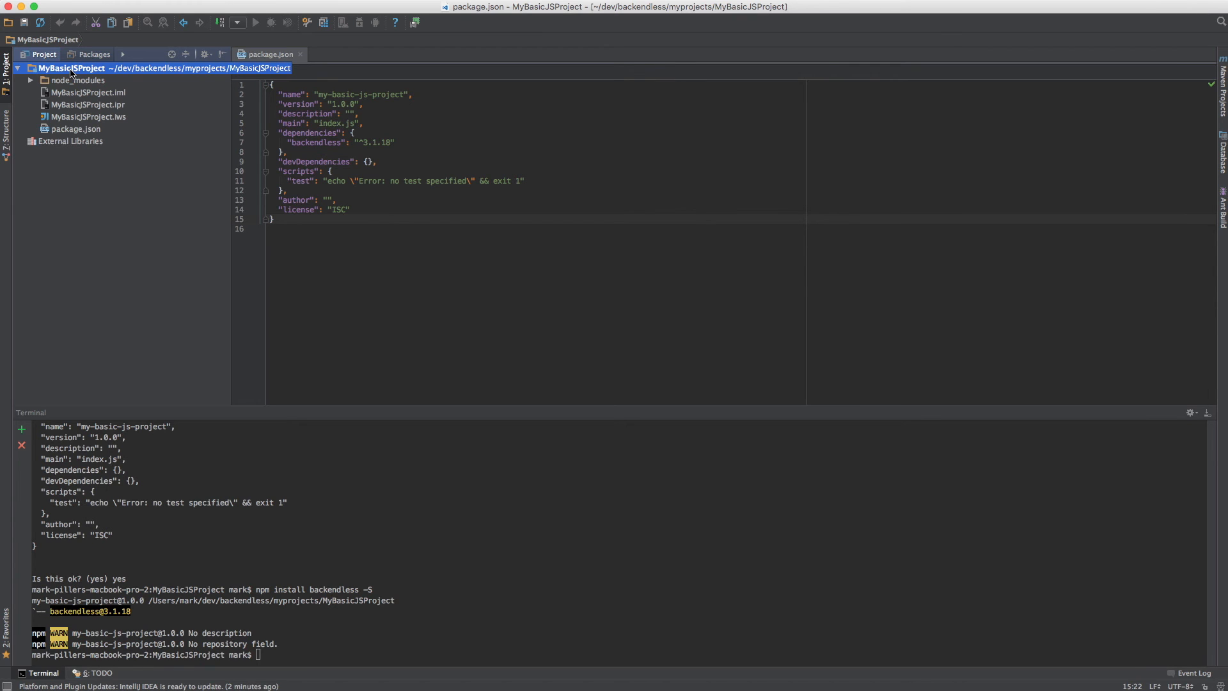
# Create a new HTML file named index in the project folder
pyautogui.rightClick(75, 68)
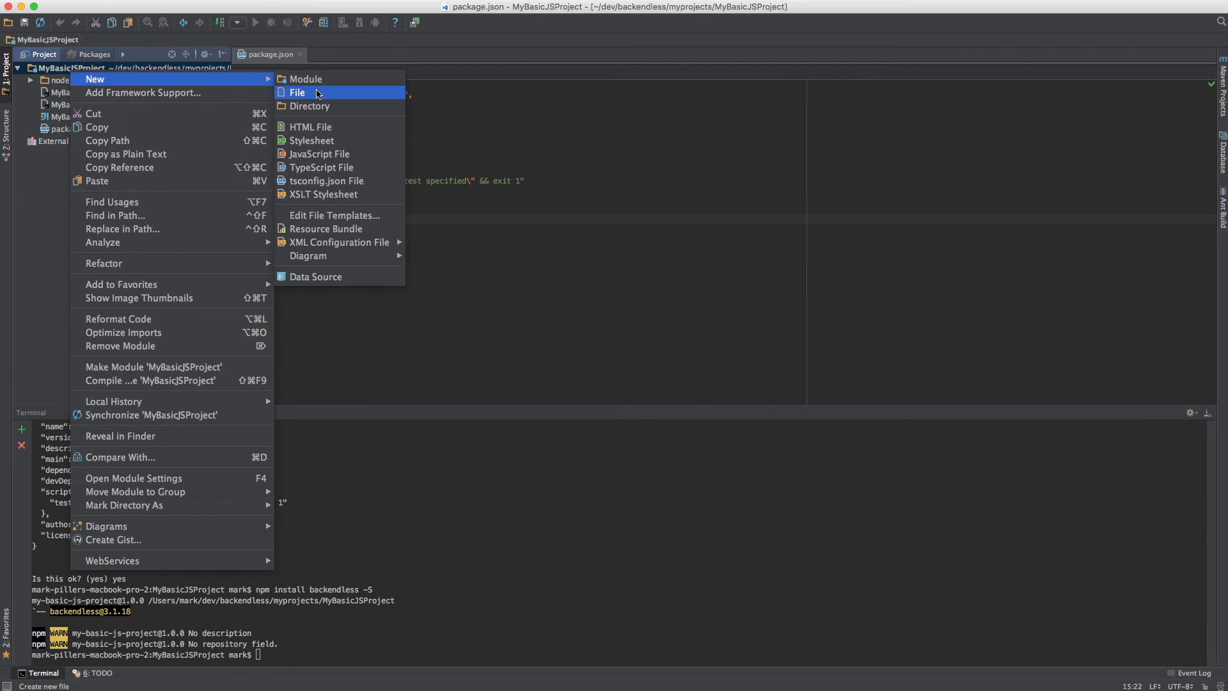
pyautogui.click(297, 92)
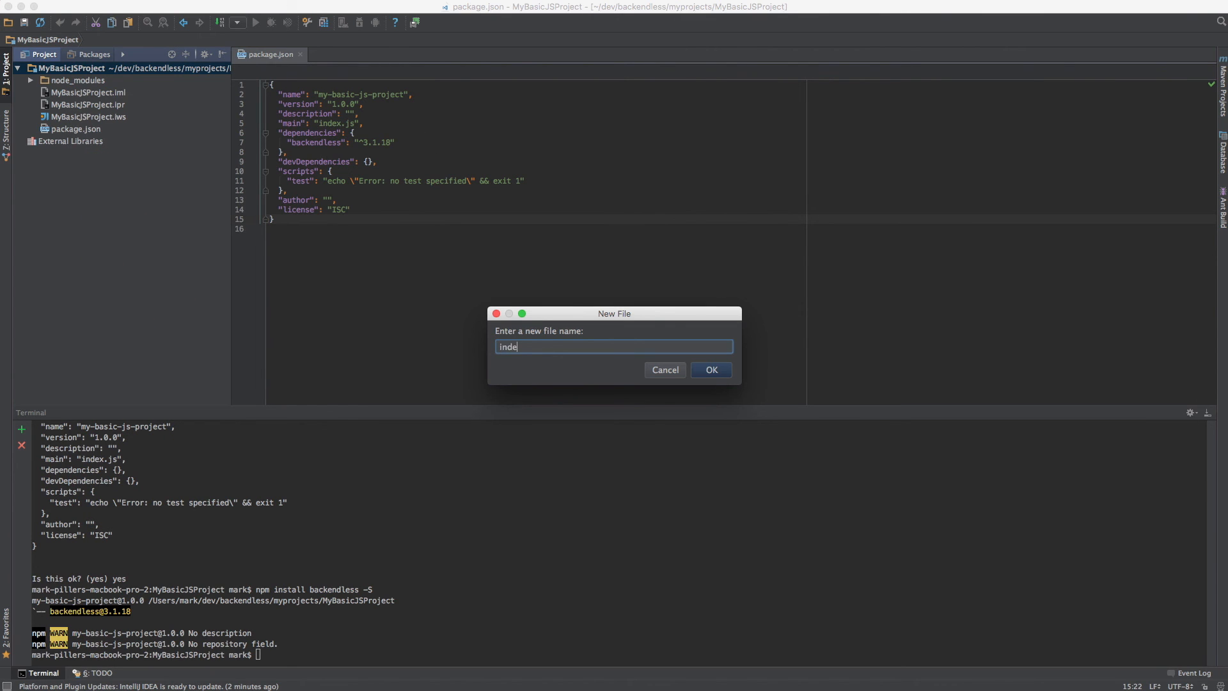
pyautogui.click(710, 368)
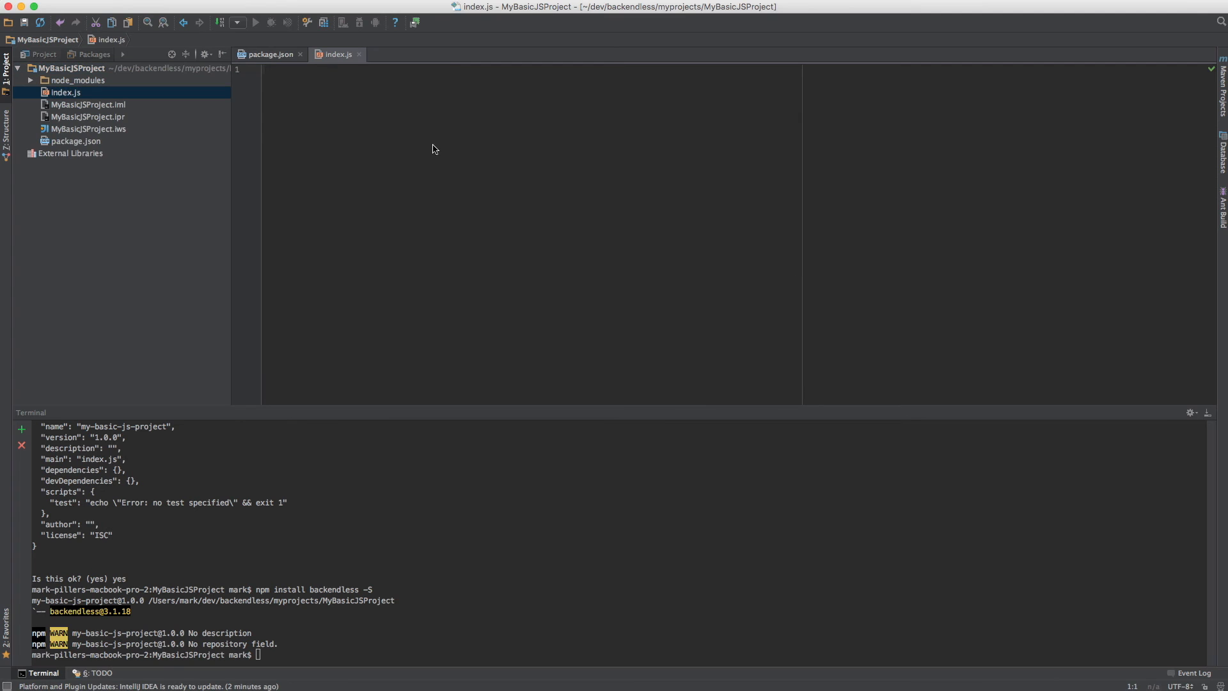
pyautogui.moveTo(74, 68)
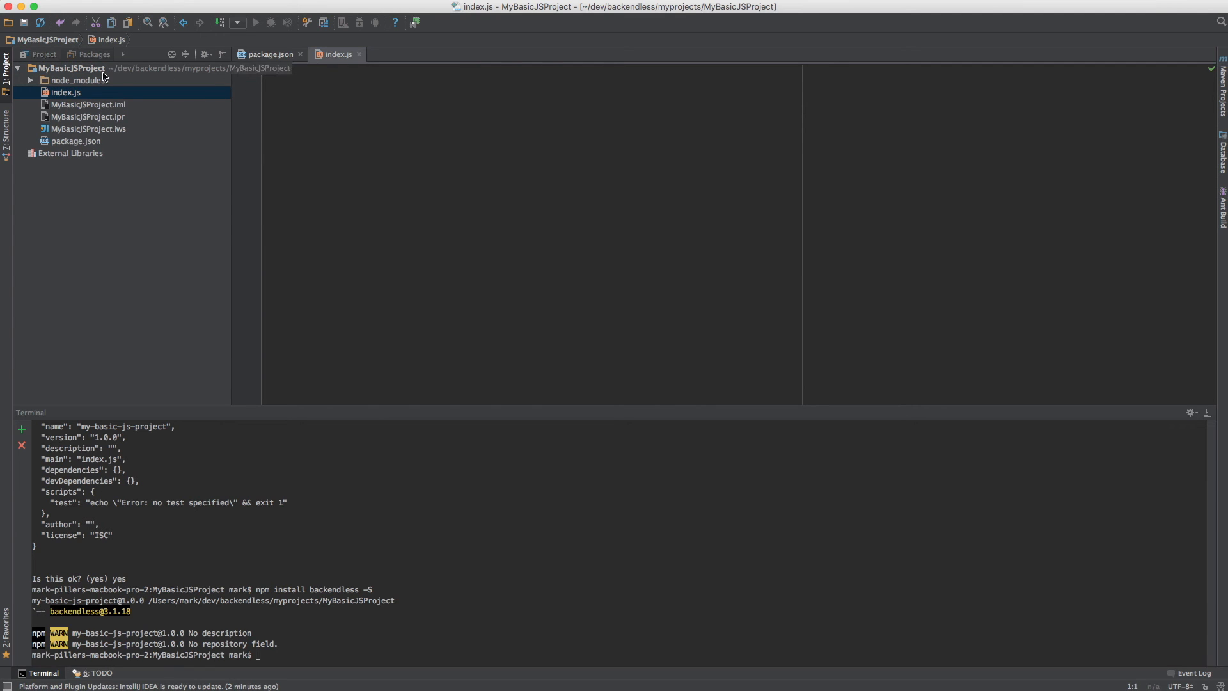
pyautogui.rightClick(72, 67)
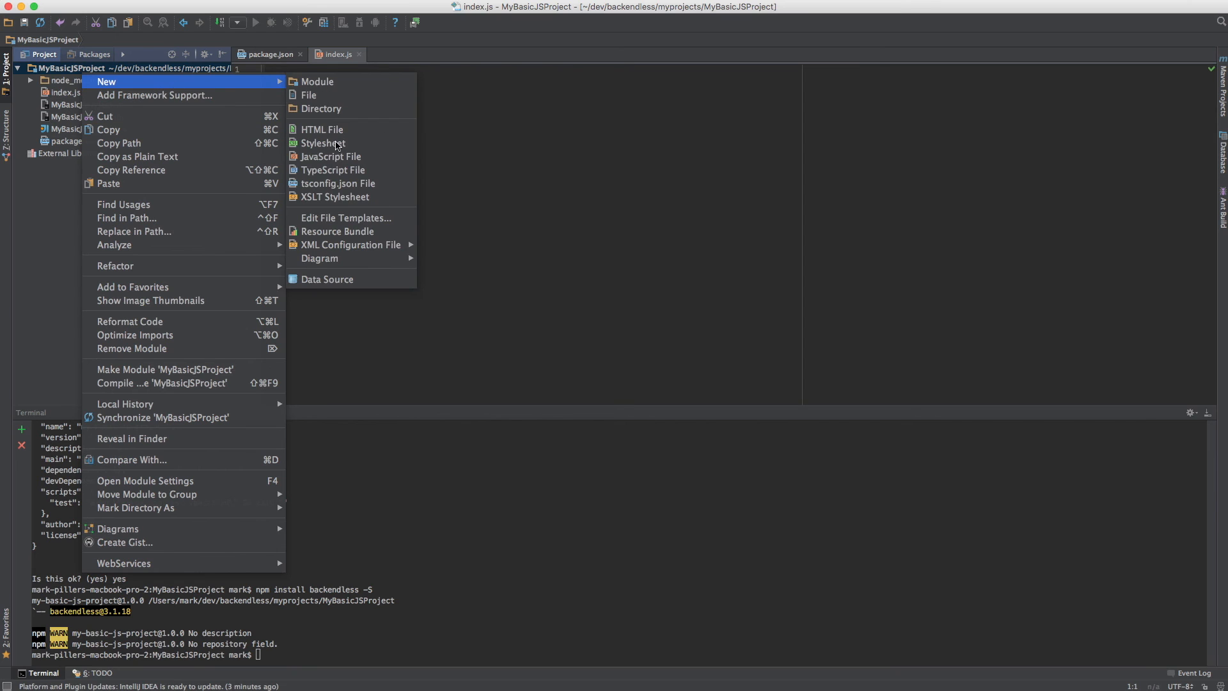
pyautogui.click(322, 130)
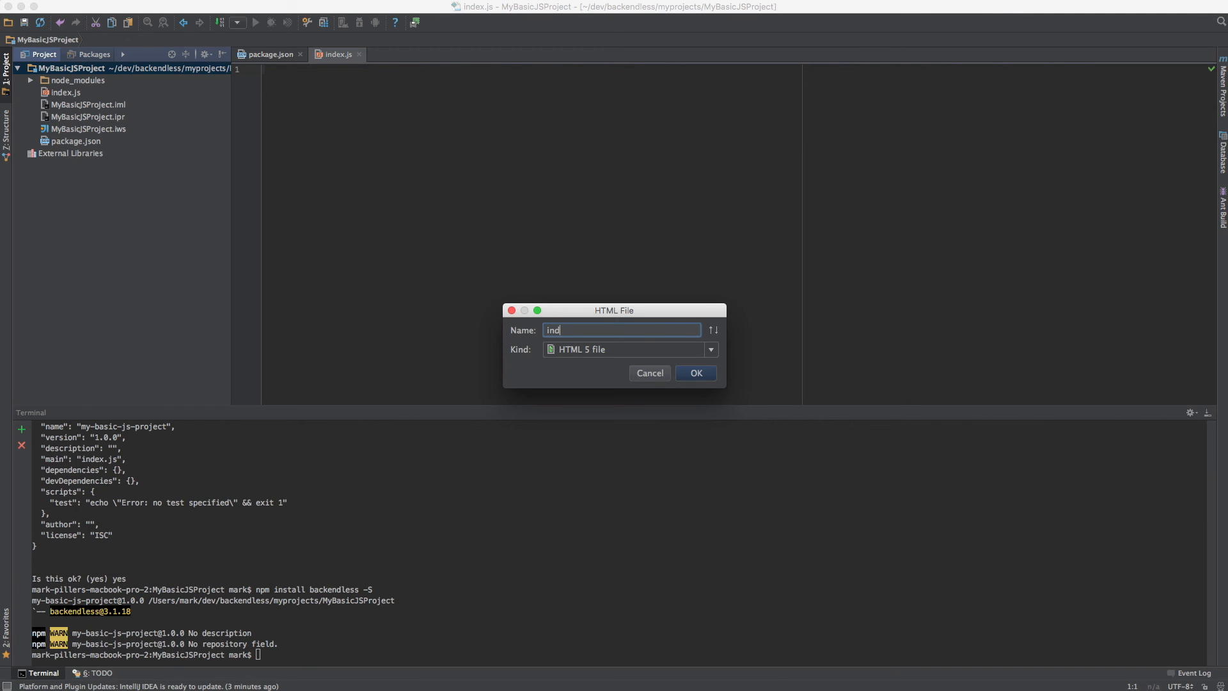
pyautogui.click(694, 372)
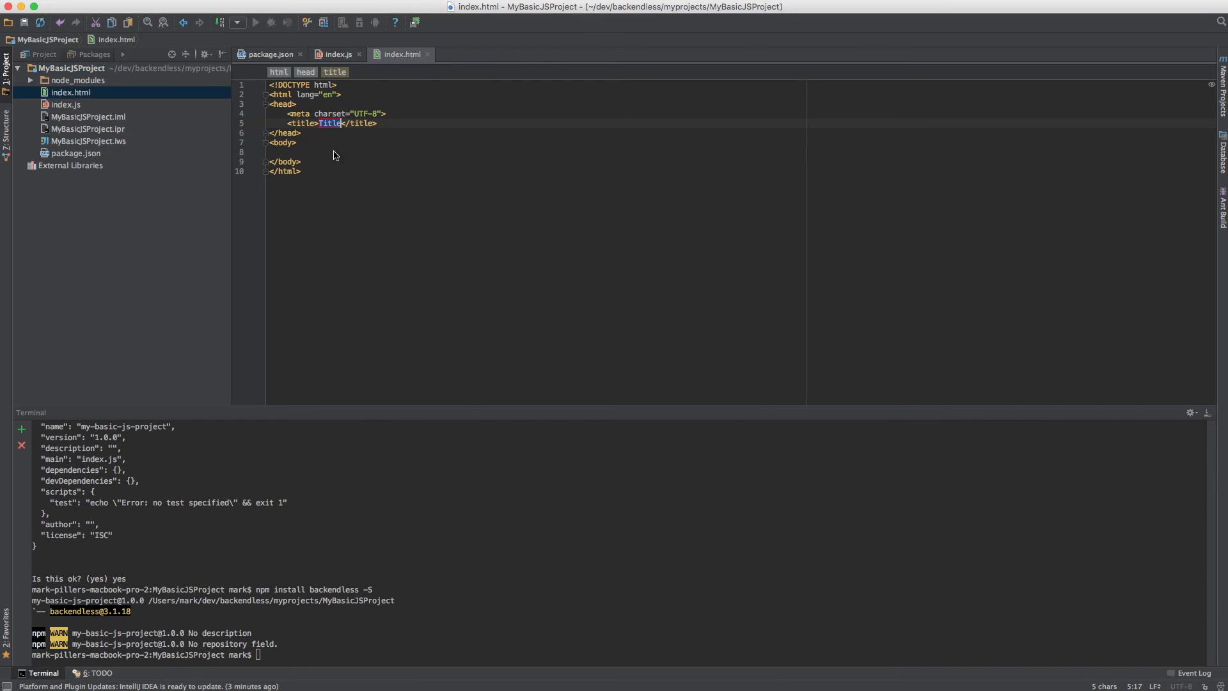
# Add a script tag in the head with src node_modules/backendless/libs/backendless.js
pyautogui.click(390, 123)
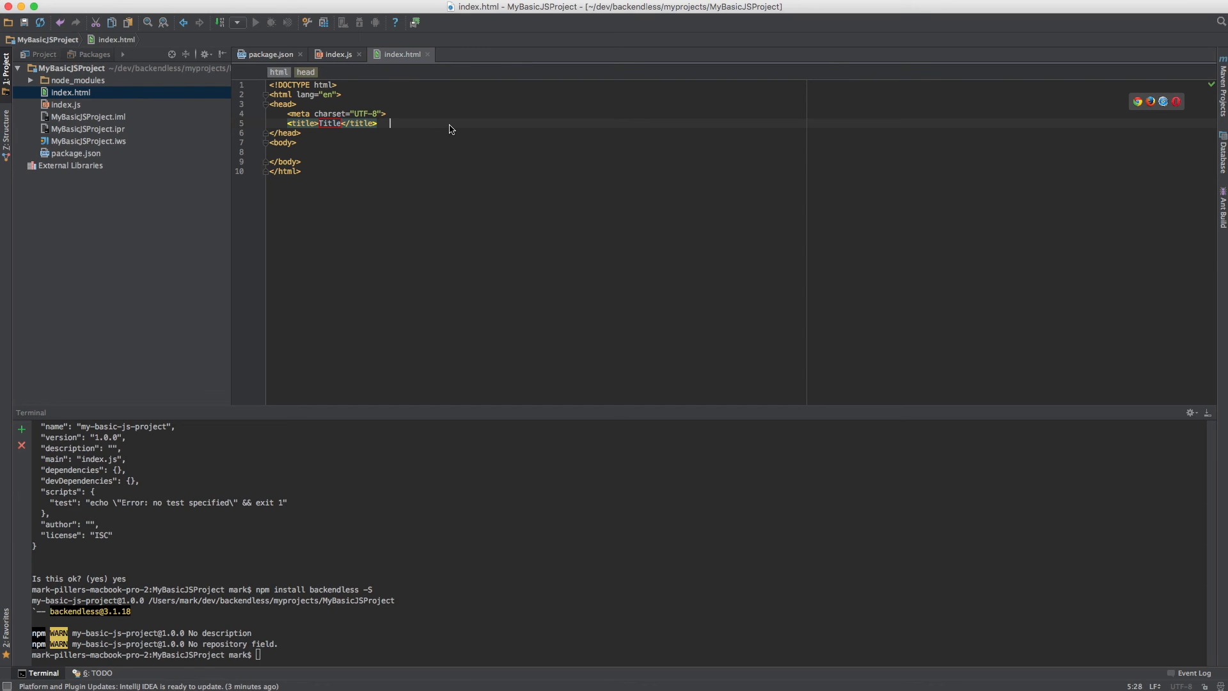
pyautogui.write('<script src')
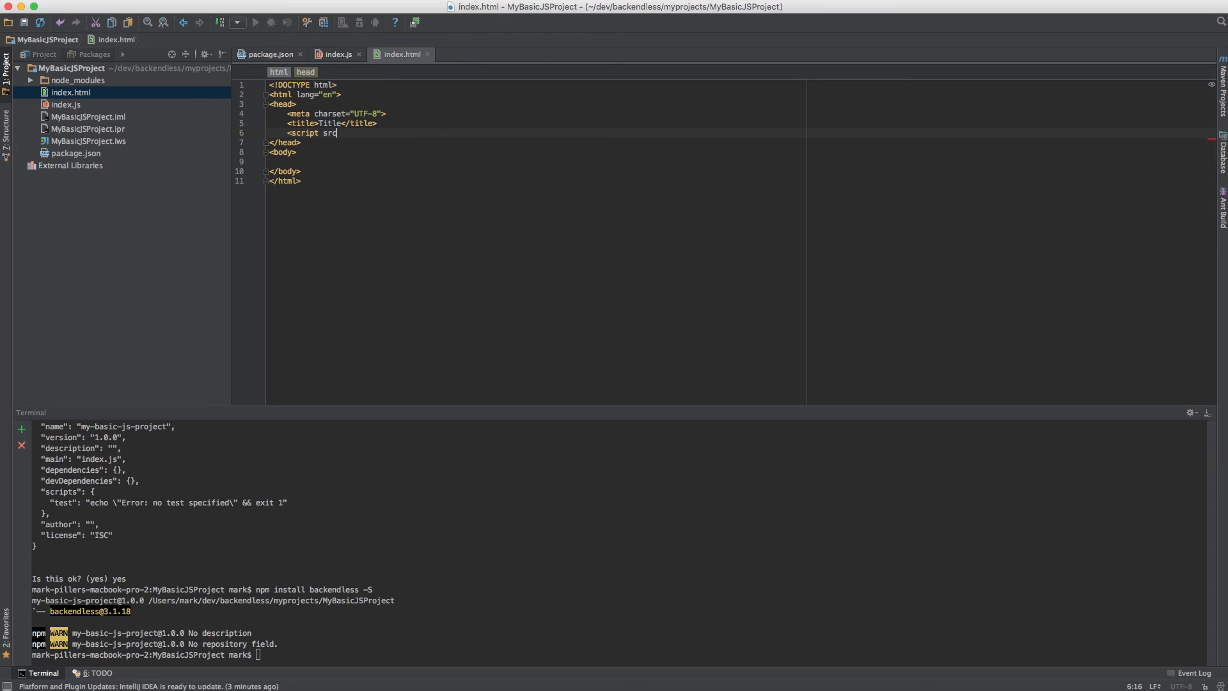
pyautogui.write('=""')
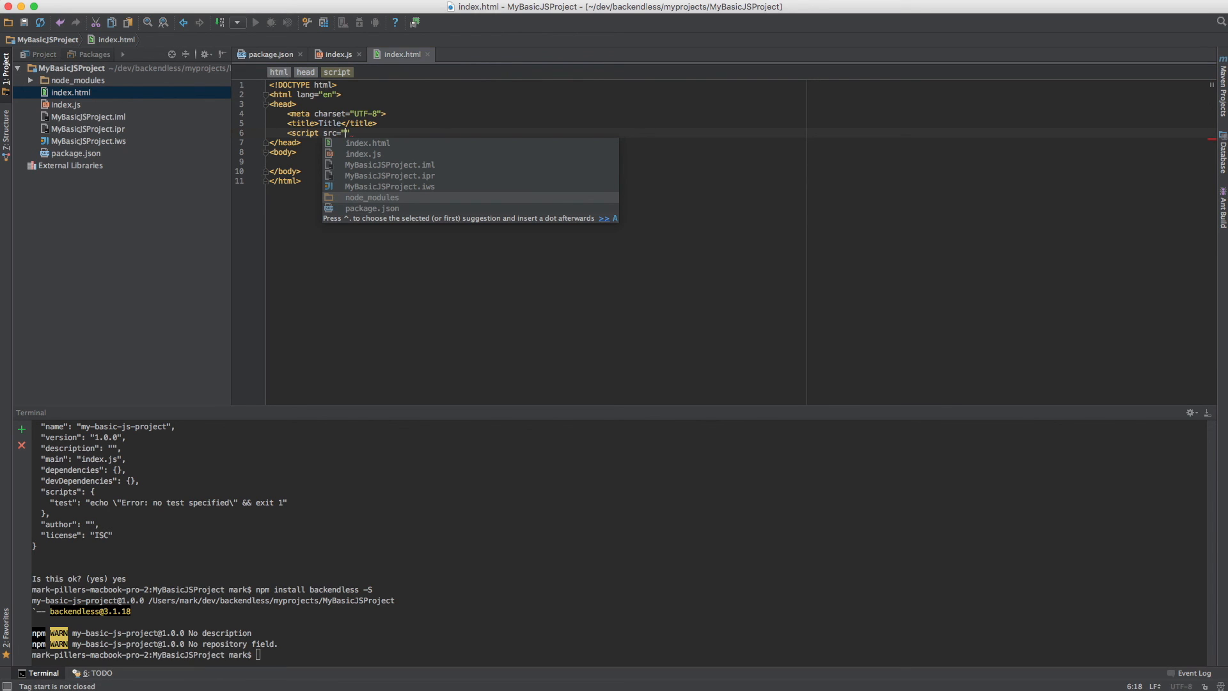
pyautogui.moveTo(399, 193)
pyautogui.write('node_modules/')
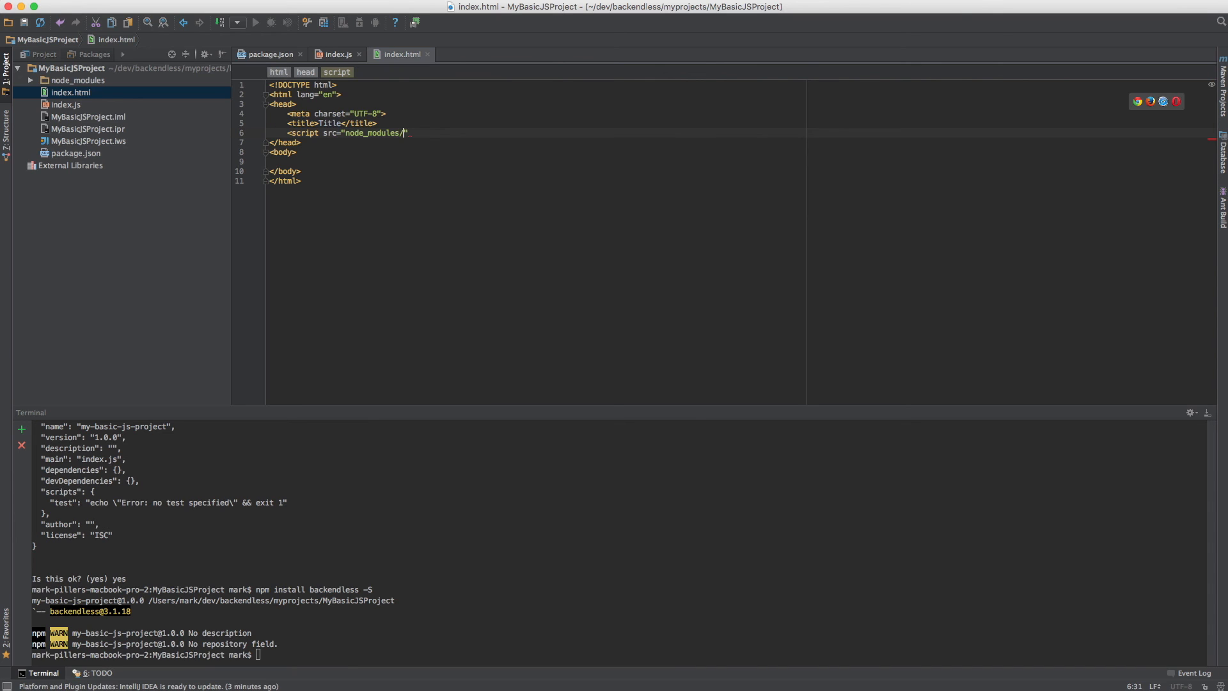
pyautogui.write('backendless/')
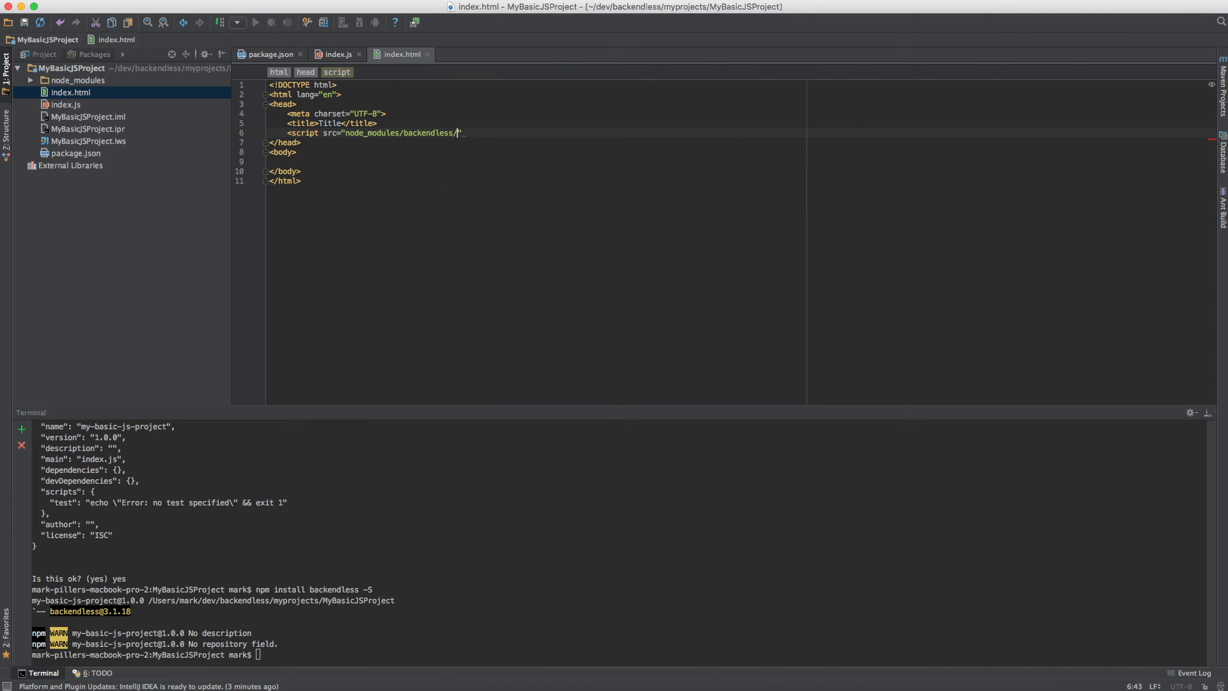
pyautogui.write('libs/')
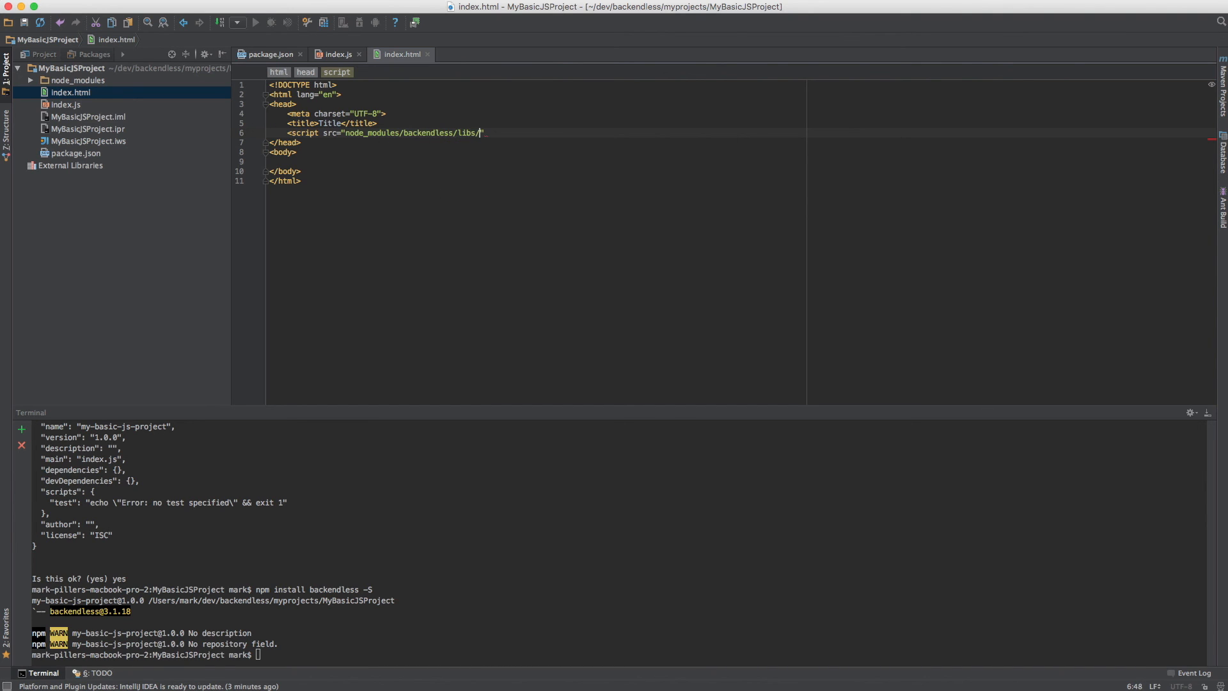
pyautogui.write('backendless.js')
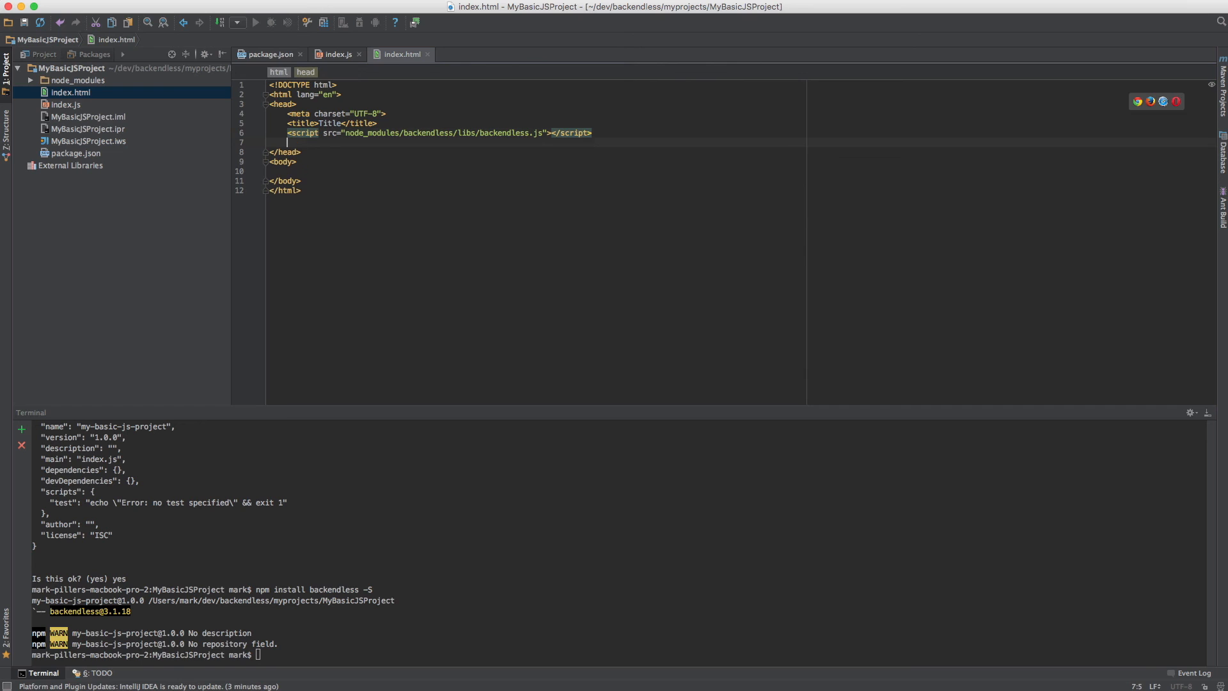
# Add a second script tag with src="index.js" after the backendless.js script
pyautogui.write('<script')
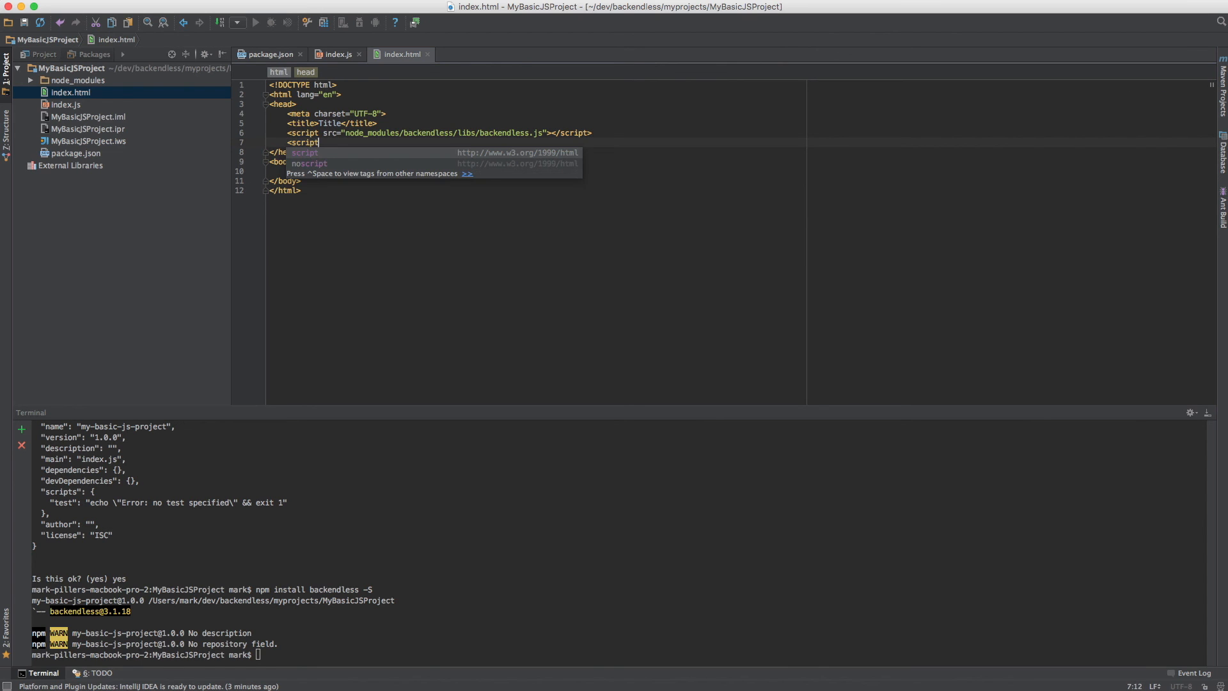
pyautogui.write('src="')
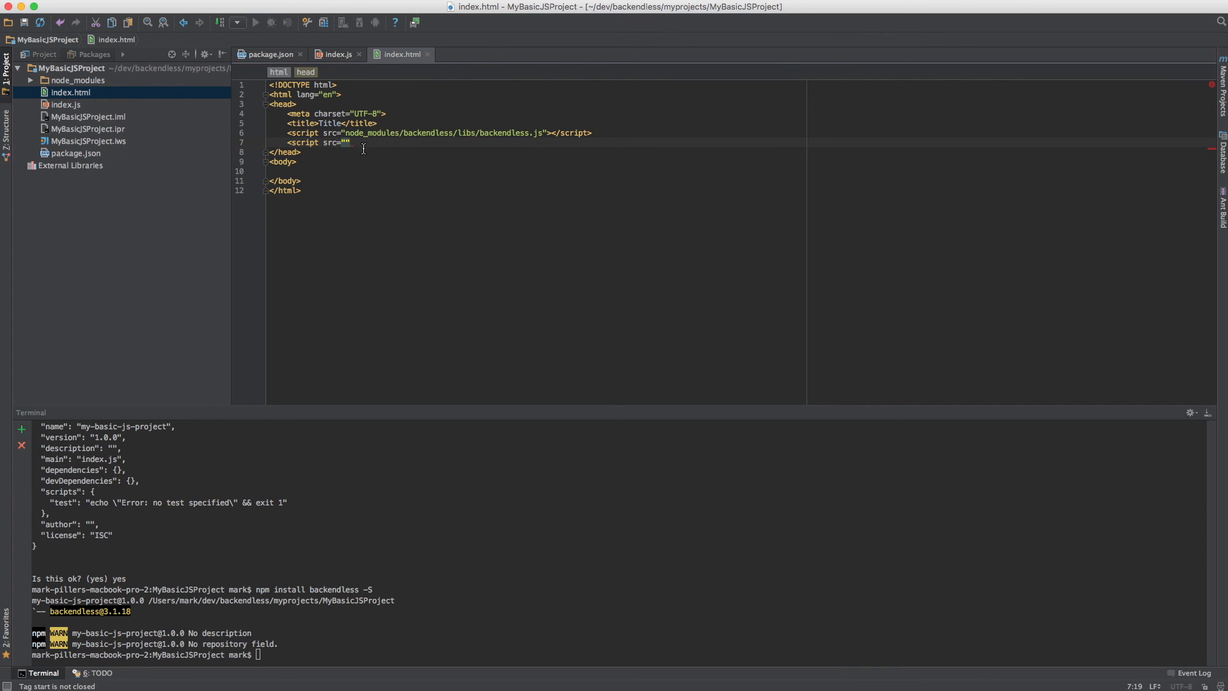
pyautogui.click(346, 142)
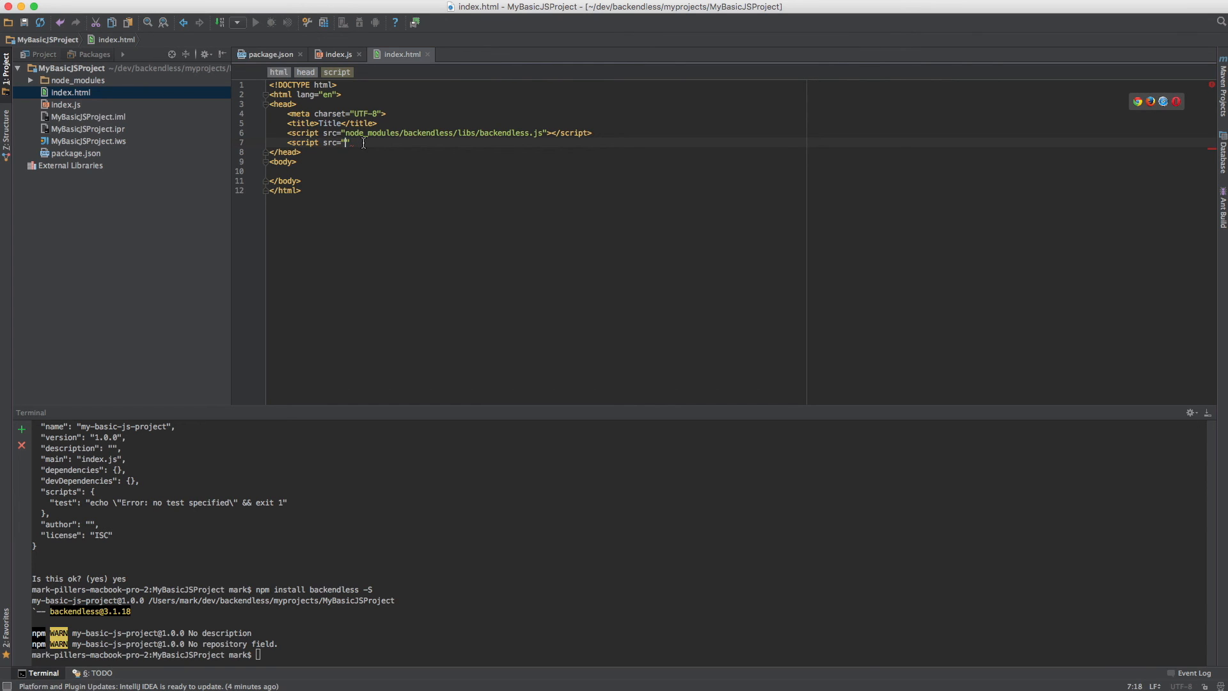
pyautogui.write('index.js')
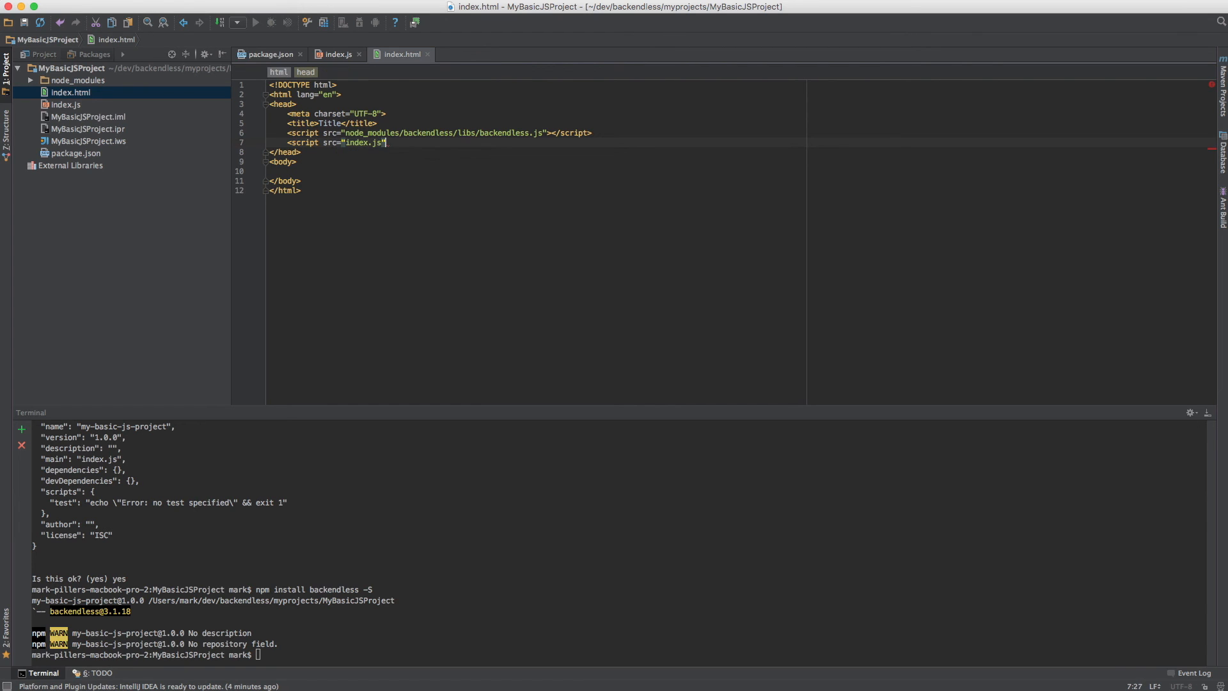
pyautogui.write('></script>')
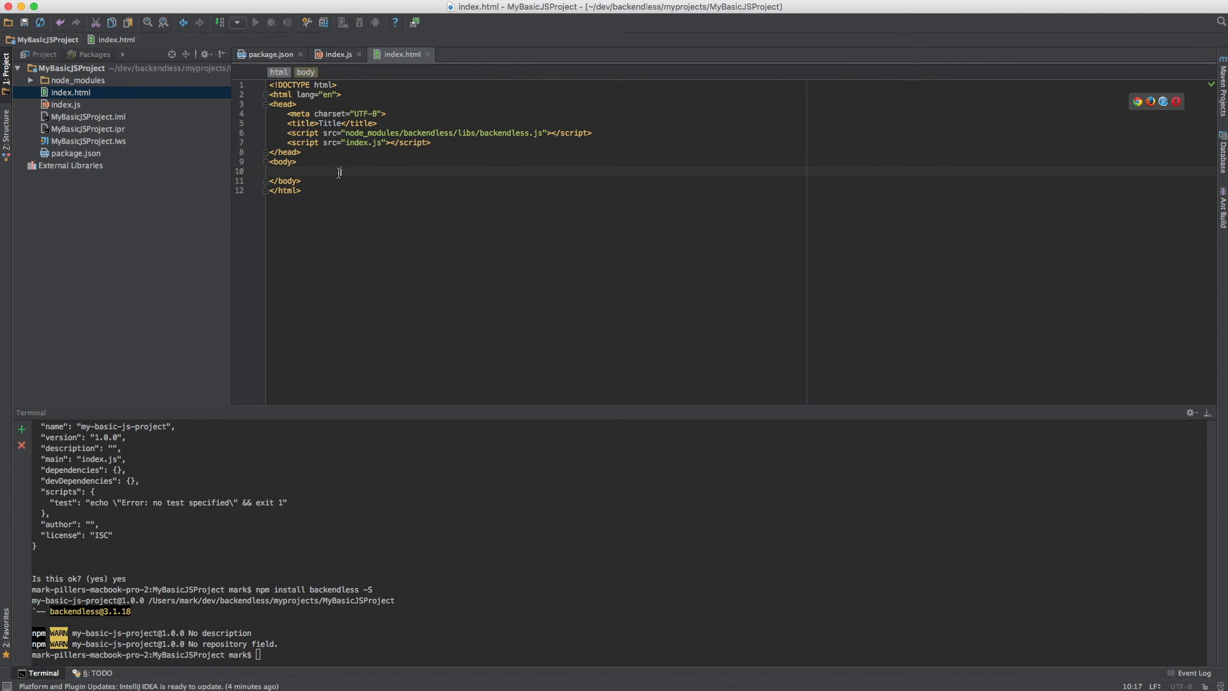
# In index.js, write the Backendless.initApp call with two empty strings and "v1"
pyautogui.click(337, 53)
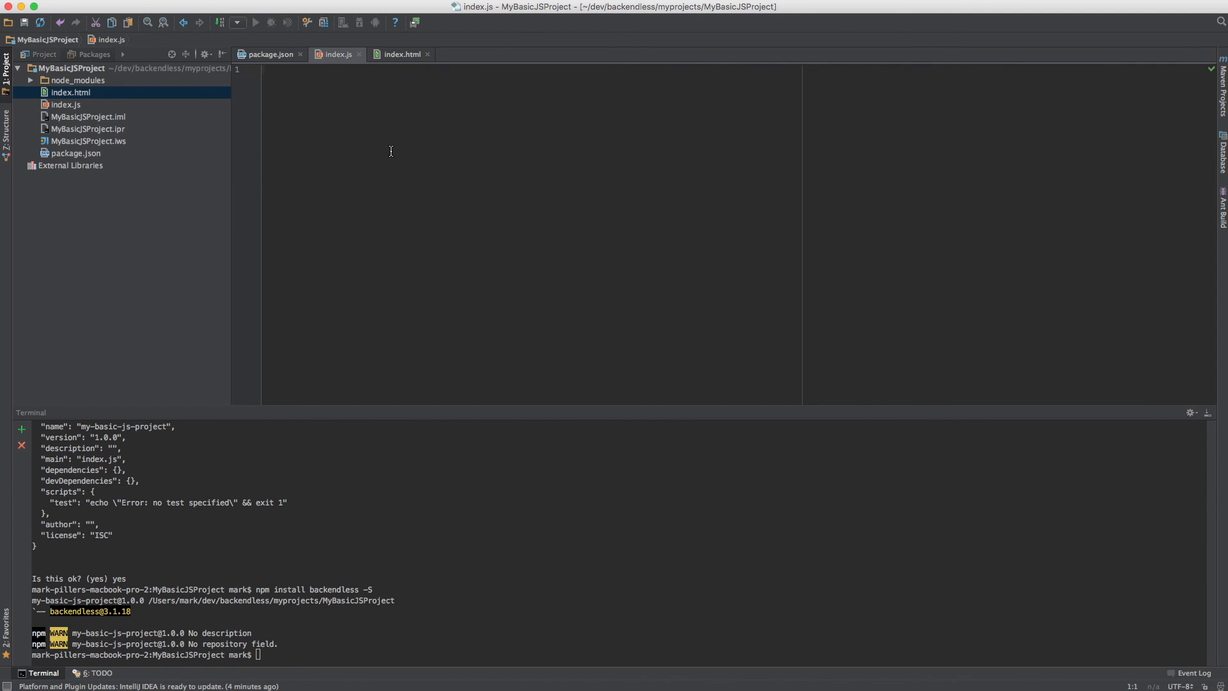
pyautogui.moveTo(384, 62)
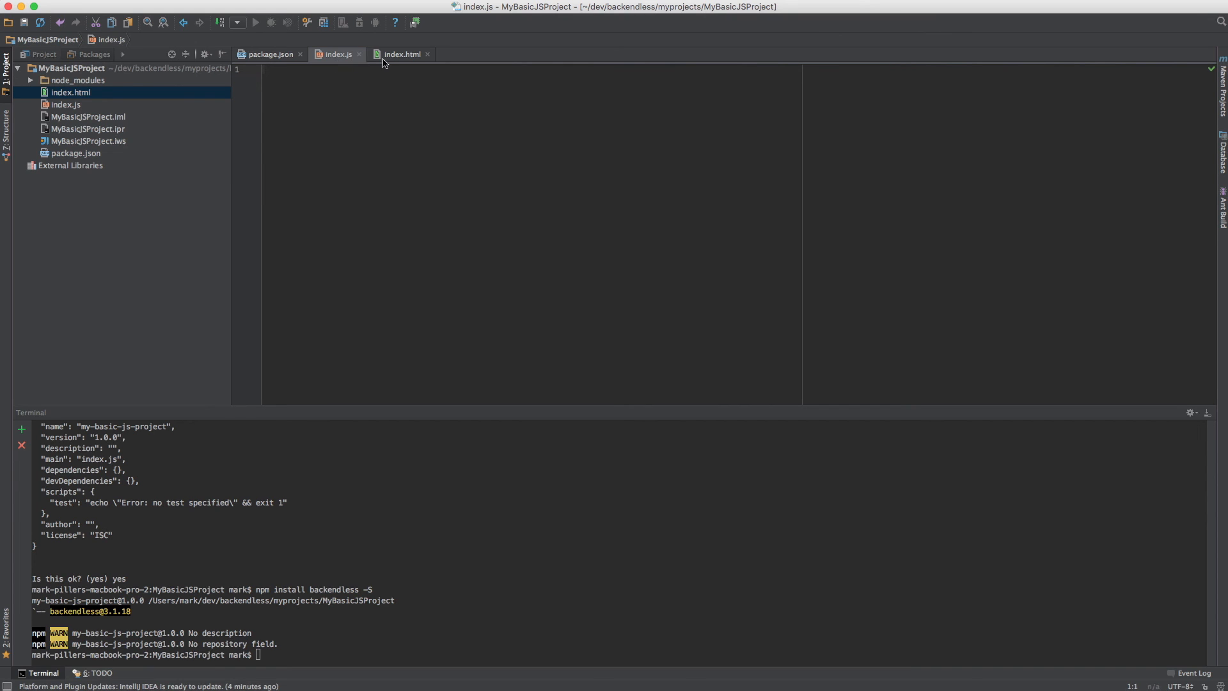
pyautogui.click(401, 54)
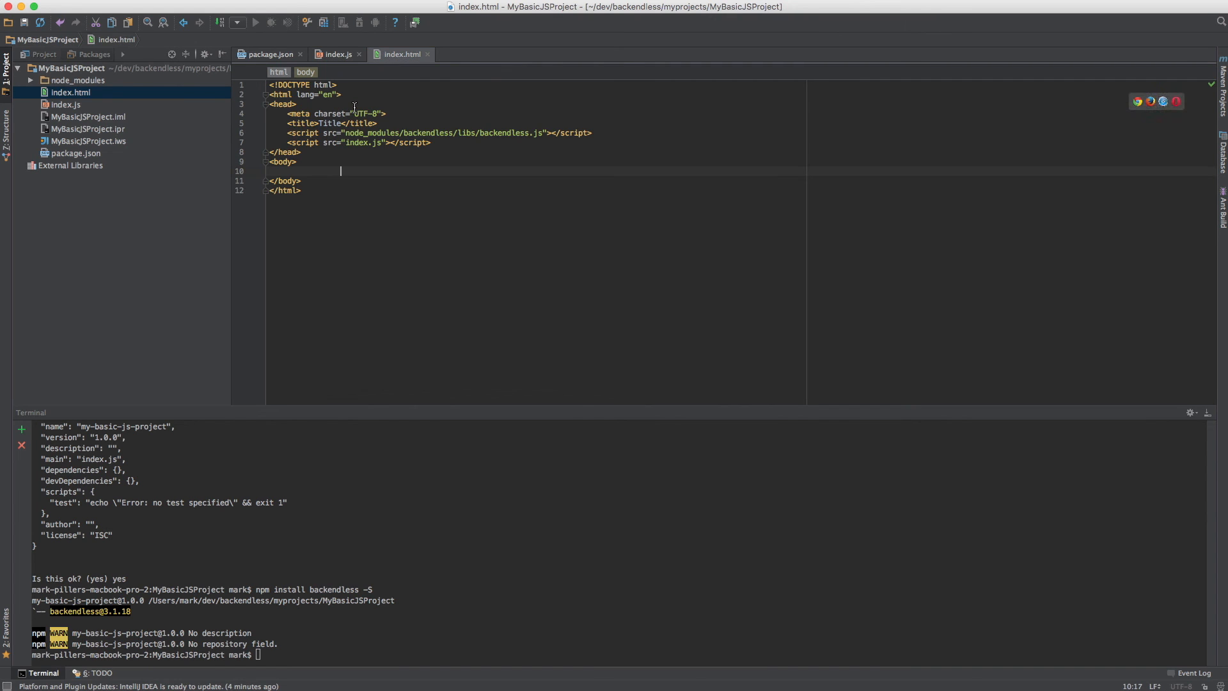
pyautogui.click(336, 53)
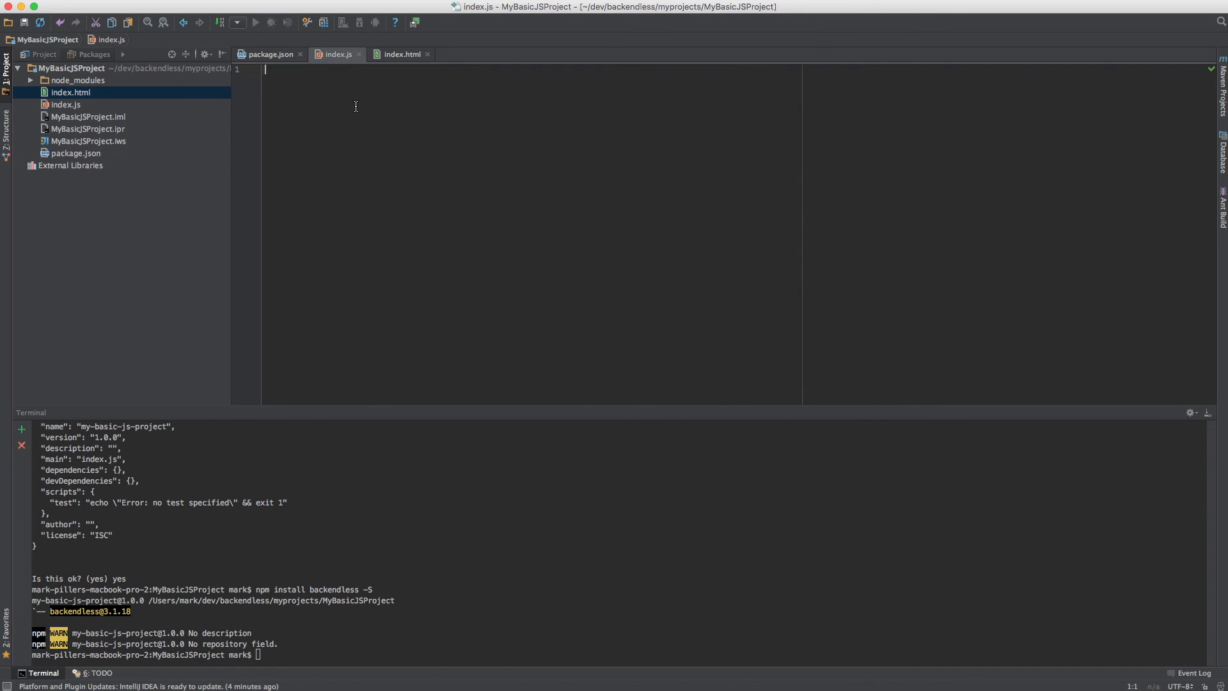
pyautogui.write('Backendless')
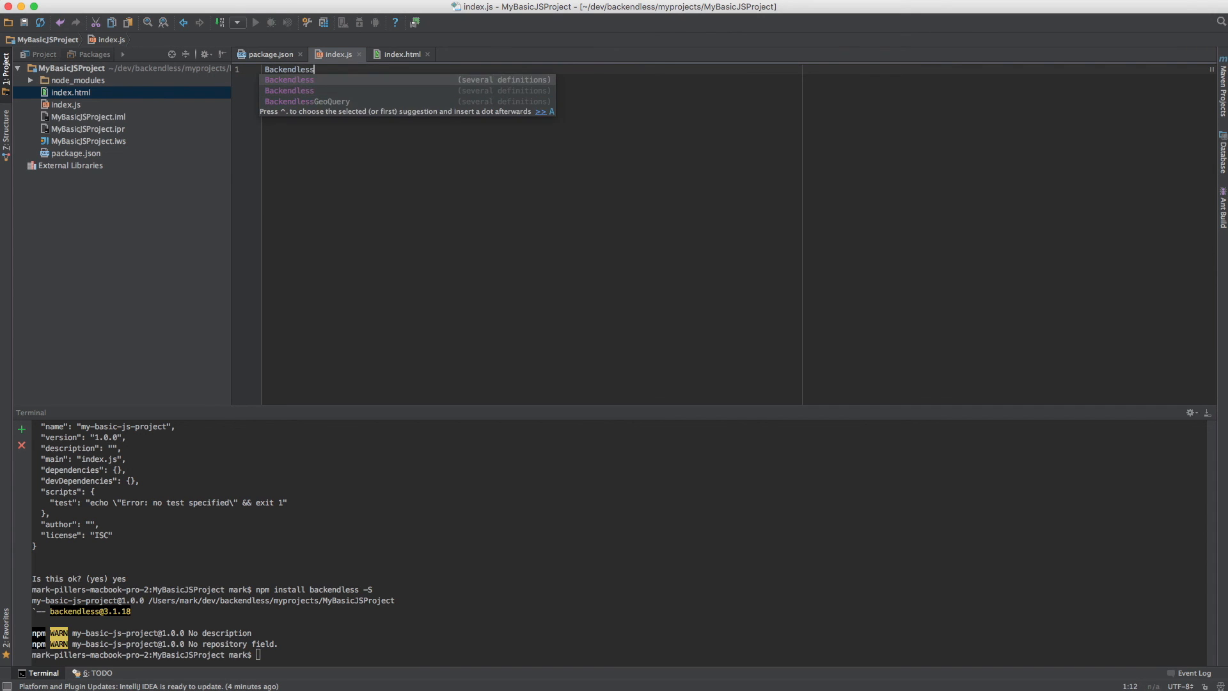
pyautogui.write('.initApp()')
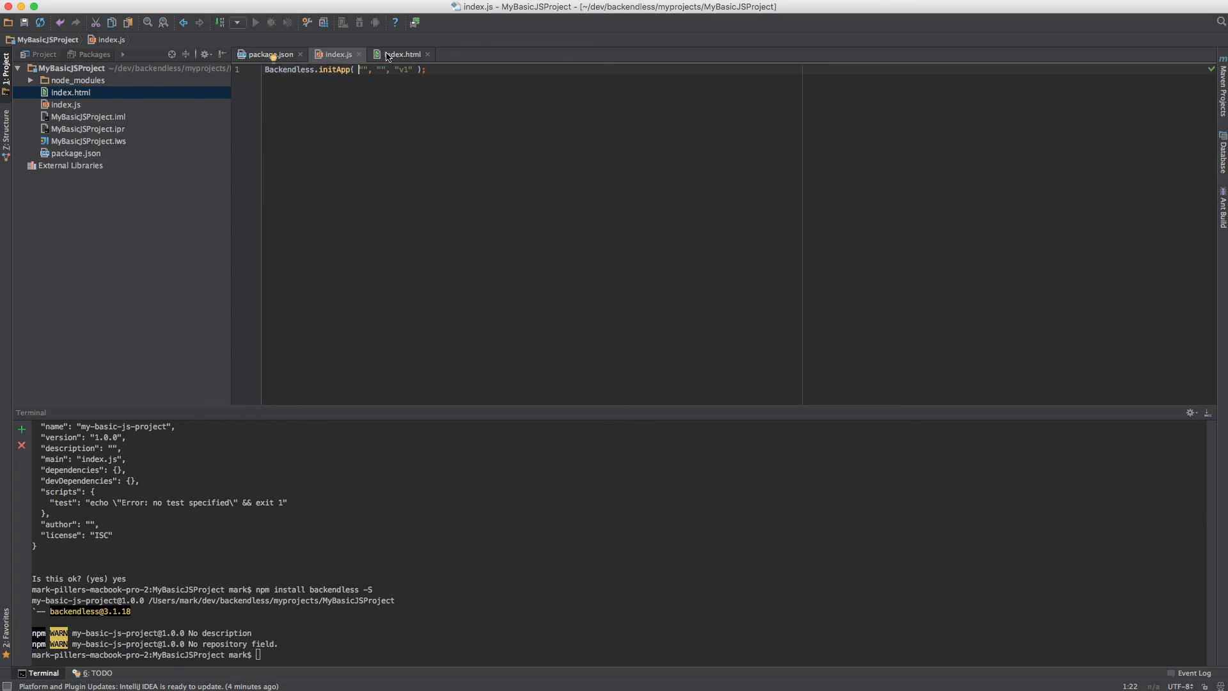
# Switch back to index.html to review the backendless.js and index.js script tags
pyautogui.click(402, 54)
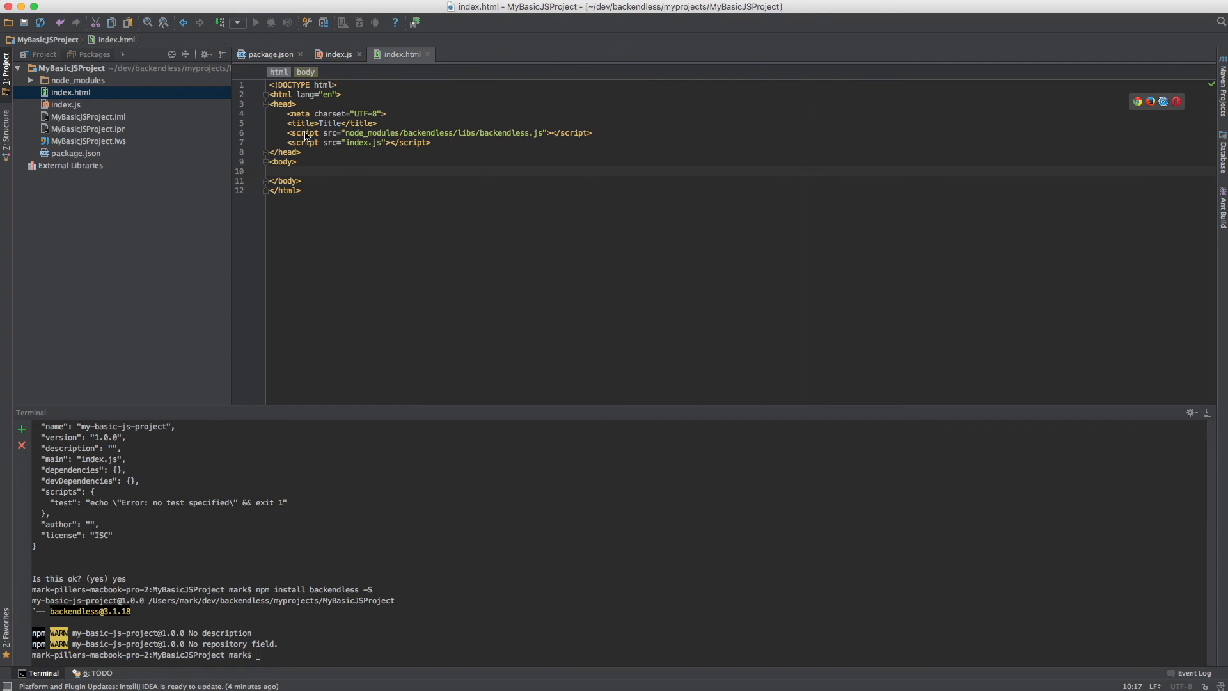
pyautogui.moveTo(414, 139)
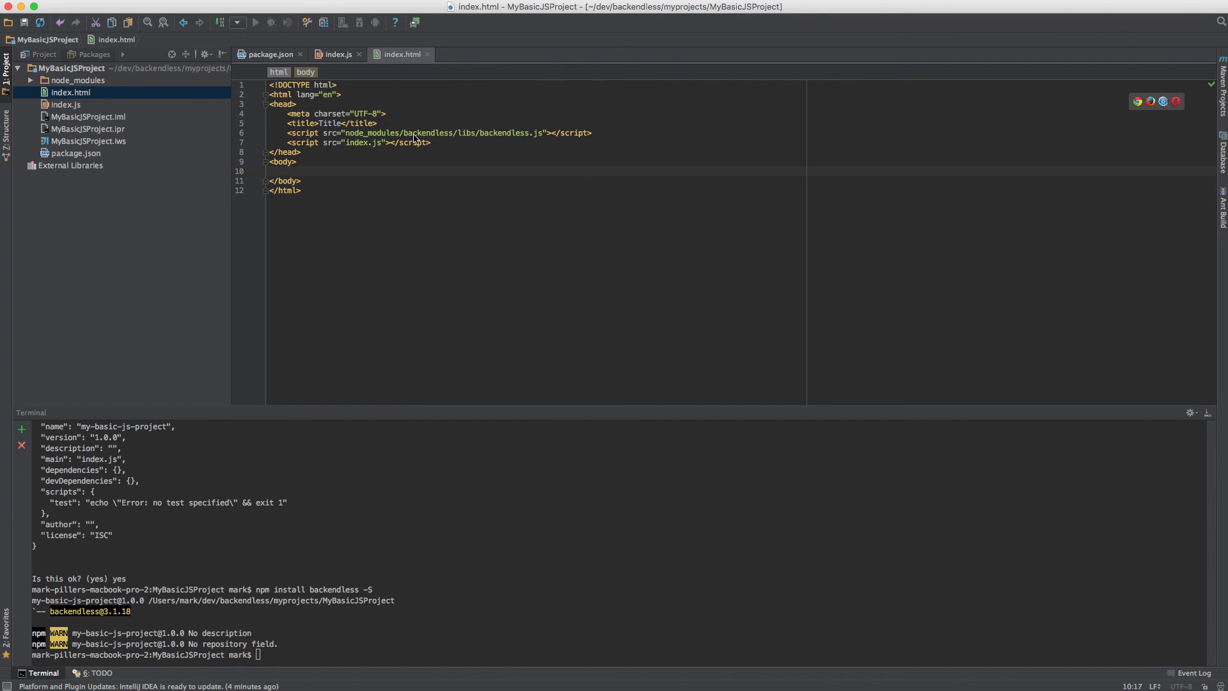
pyautogui.moveTo(451, 204)
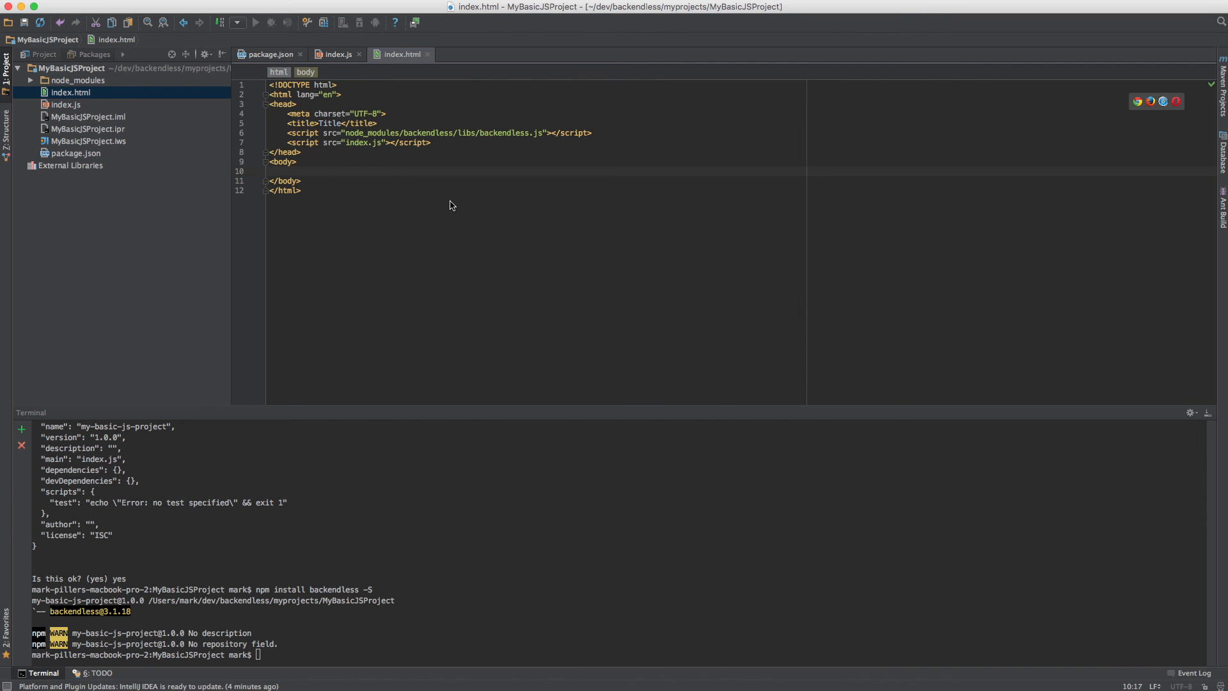